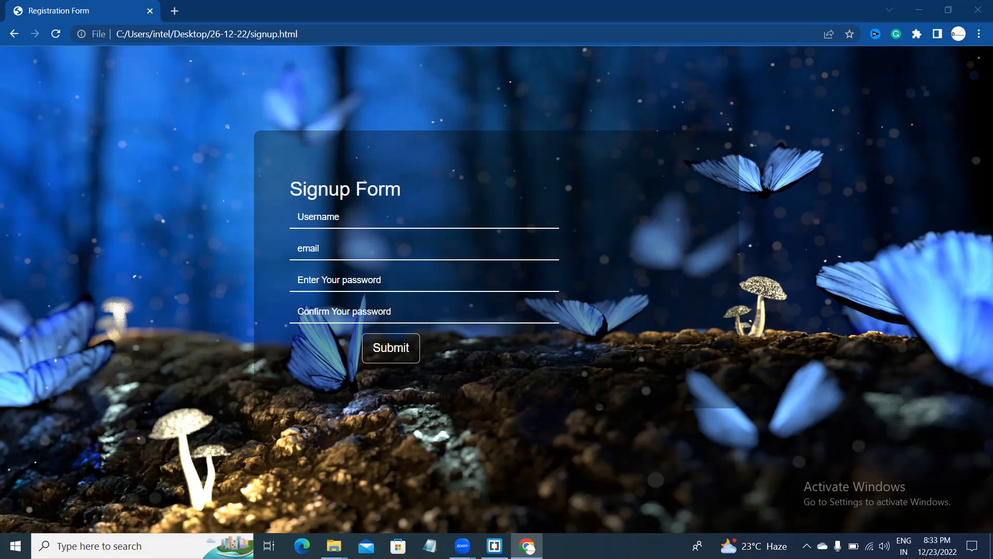
# - Switch from the Chrome form preview back to Brackets with the empty styles.css showing
pyautogui.click(493, 545)
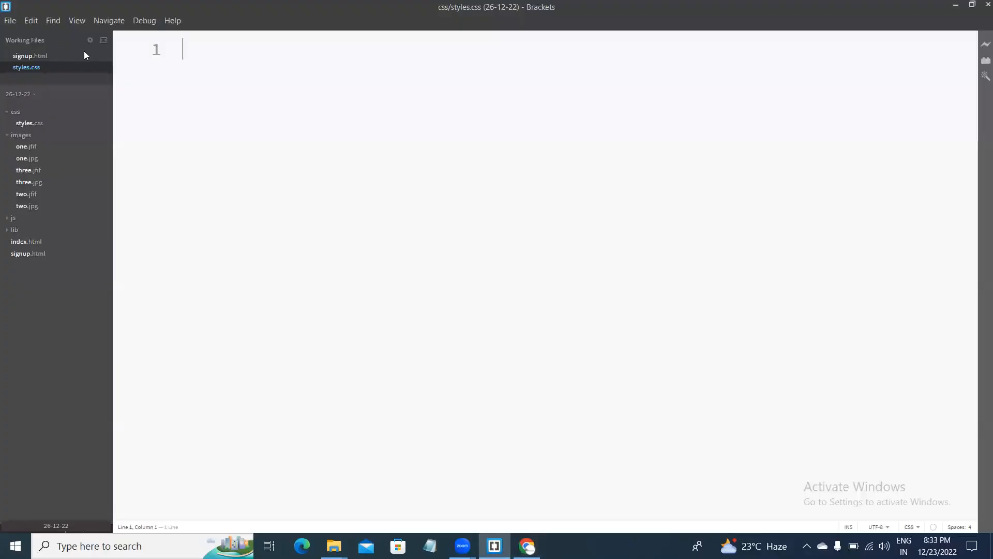
# - In signup.html, add an <h2>Sign Up Form</h2> heading inside the container
pyautogui.click(30, 55)
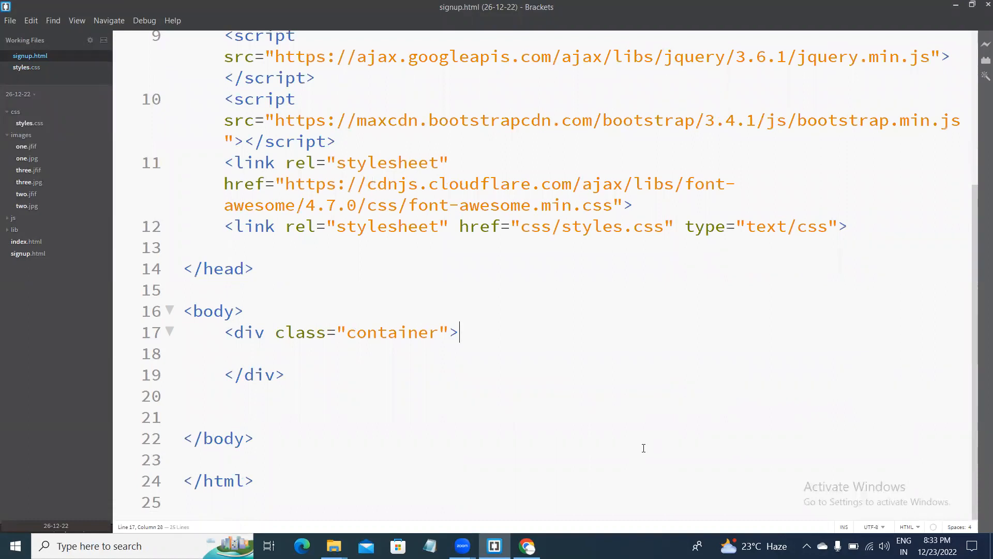
pyautogui.write('<f')
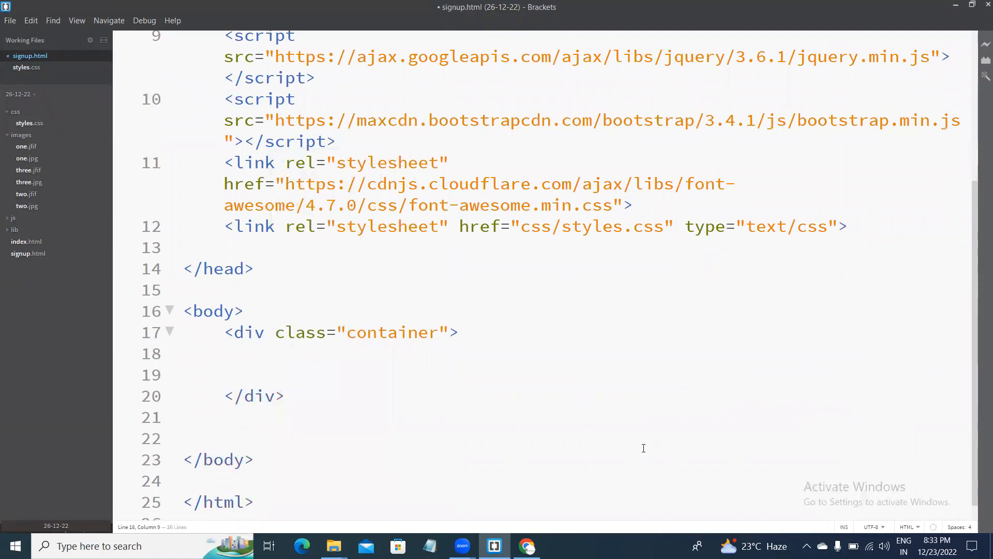
pyautogui.write('<')
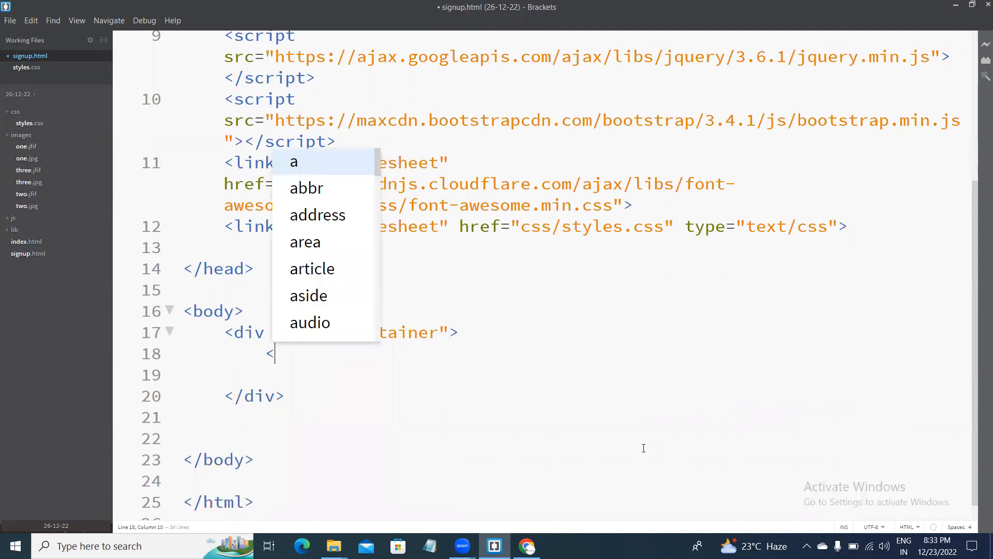
pyautogui.write('h2></h2>')
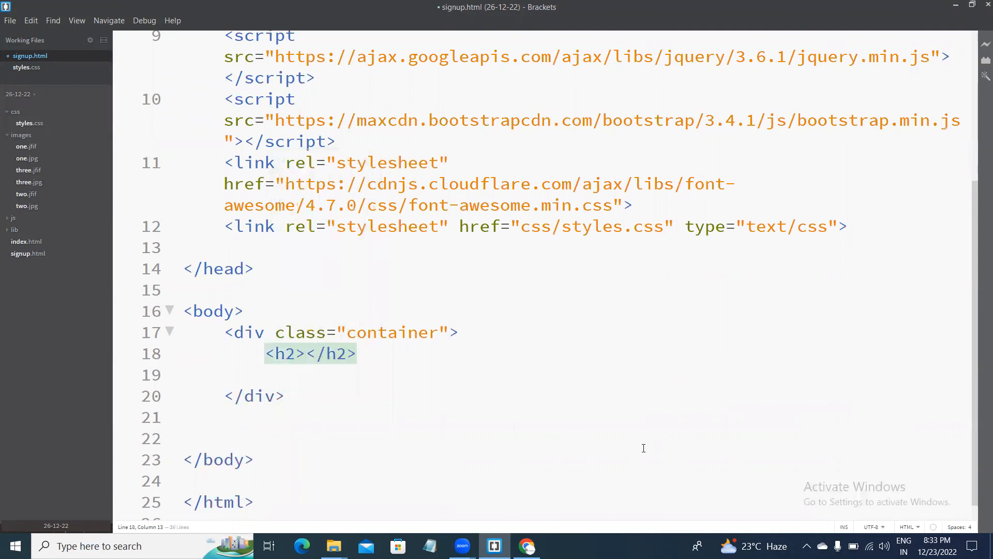
pyautogui.write('Sign Up Fo')
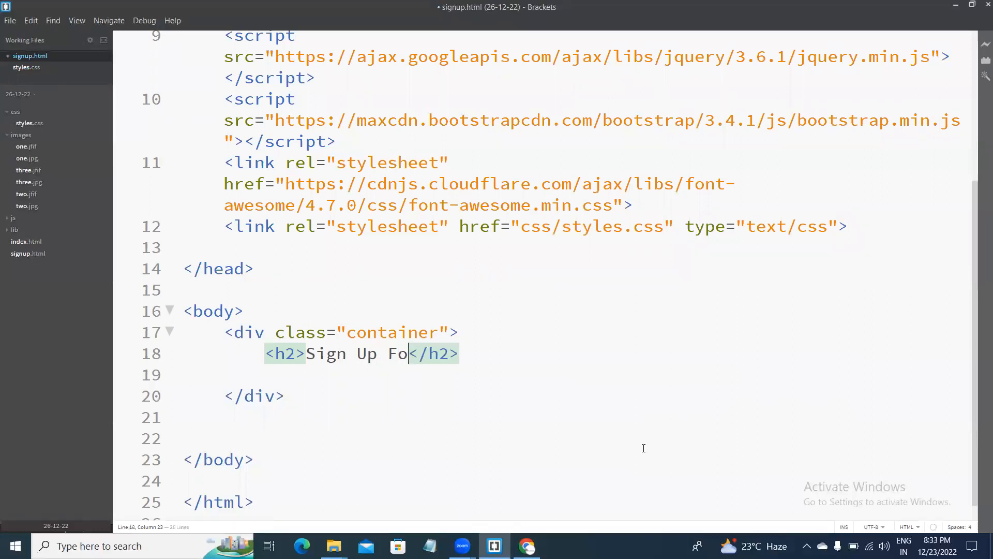
pyautogui.write('rm')
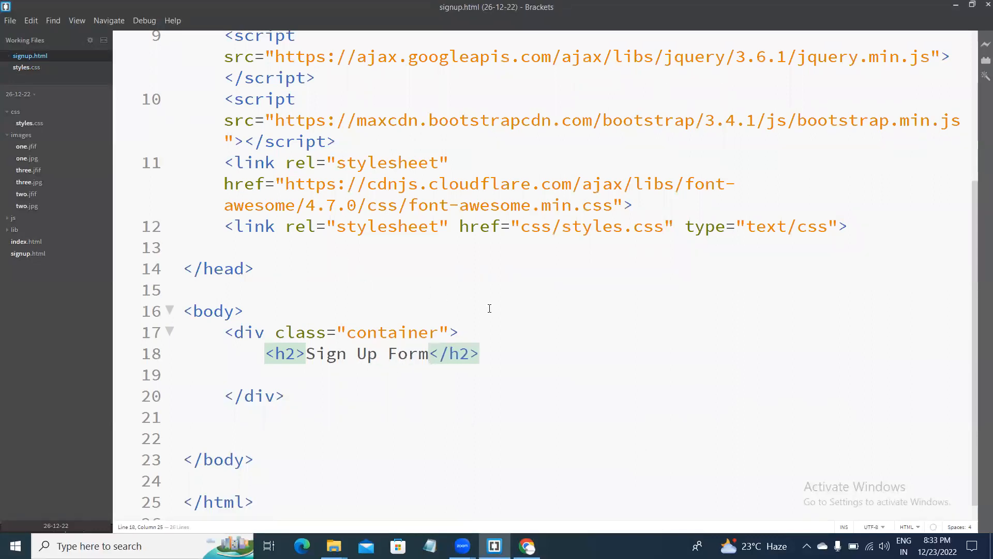
pyautogui.press('enter')
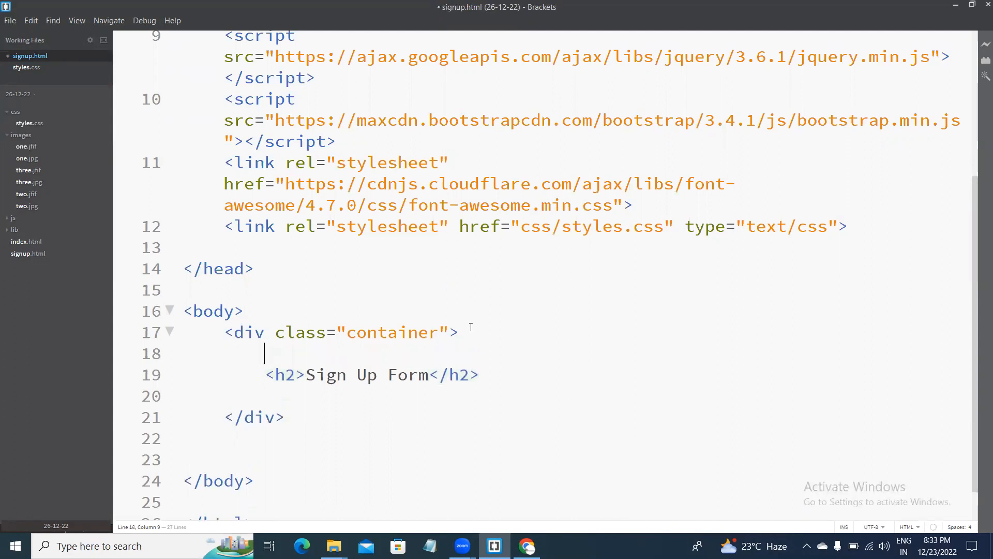
# - Add a div with class row above the heading, with its closing tag
pyautogui.write('<div c')
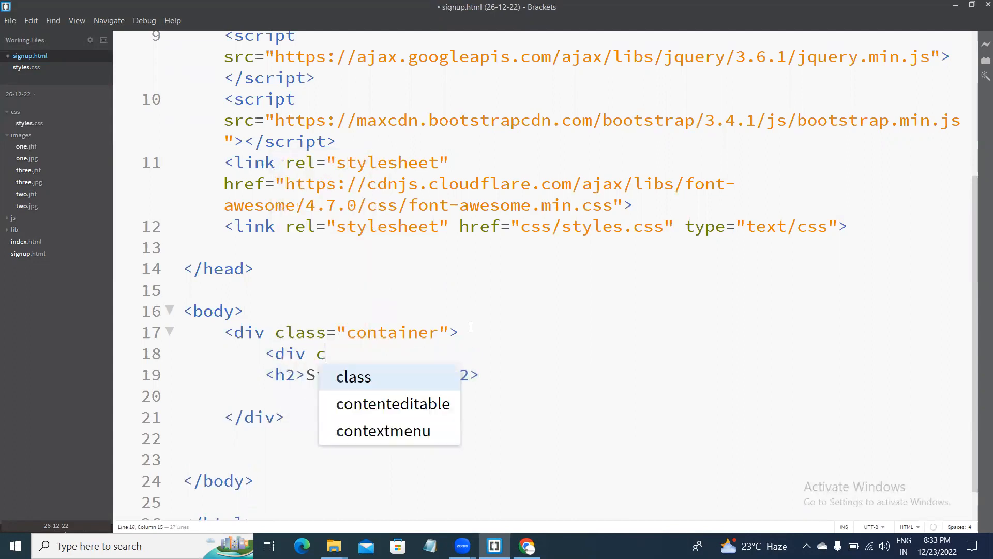
pyautogui.write('lass="row"')
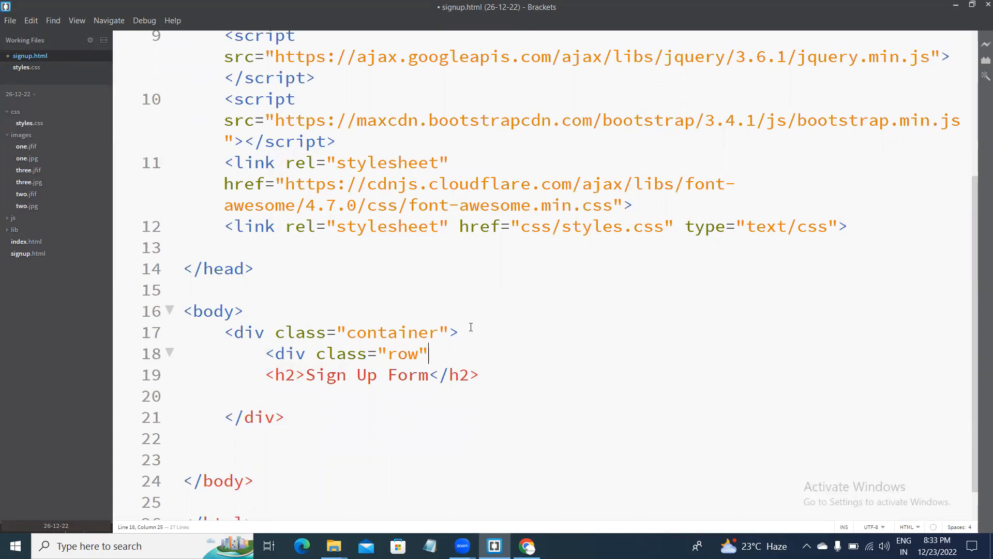
pyautogui.write('</div>')
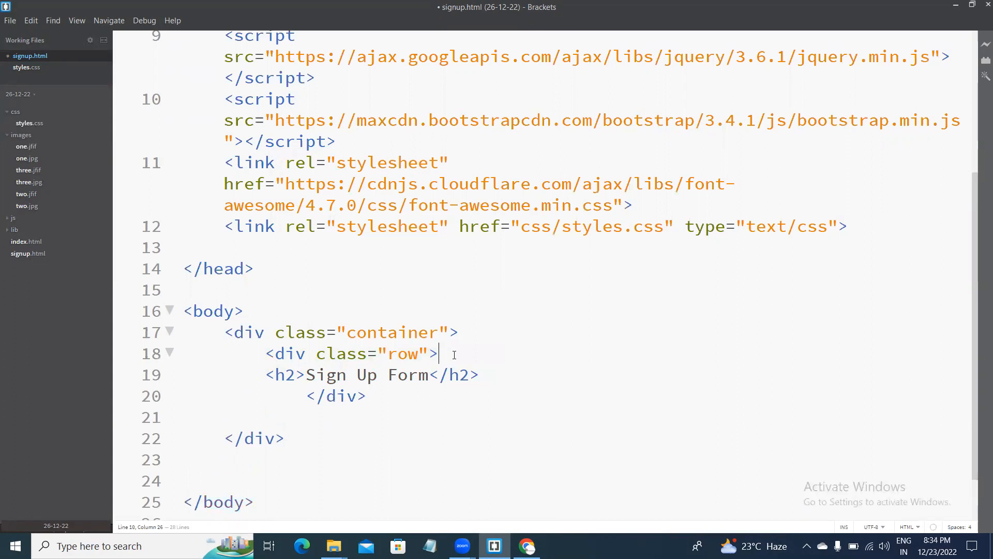
# - Inside the row, add col-sm-2 and col-sm-8 column divs
pyautogui.write('<div cv')
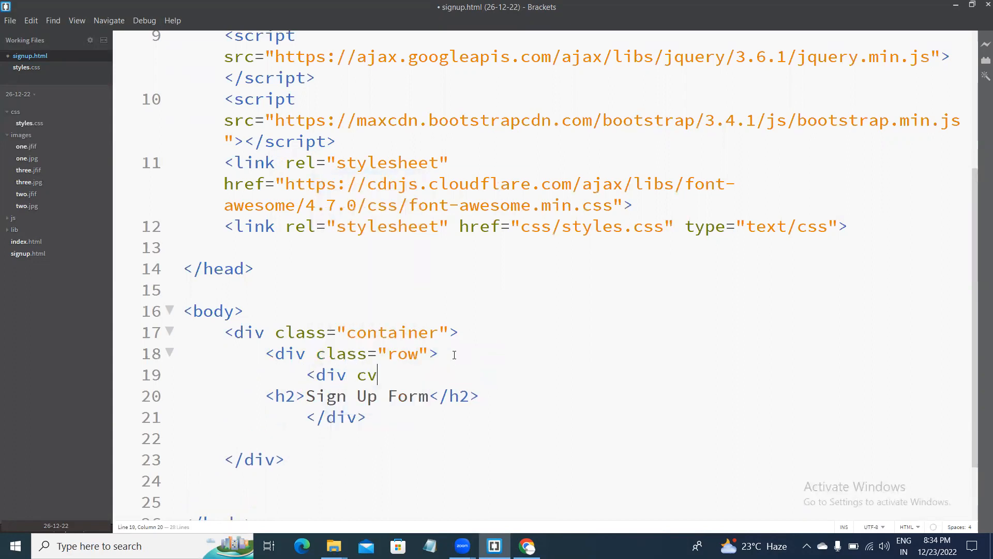
pyautogui.write('lass=')
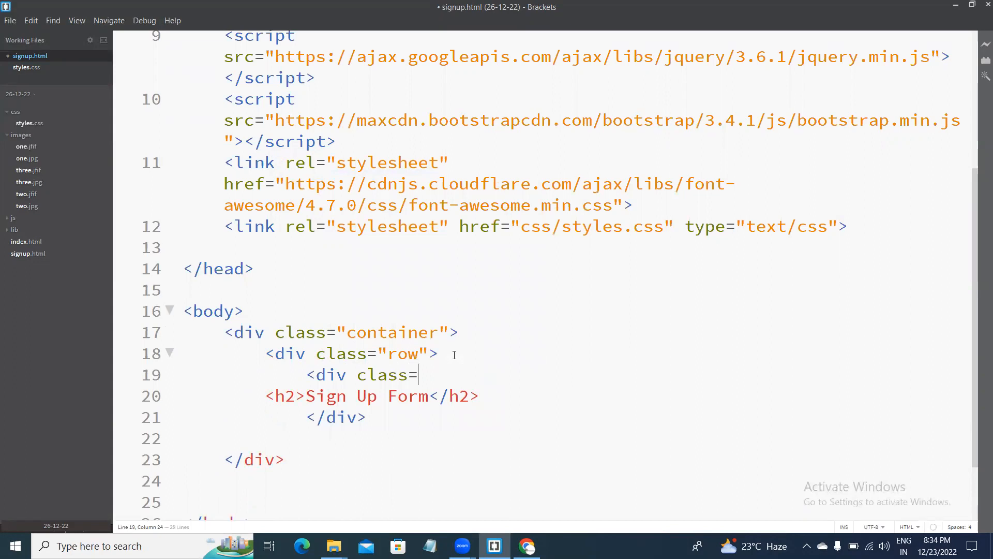
pyautogui.write('"col"')
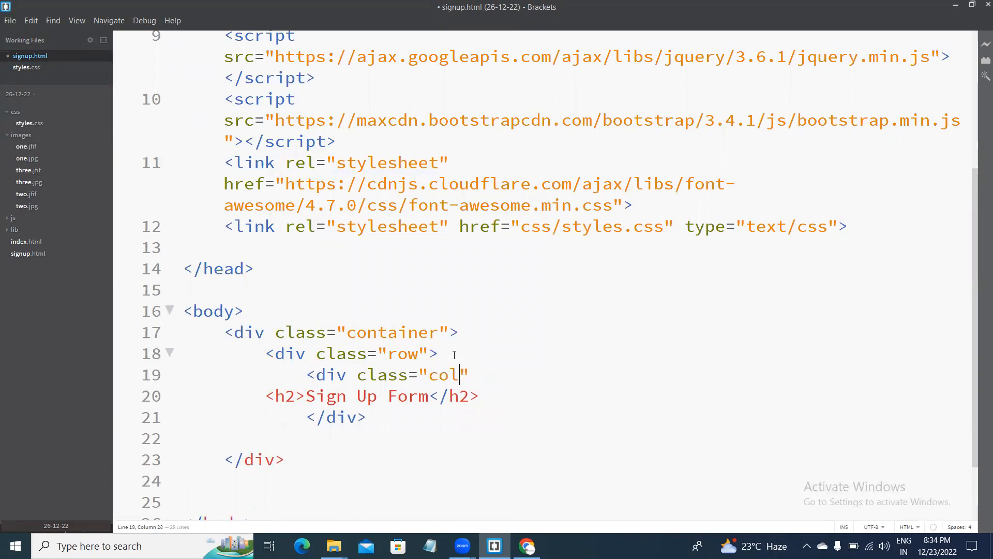
pyautogui.write('-sm-2')
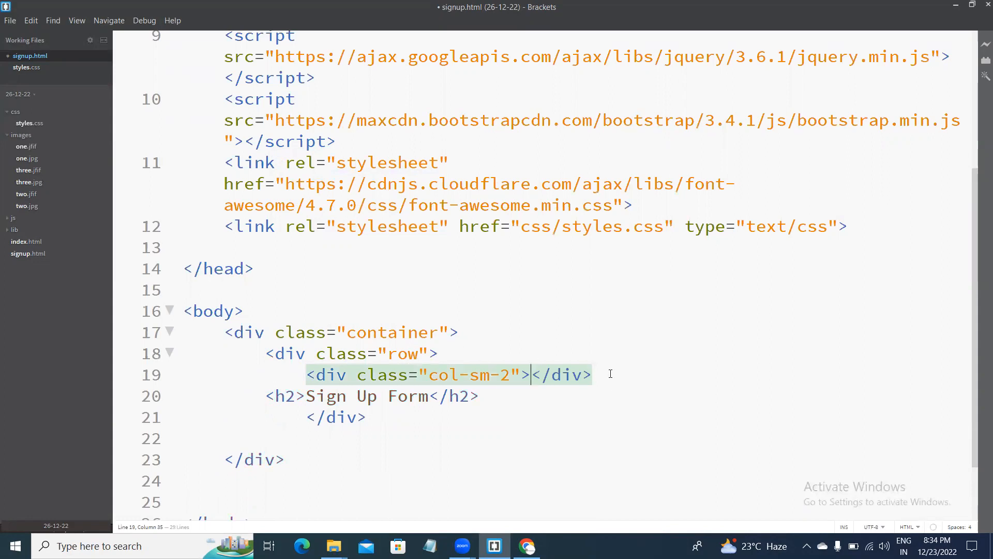
pyautogui.write('<div')
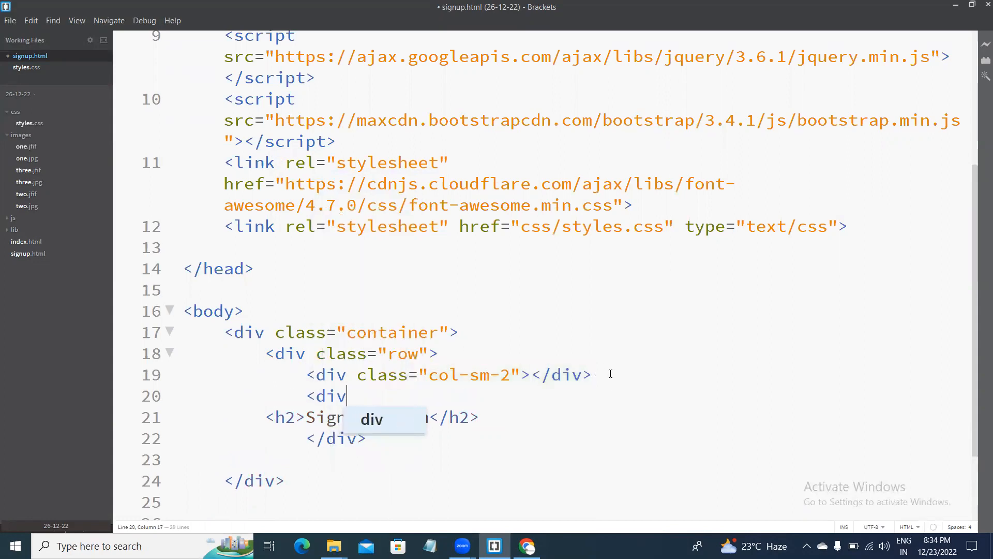
pyautogui.write('class="col')
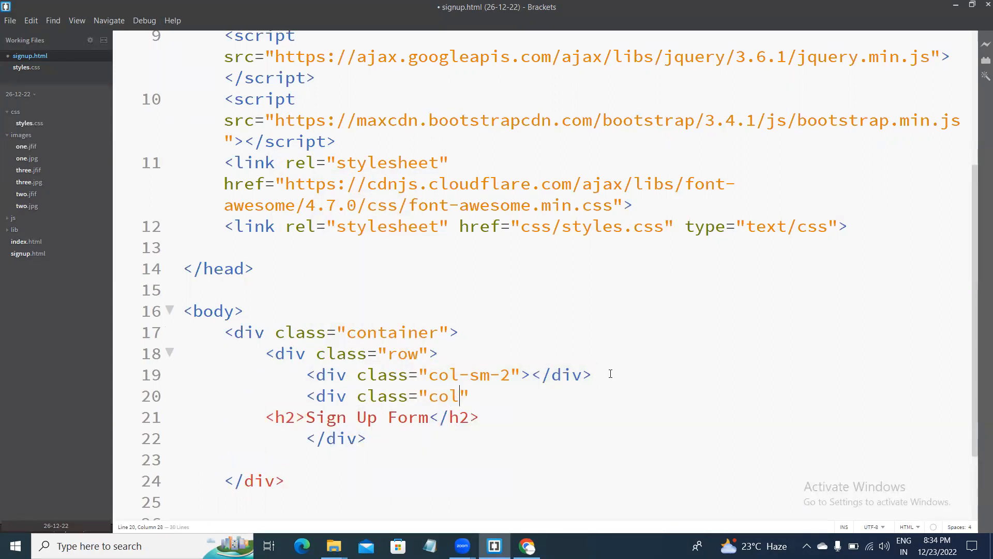
pyautogui.write('-sm-8')
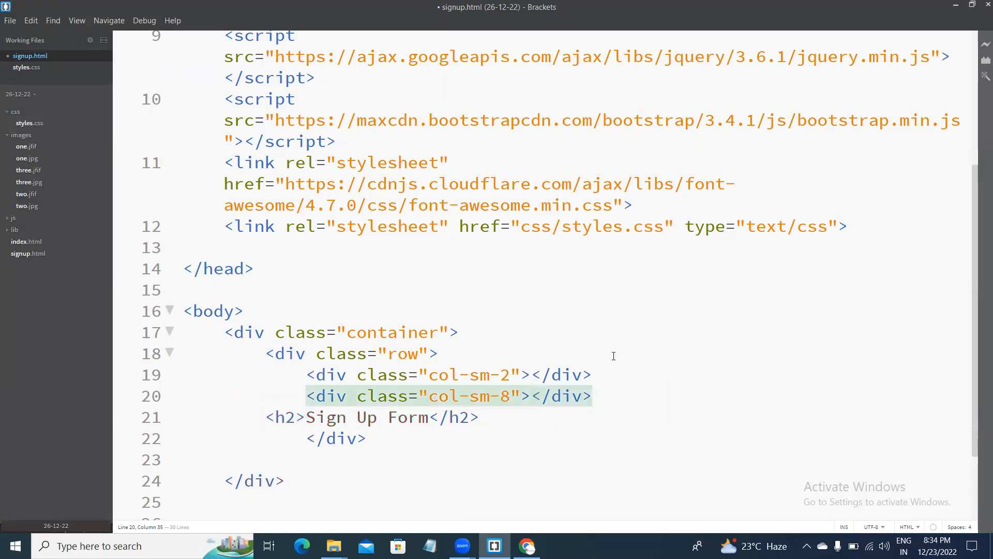
# - Move the heading into the col-sm-8 column and add a closing col-sm-2 column after it
pyautogui.moveTo(529, 395); pyautogui.dragTo(592, 395)
pyautogui.write('<')
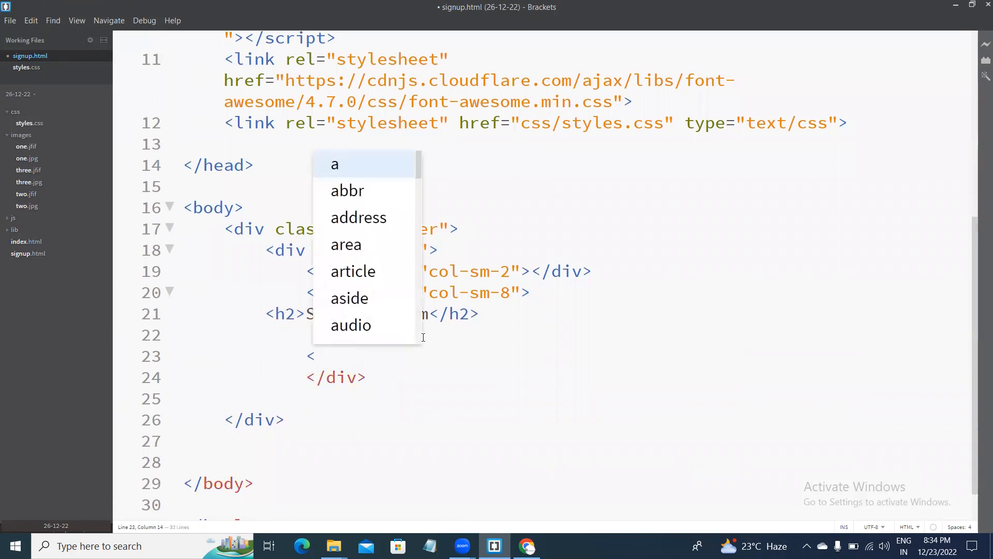
pyautogui.write('div class="')
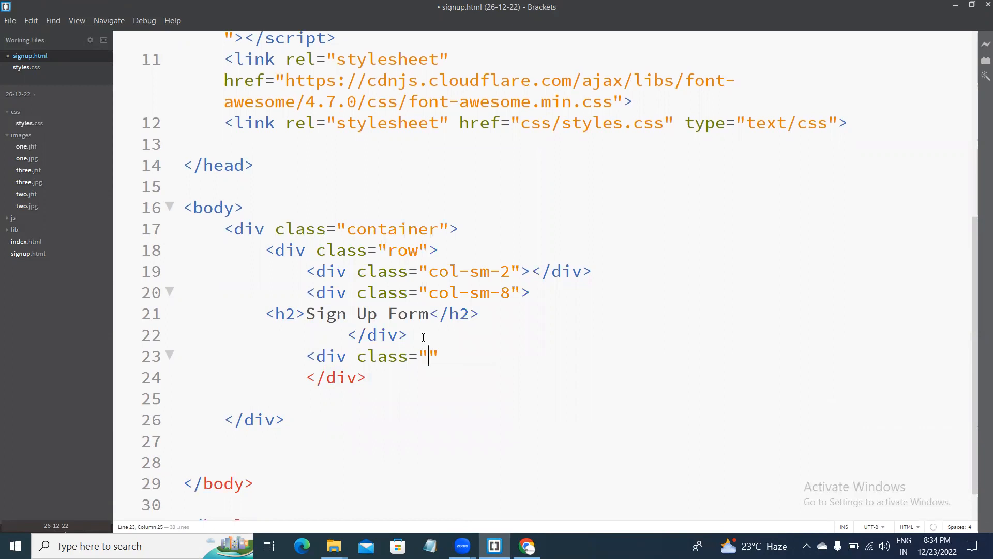
pyautogui.write('col-sm-2')
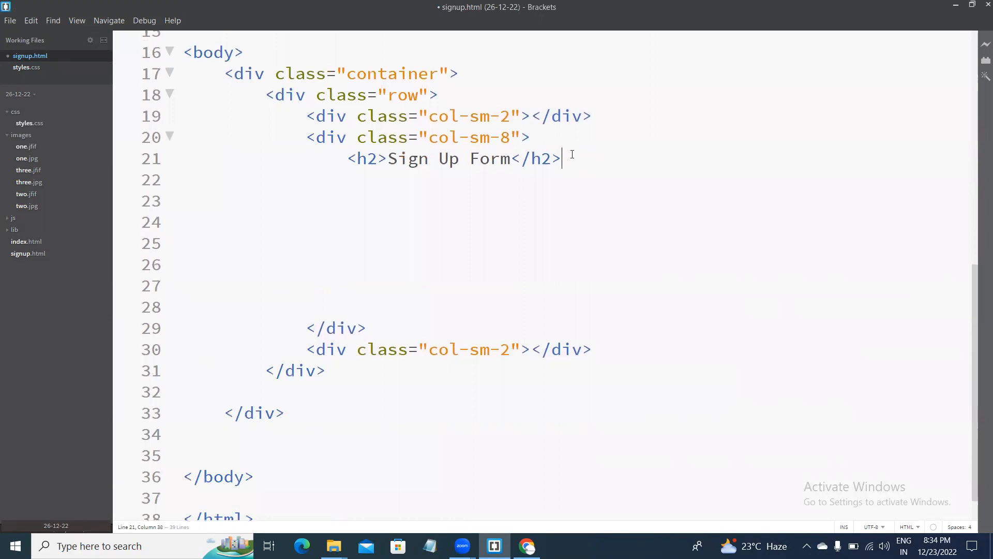
# - Start a form with class form-horizontal below the heading
pyautogui.write('<form')
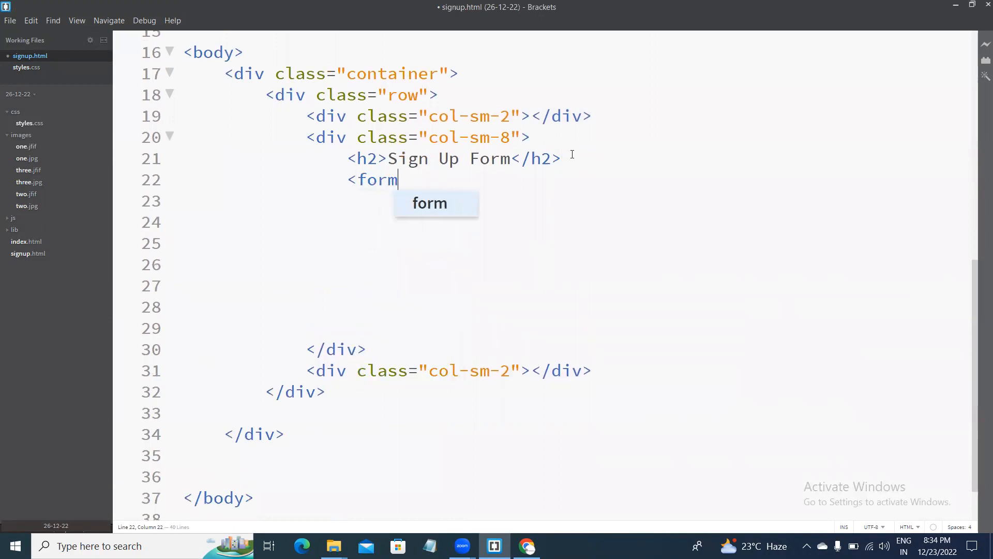
pyautogui.write('class="')
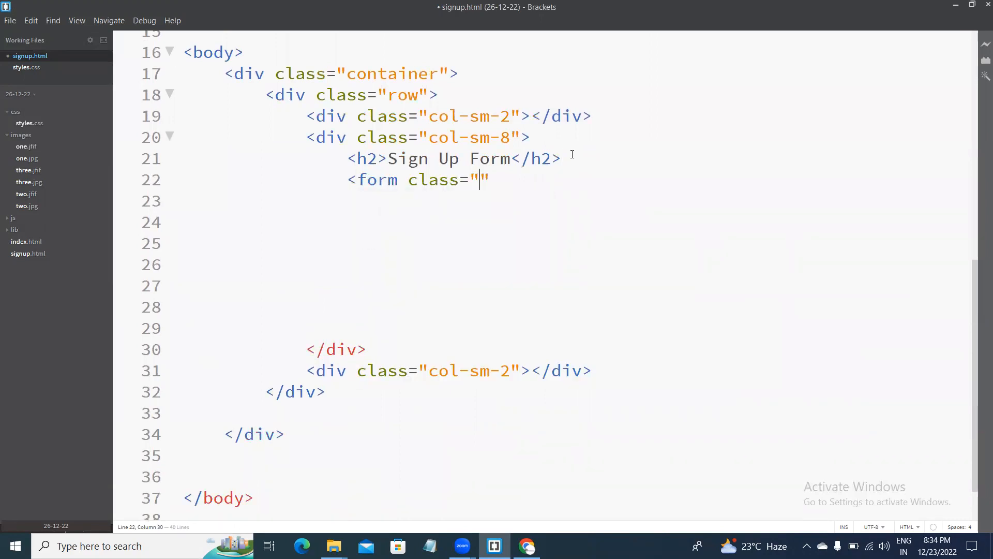
pyautogui.write('form-hori')
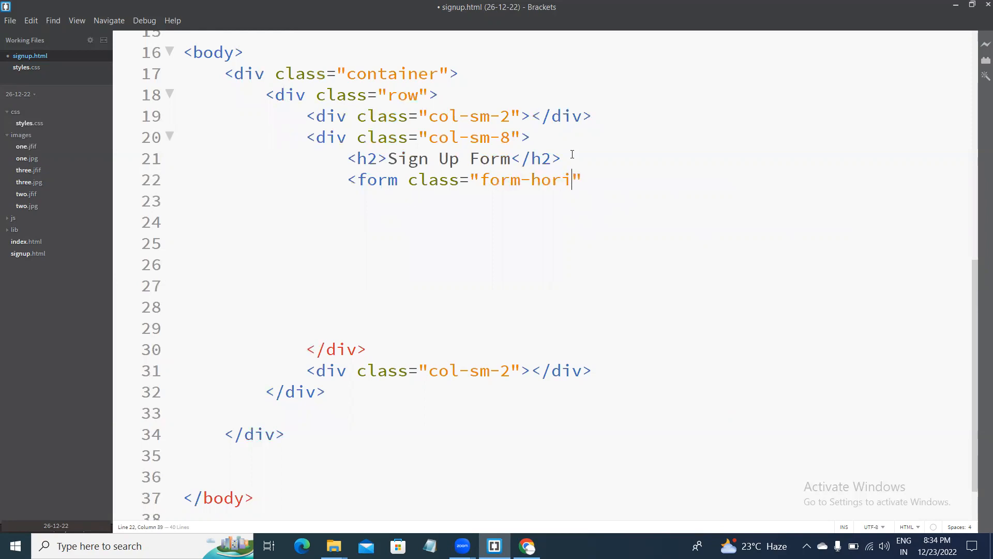
pyautogui.write('zontal')
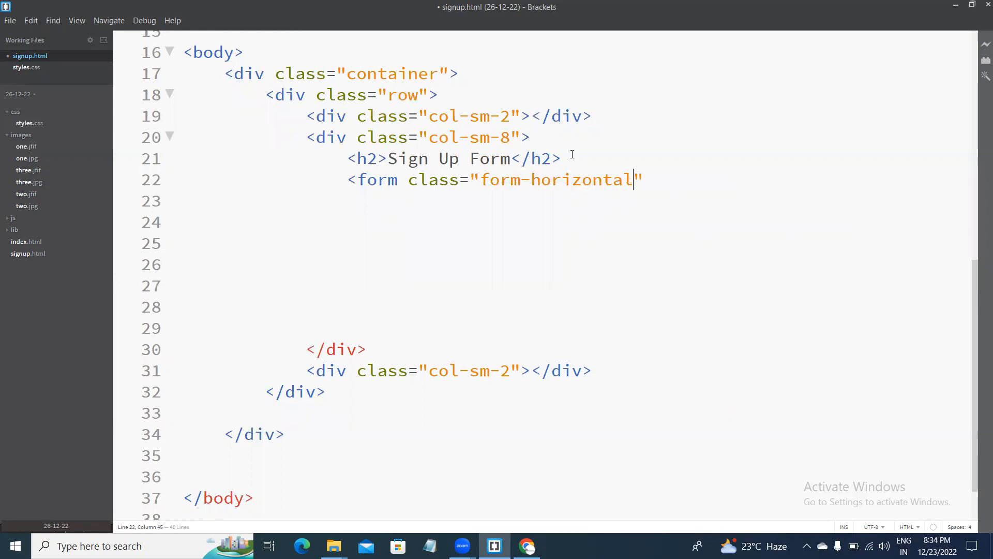
pyautogui.write('>')
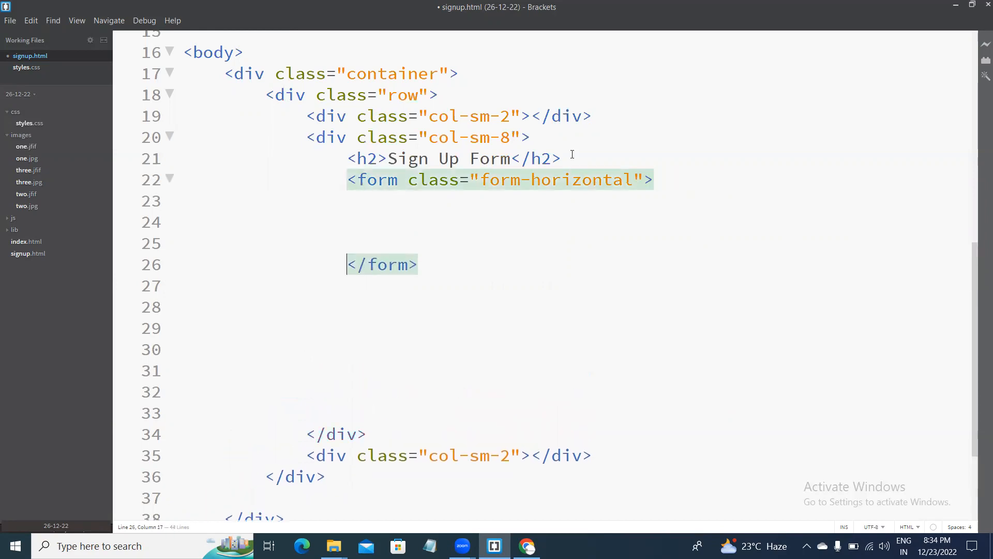
# - Add a div with class form-group inside the form
pyautogui.write('<f')
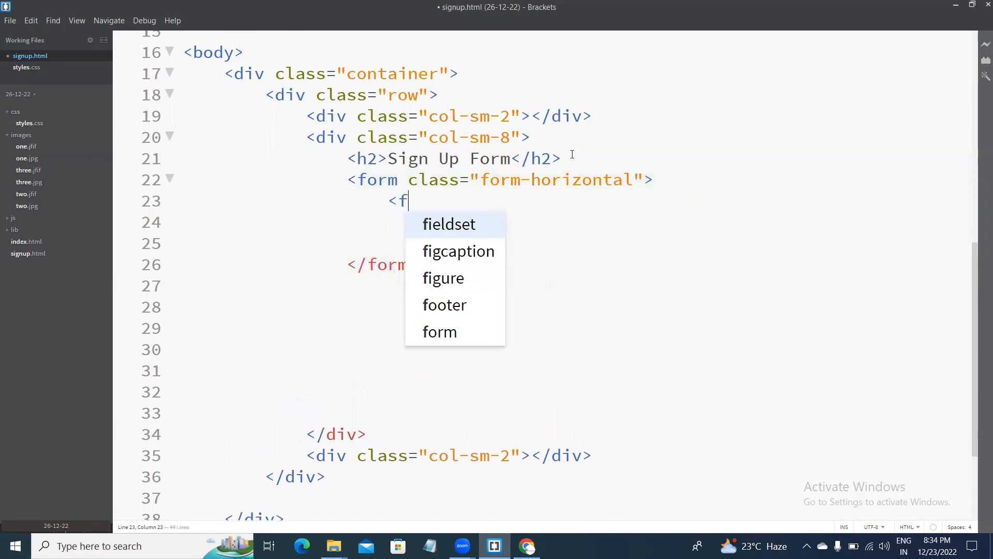
pyautogui.write('div')
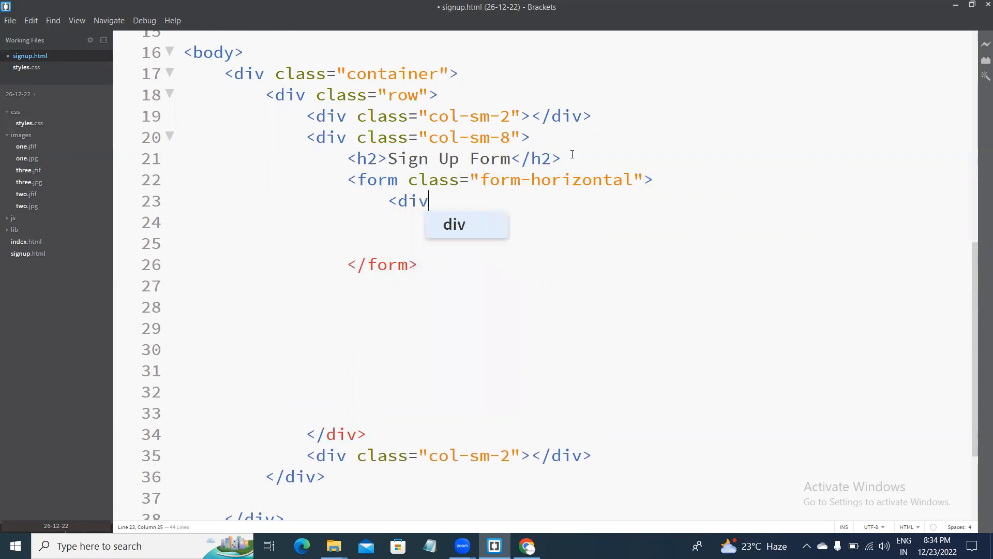
pyautogui.write('class="f"')
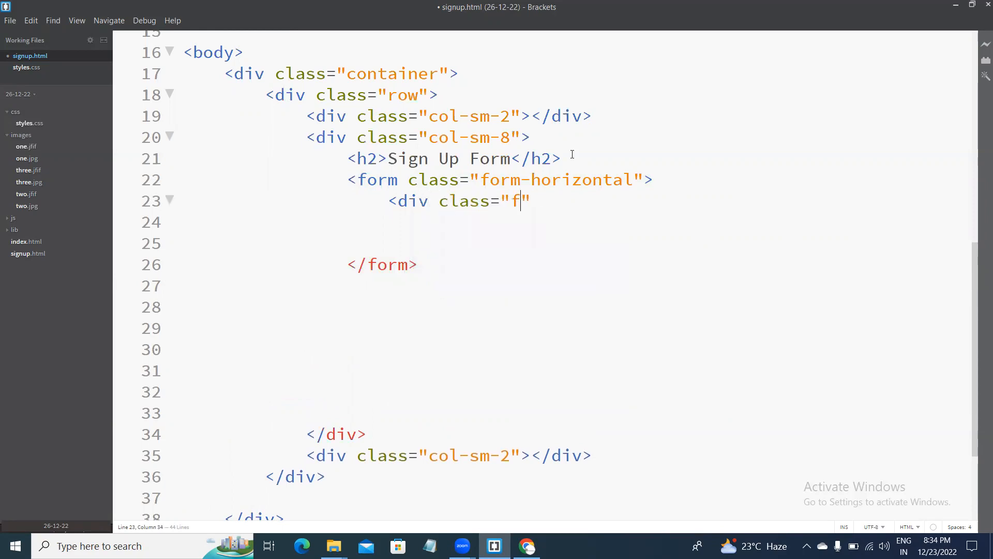
pyautogui.write('orm-grou')
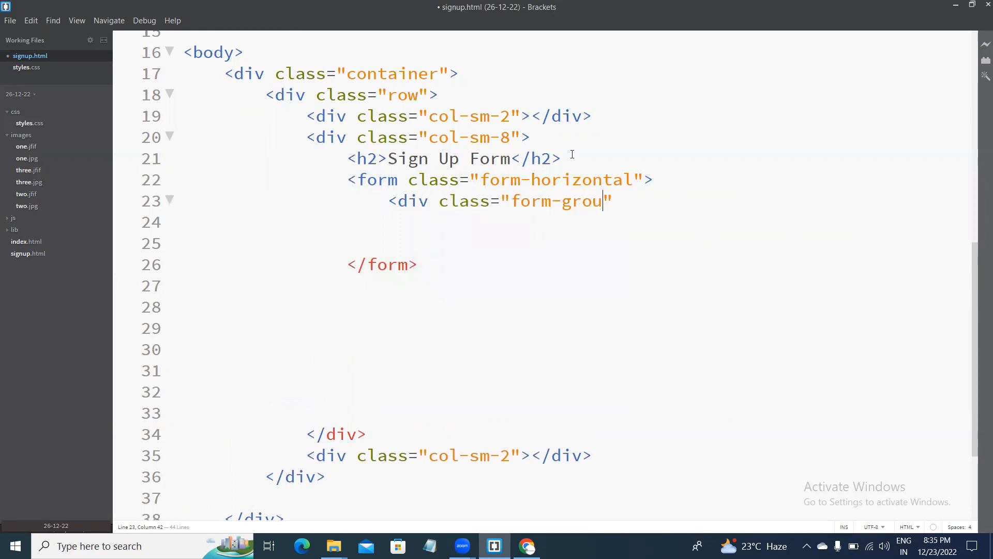
pyautogui.write('p">')
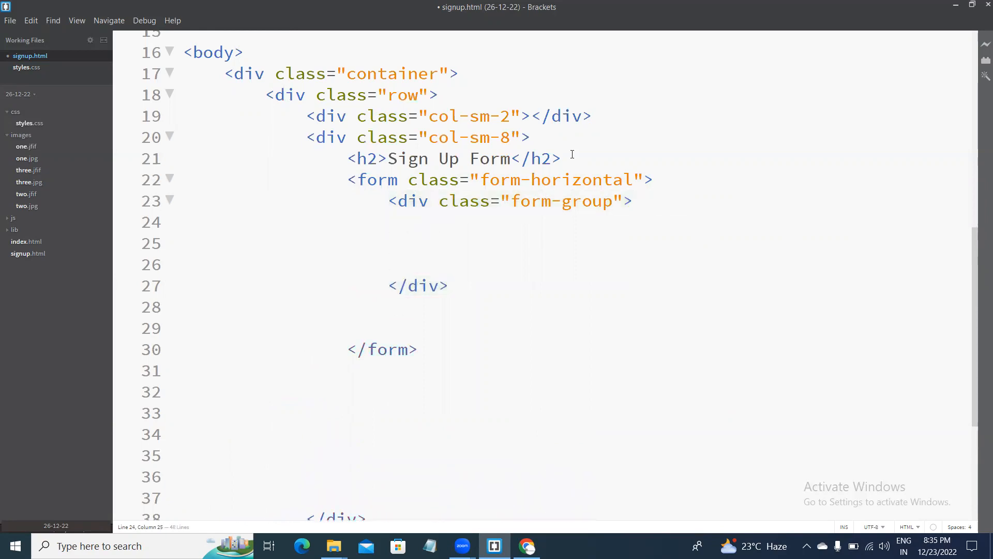
# - Nest a div with class row inside the form-group
pyautogui.write('<')
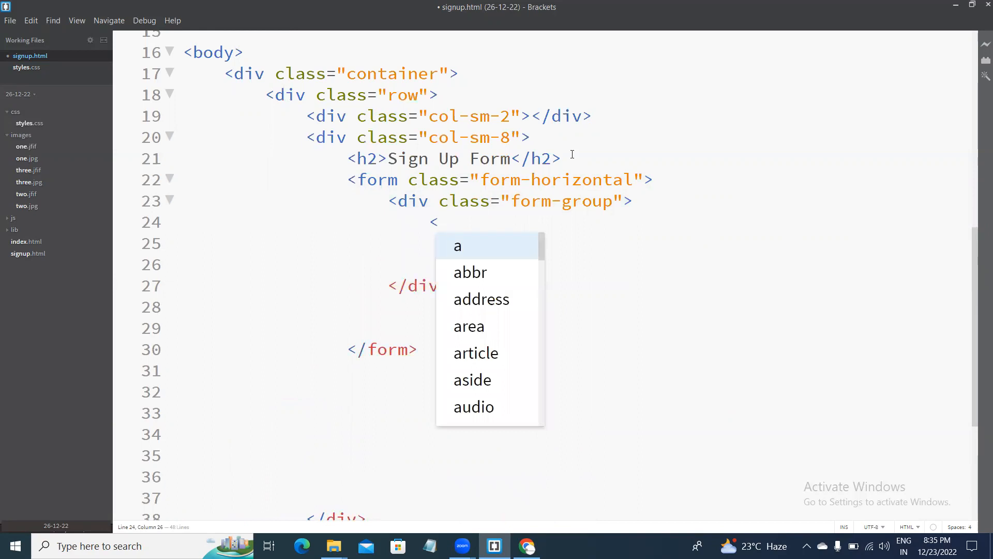
pyautogui.write('d')
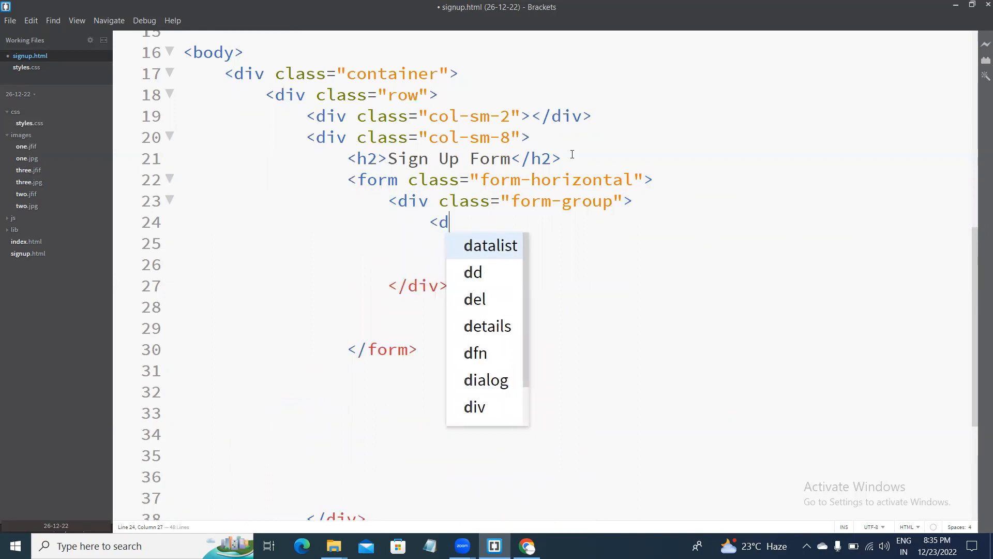
pyautogui.write('iv')
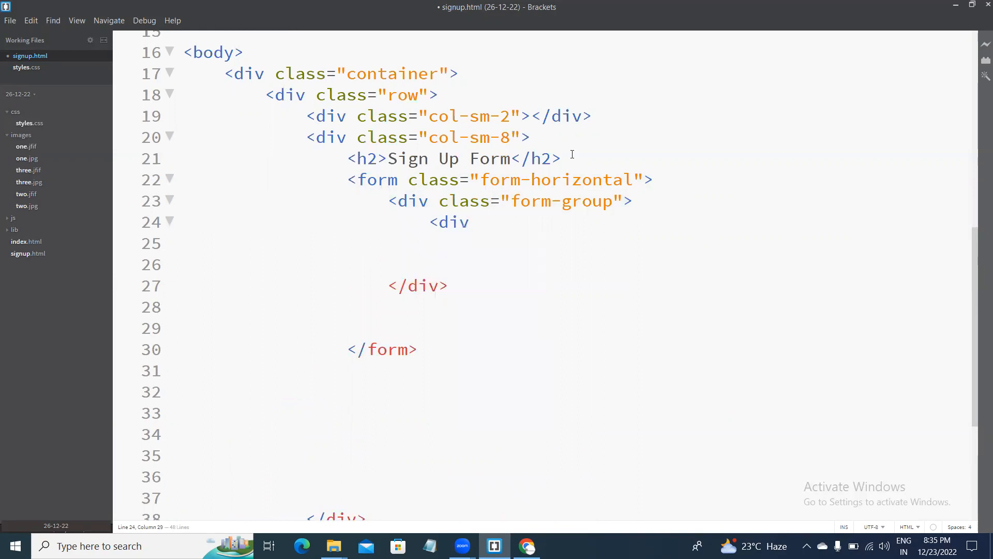
pyautogui.write('c')
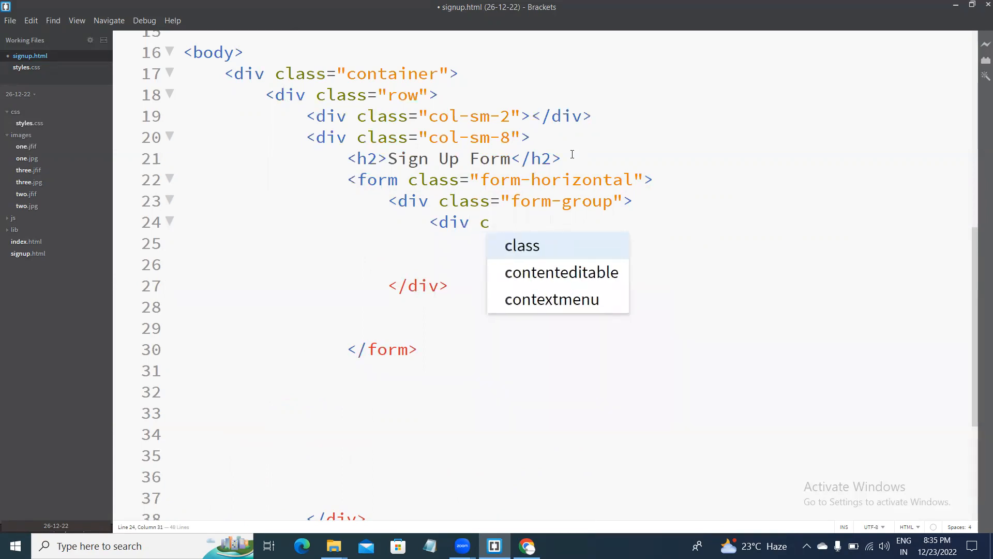
pyautogui.write('lass="row"')
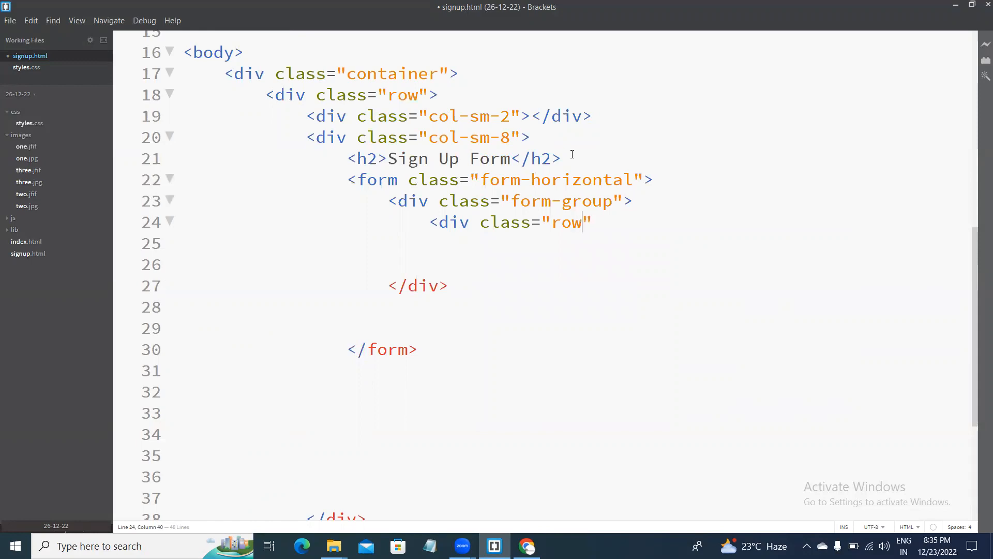
pyautogui.write('>')
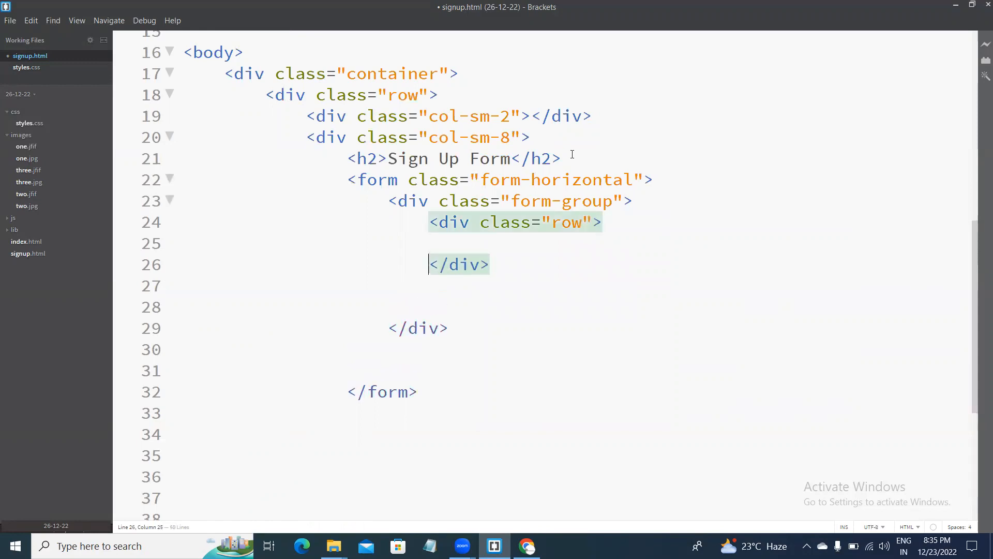
# - Begin a text input with class form-control name inside the row
pyautogui.write('<in')
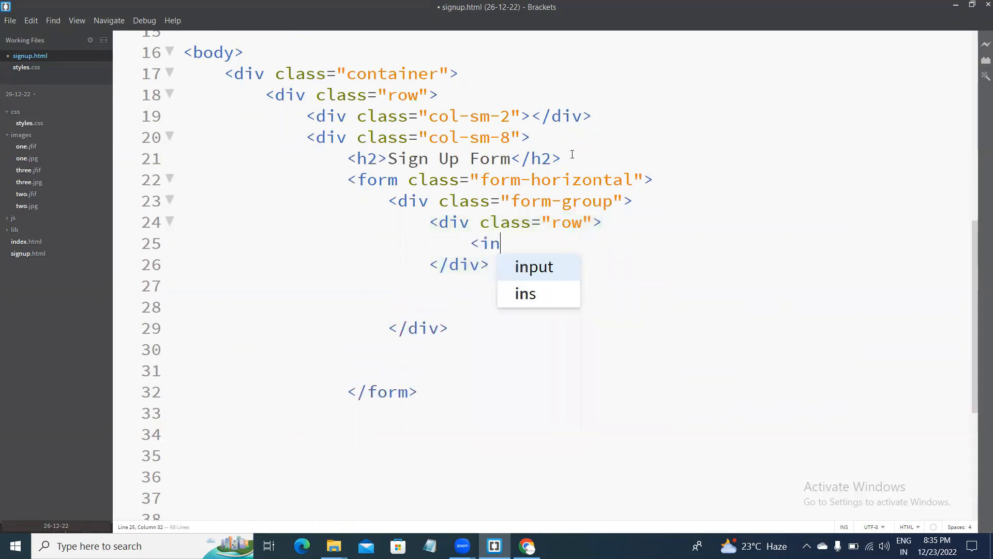
pyautogui.write('put type=""')
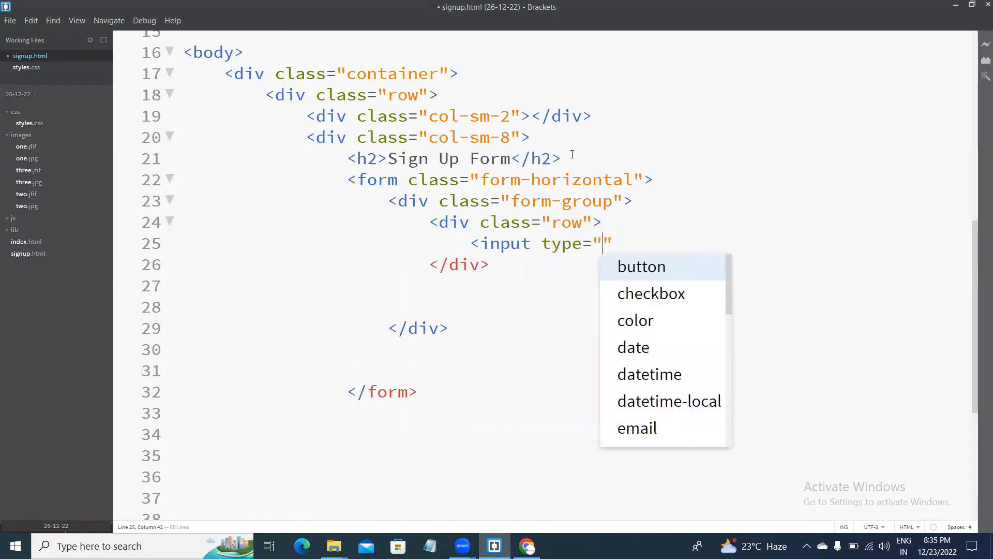
pyautogui.write('text')
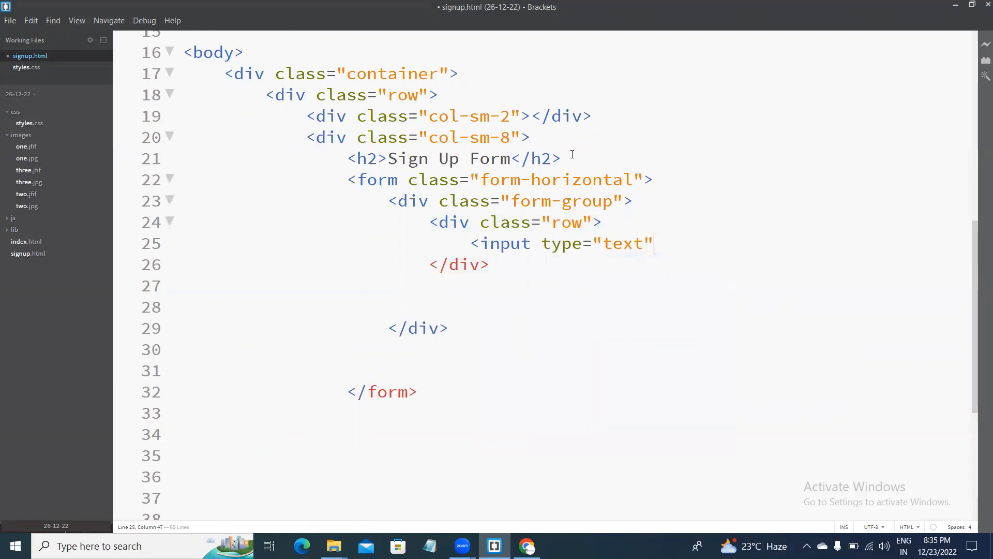
pyautogui.write('class="form')
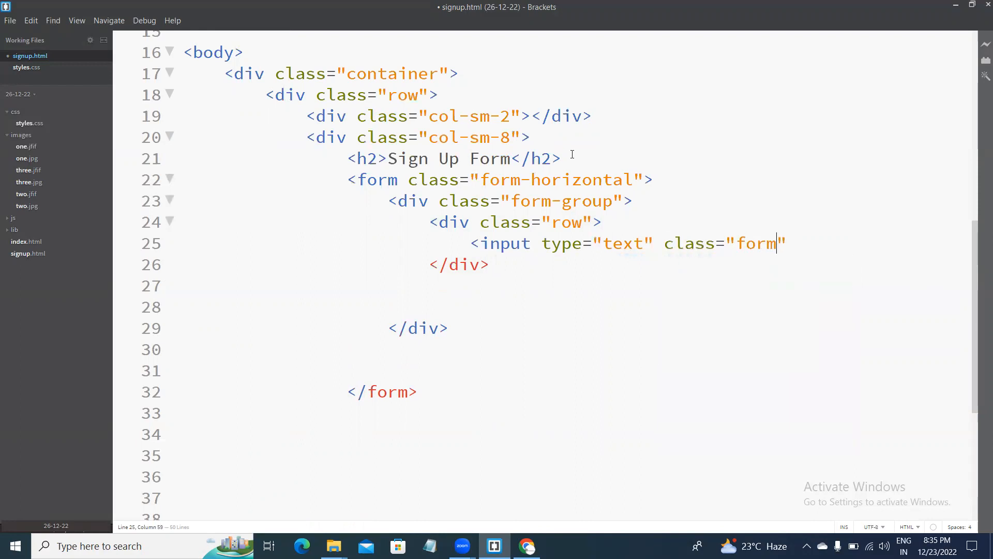
pyautogui.write('-co')
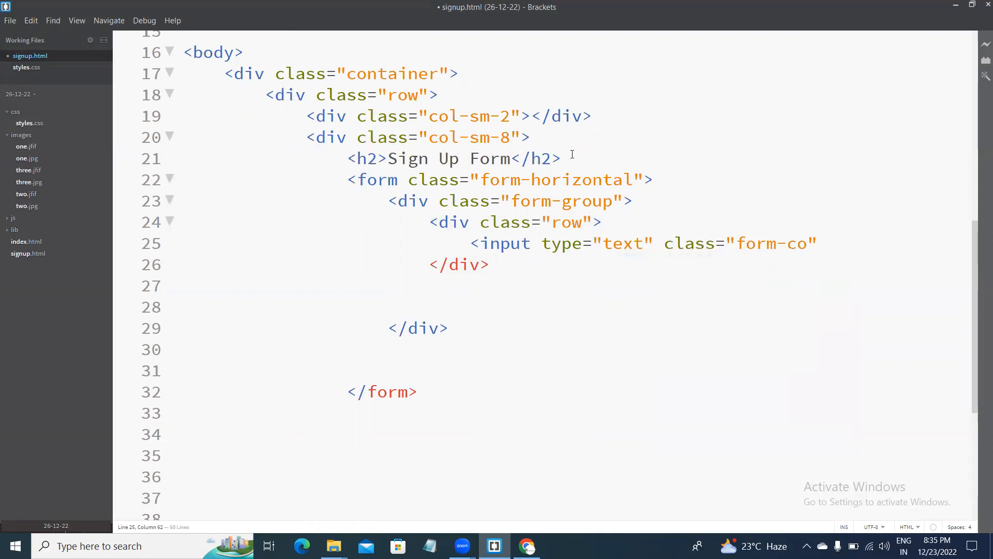
pyautogui.write('ntrol')
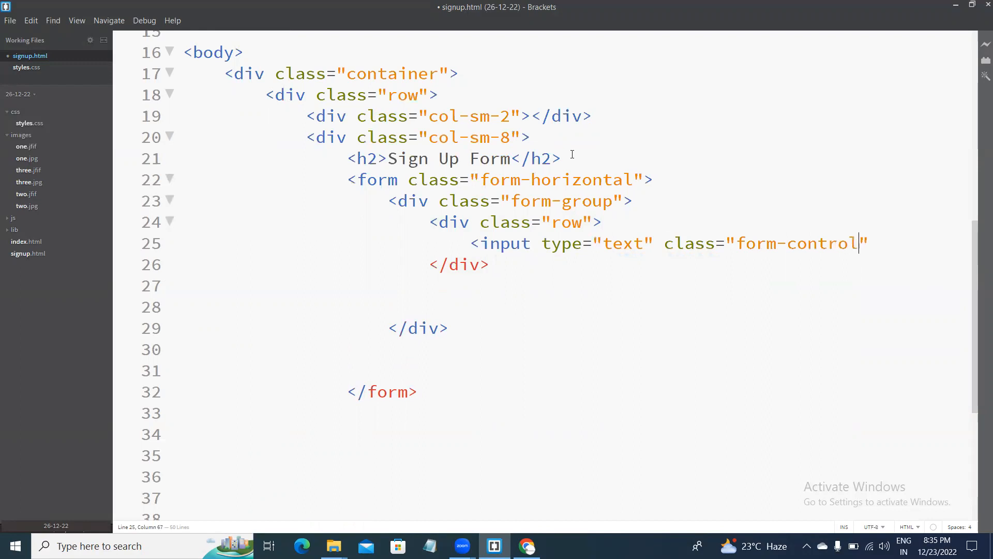
pyautogui.write('nam')
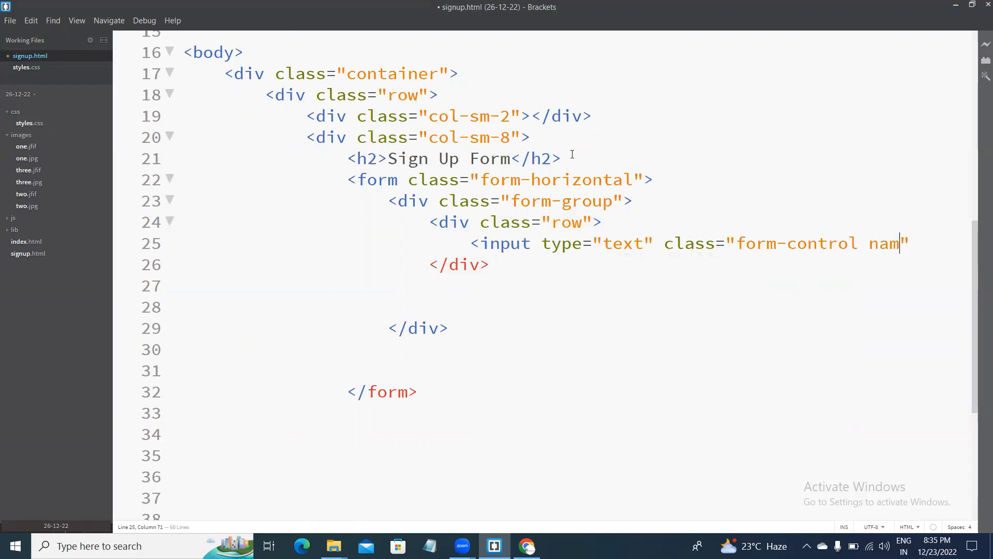
pyautogui.write('e"')
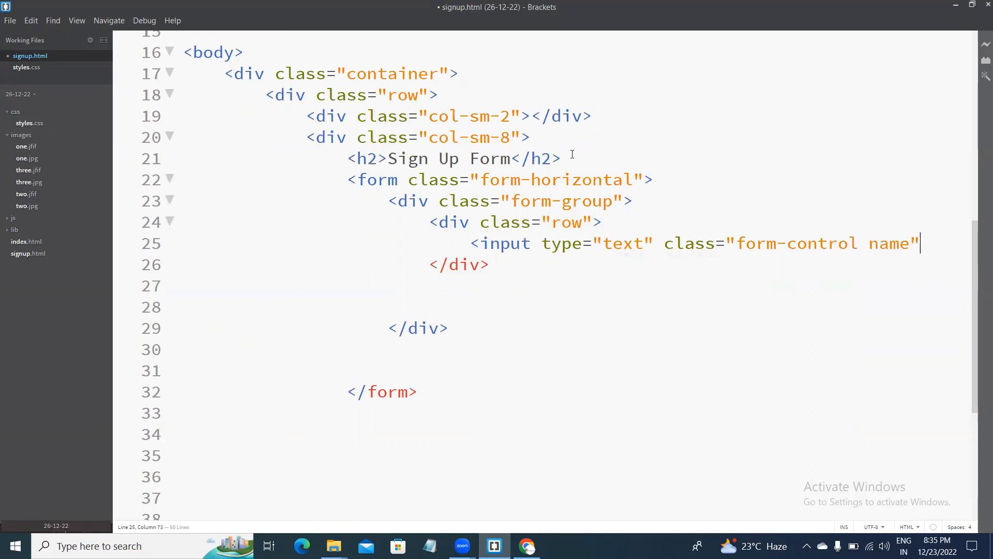
# - Give the input id user and placeholder Enter User name, and close the tag
pyautogui.write('id=')
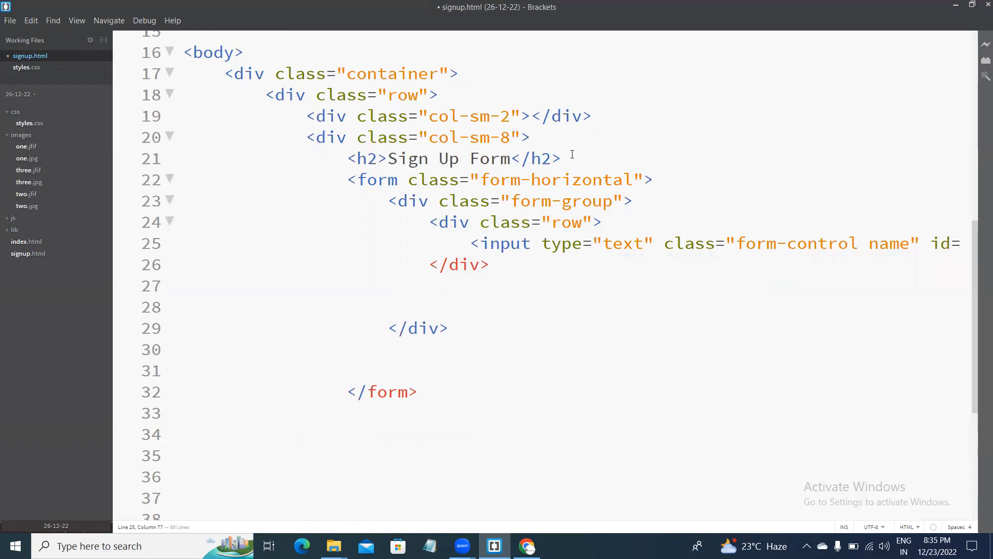
pyautogui.write('id="user"')
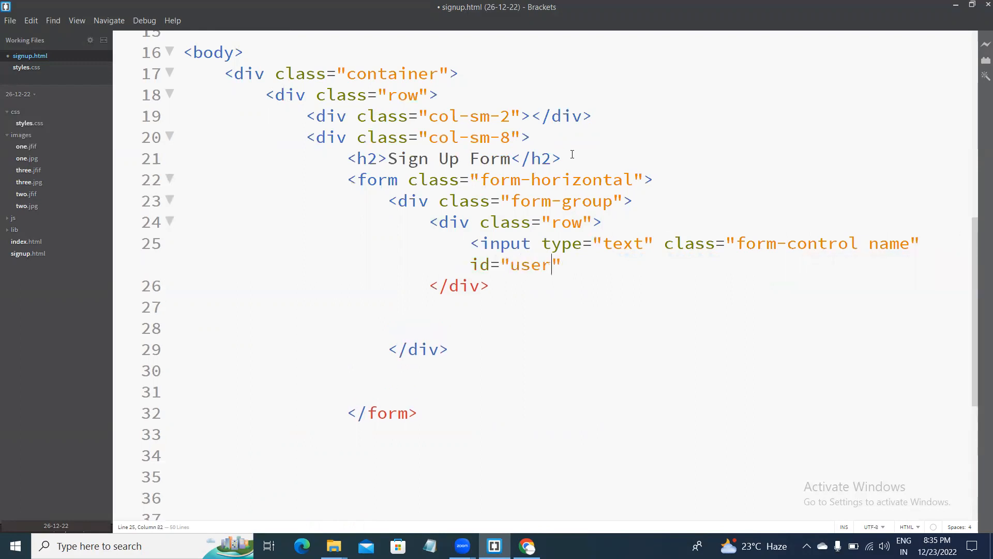
pyautogui.write('placeholder=""')
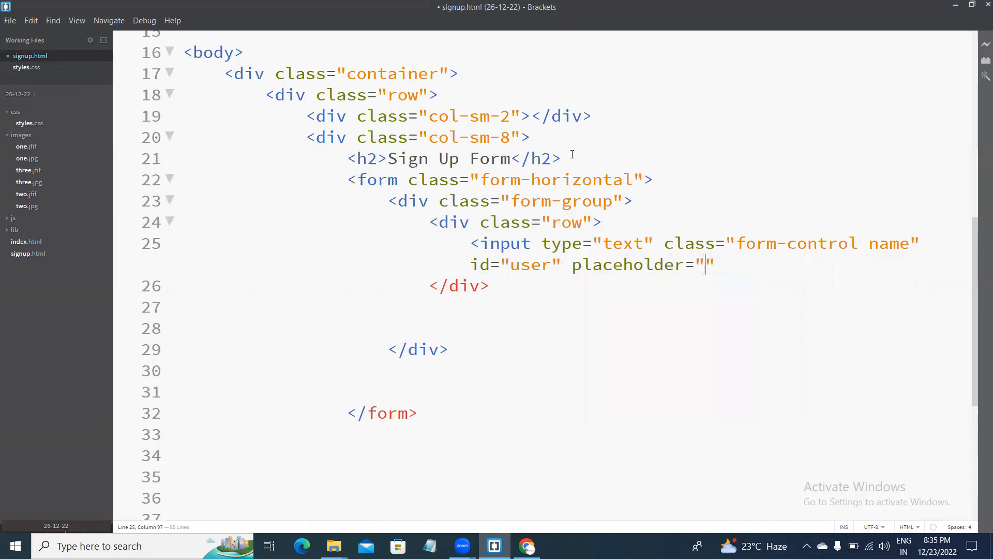
pyautogui.write('E')
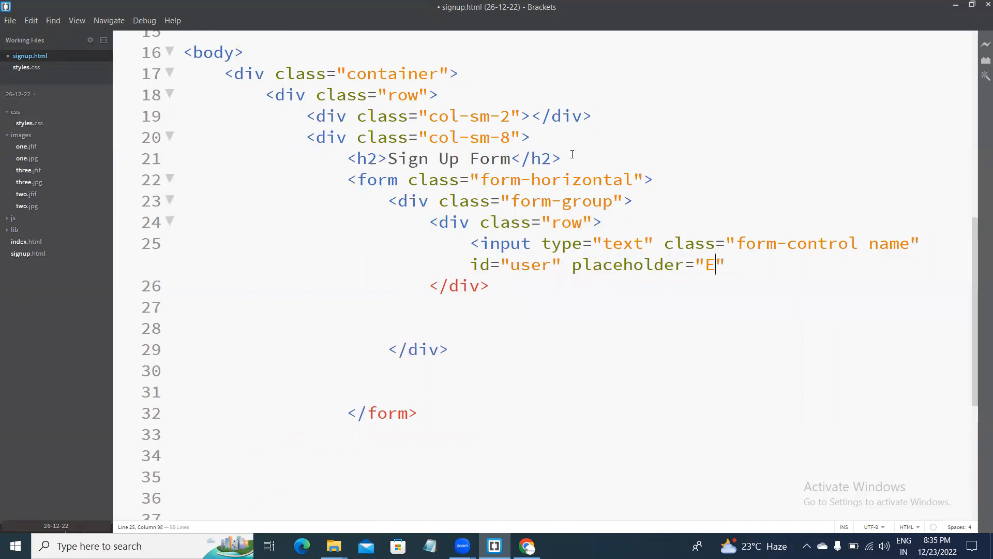
pyautogui.write('nter Us')
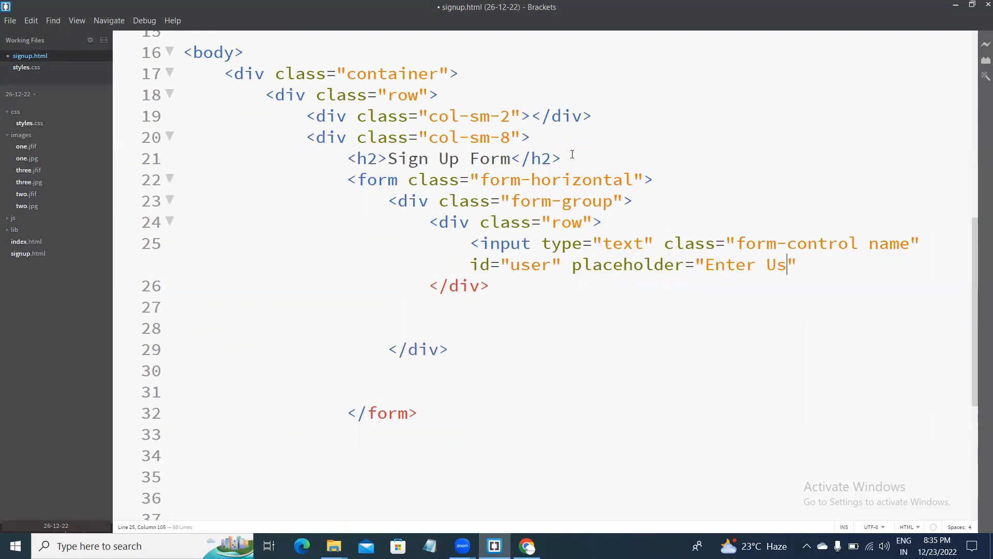
pyautogui.write('er name')
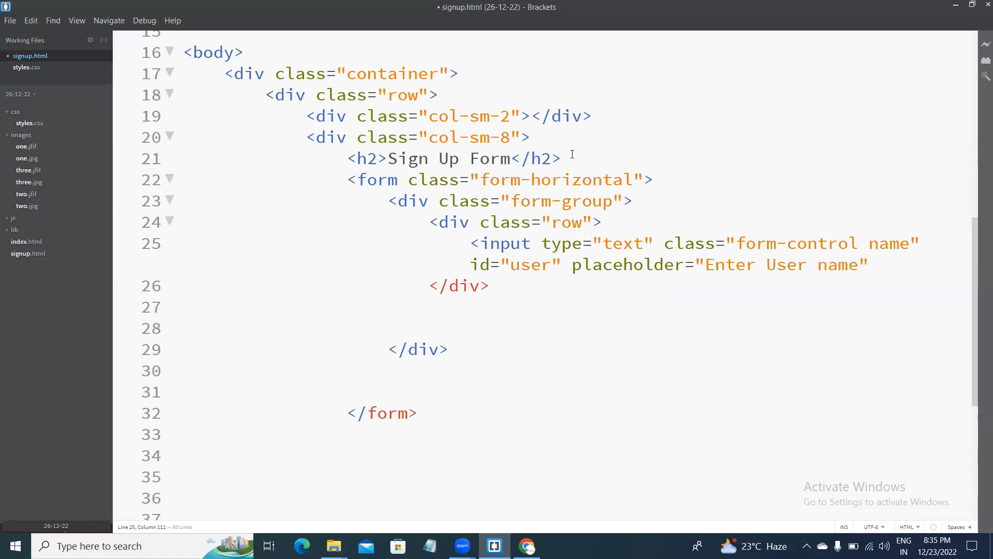
pyautogui.write('>')
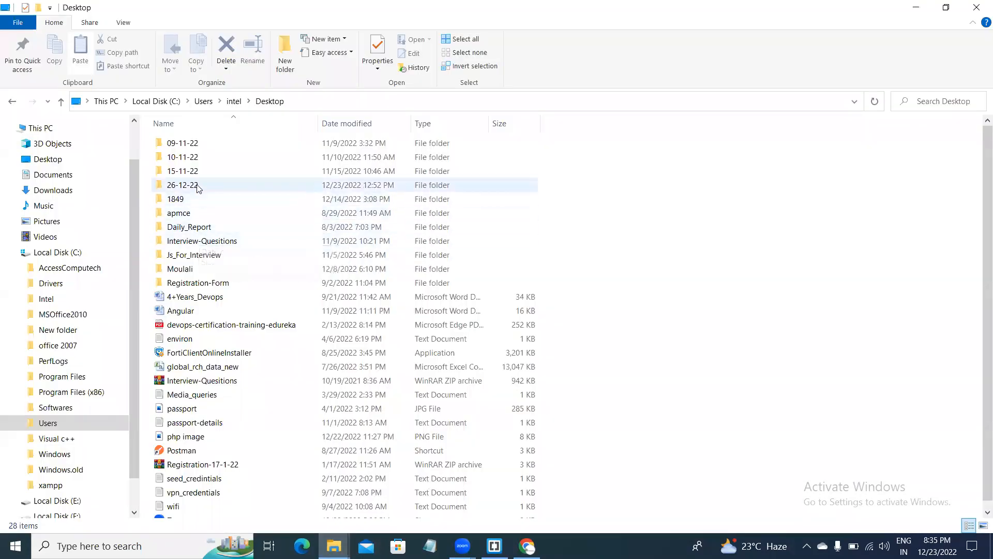
# - Preview signup.html from the 26-12-22 folder in Chrome, then select the user name row in Brackets to duplicate
pyautogui.doubleClick(182, 184)
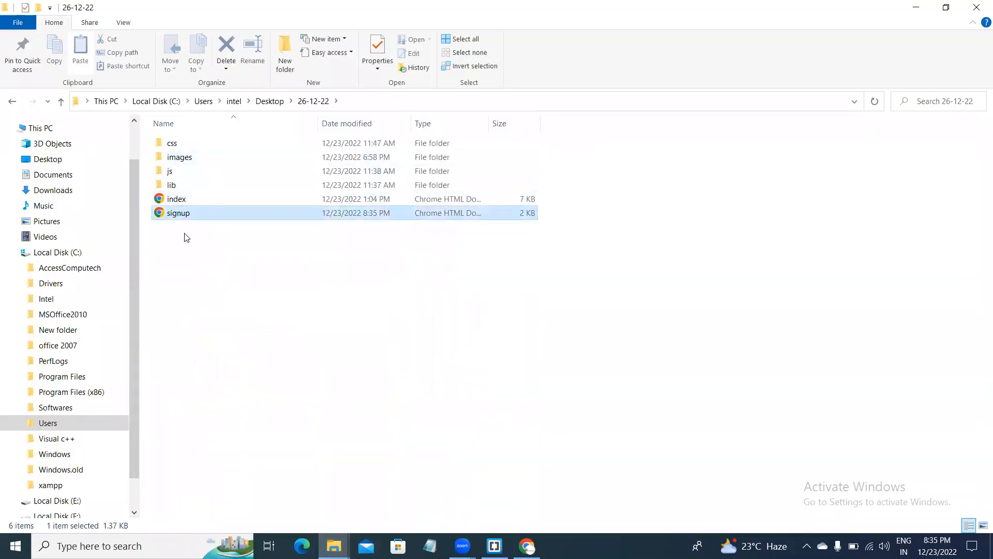
pyautogui.doubleClick(178, 213)
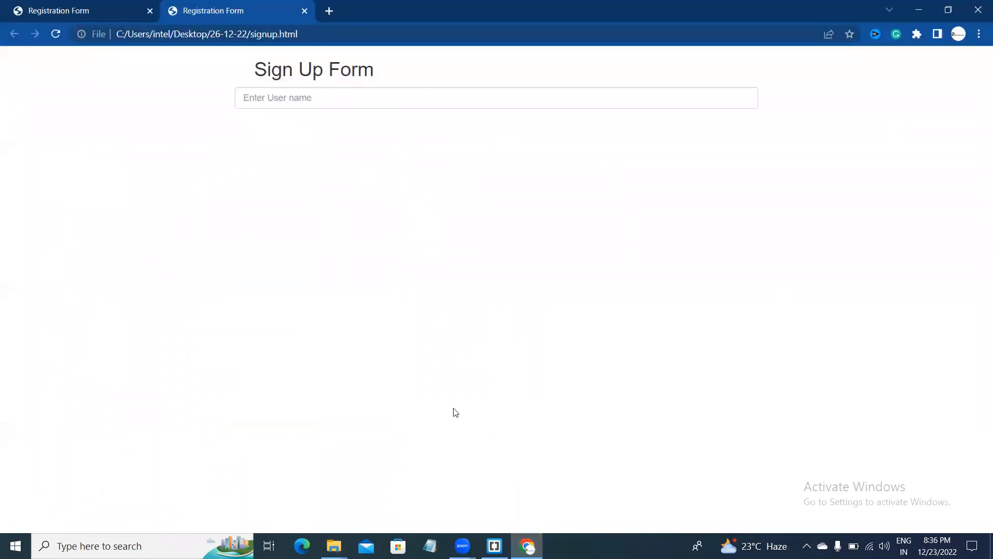
pyautogui.click(494, 545)
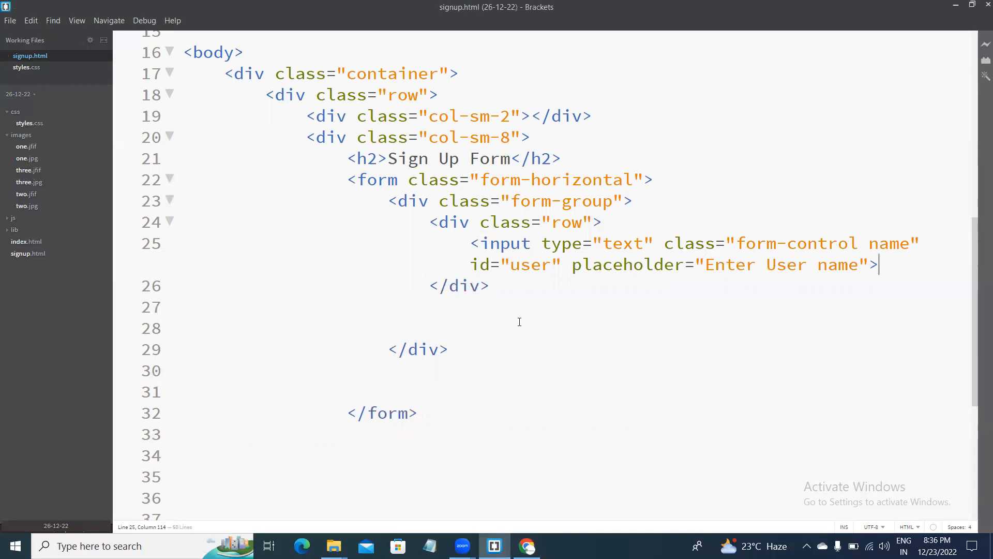
pyautogui.moveTo(428, 221); pyautogui.dragTo(490, 286)
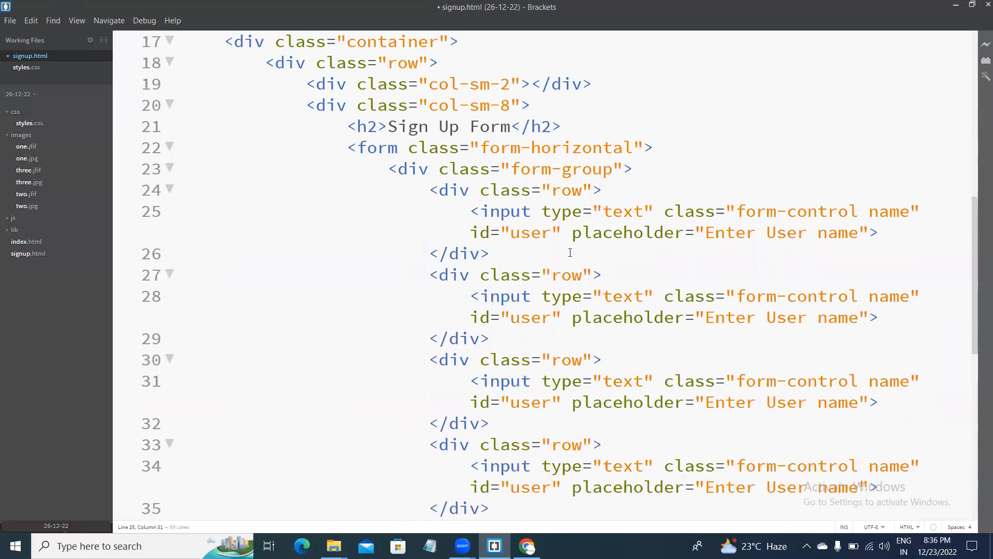
# - Turn the second copied row into an email input with placeholder Enter Email and id email
pyautogui.scroll(-3)
pyautogui.write('m')
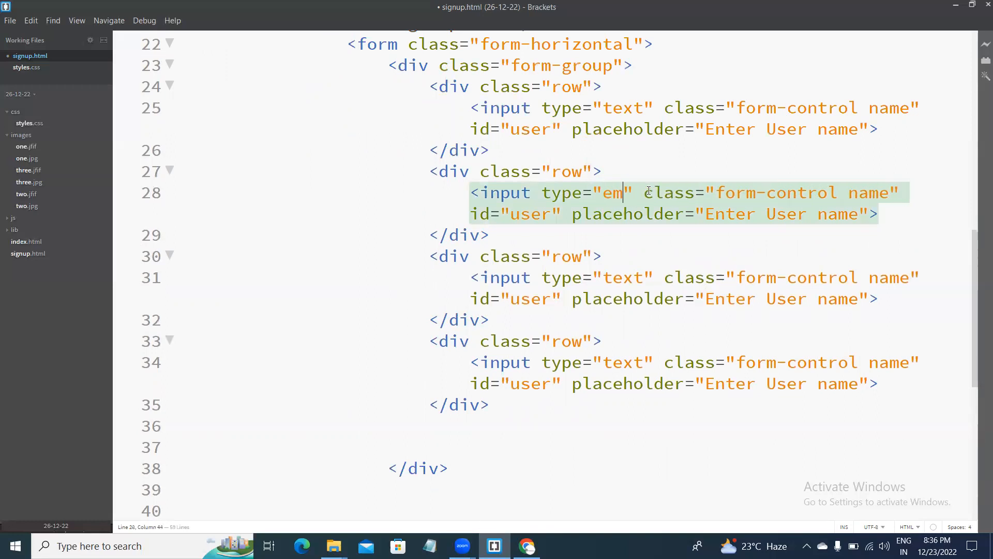
pyautogui.write('ail')
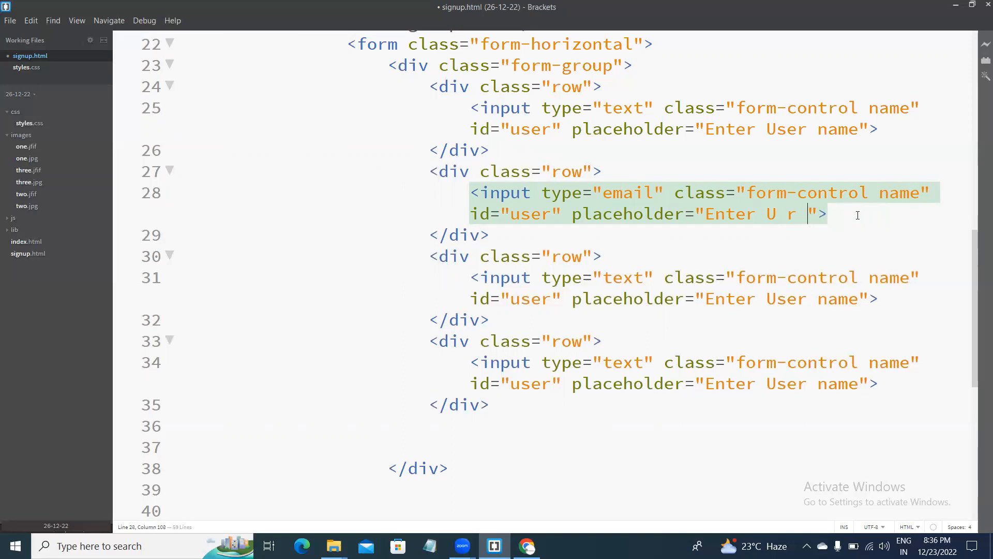
pyautogui.write('Email')
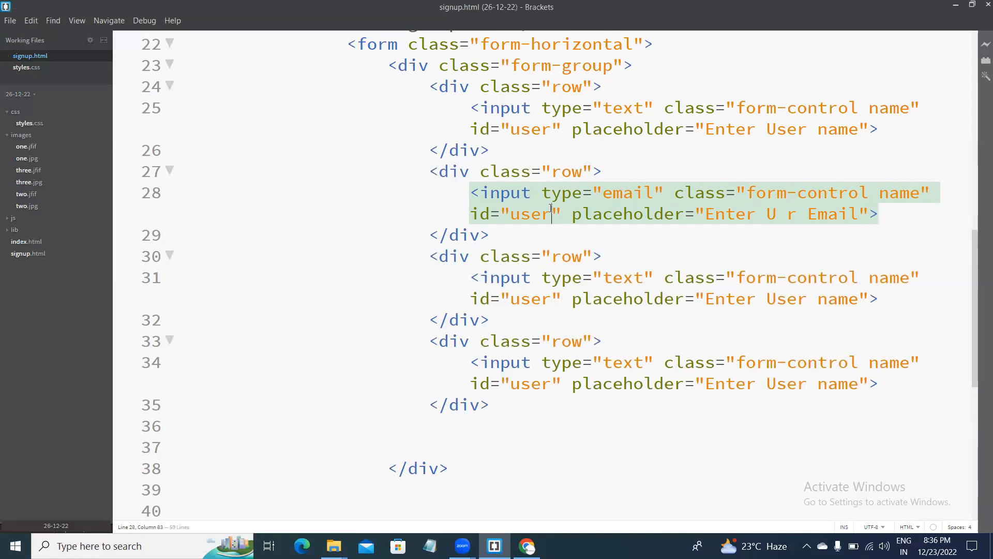
pyautogui.write('ema')
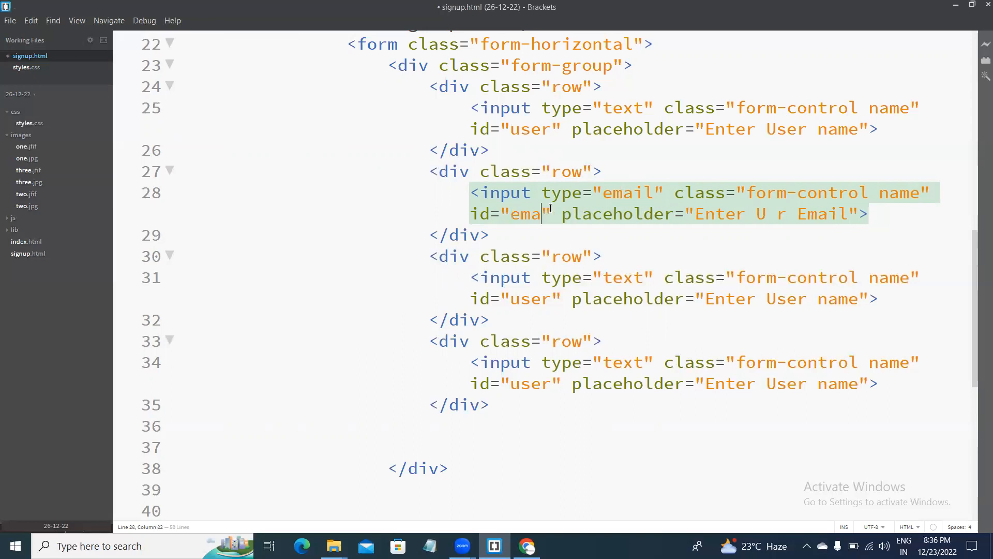
pyautogui.write('il')
pyautogui.click(696, 287)
pyautogui.write('p')
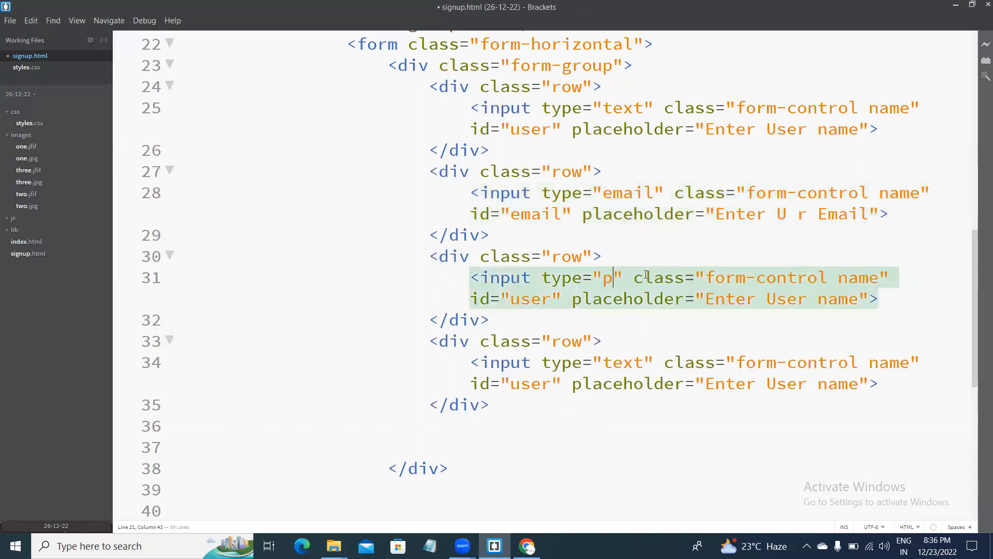
# - Make the last two rows password inputs with placeholders Enter U r password and Confirm u r password, then check in Chrome
pyautogui.write('asswor')
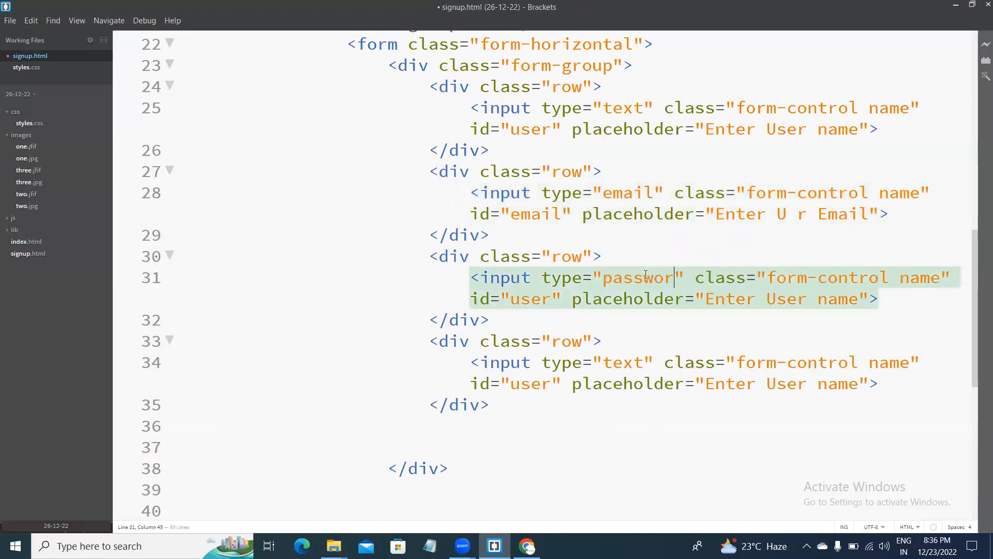
pyautogui.write('d')
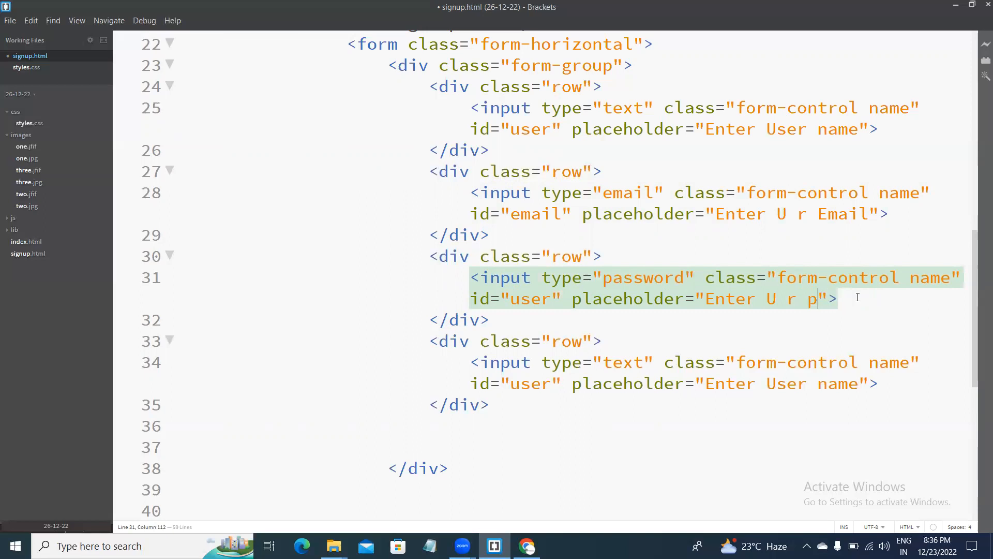
pyautogui.write('assword')
pyautogui.click(704, 374)
pyautogui.write('passw')
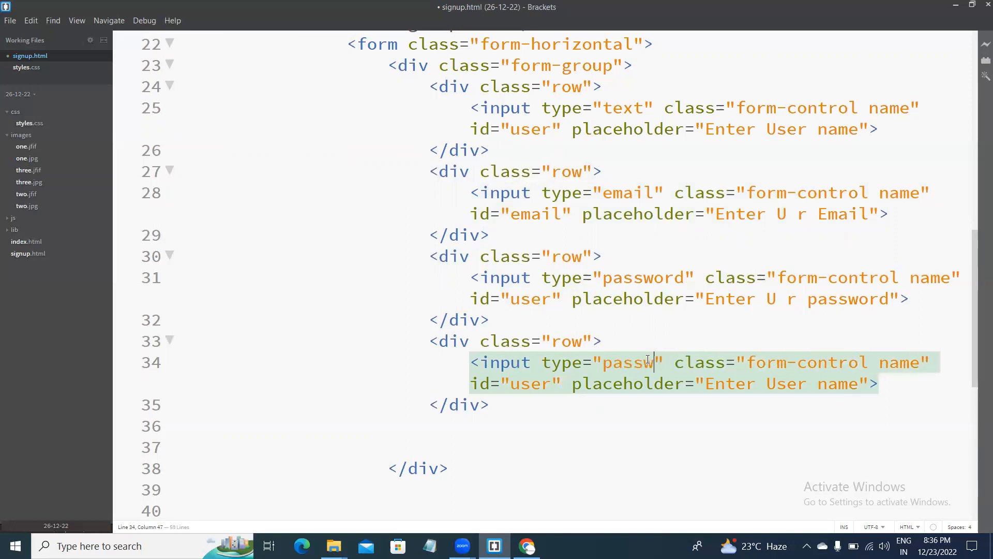
pyautogui.write('ord')
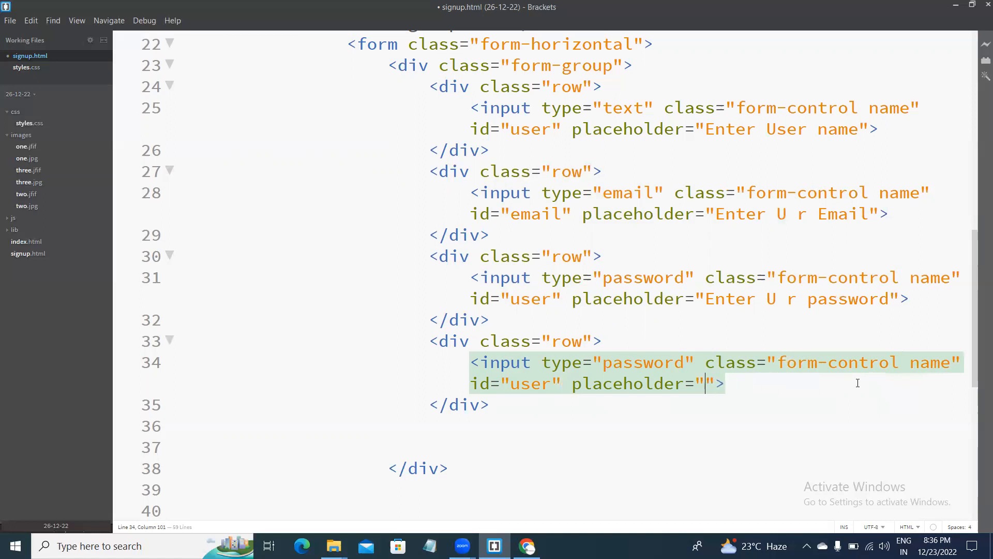
pyautogui.write('Confirm u r')
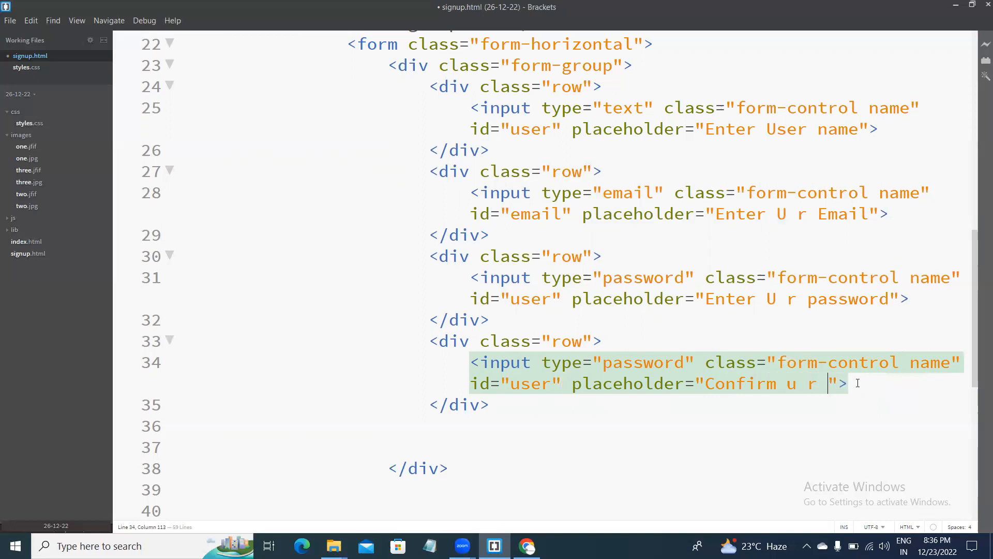
pyautogui.write('password')
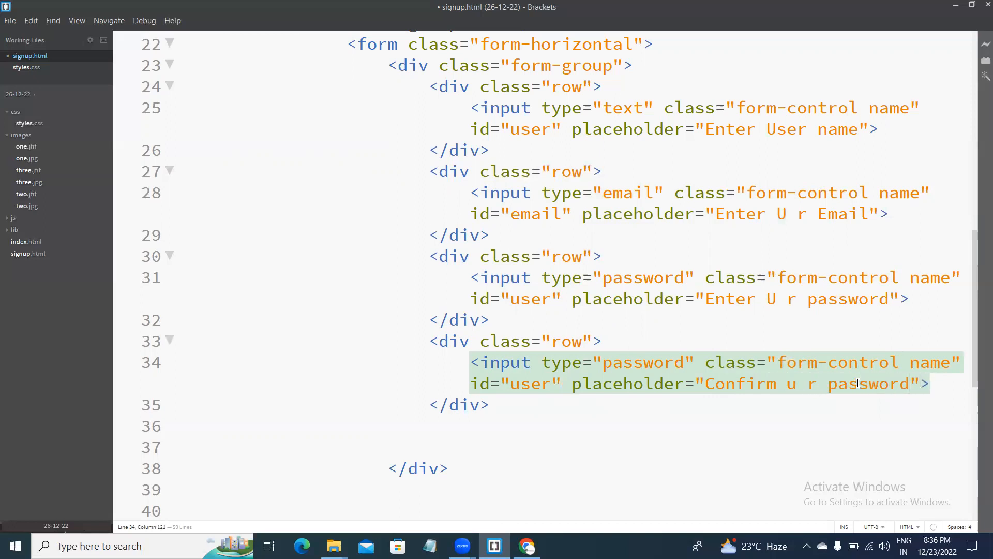
pyautogui.click(527, 545)
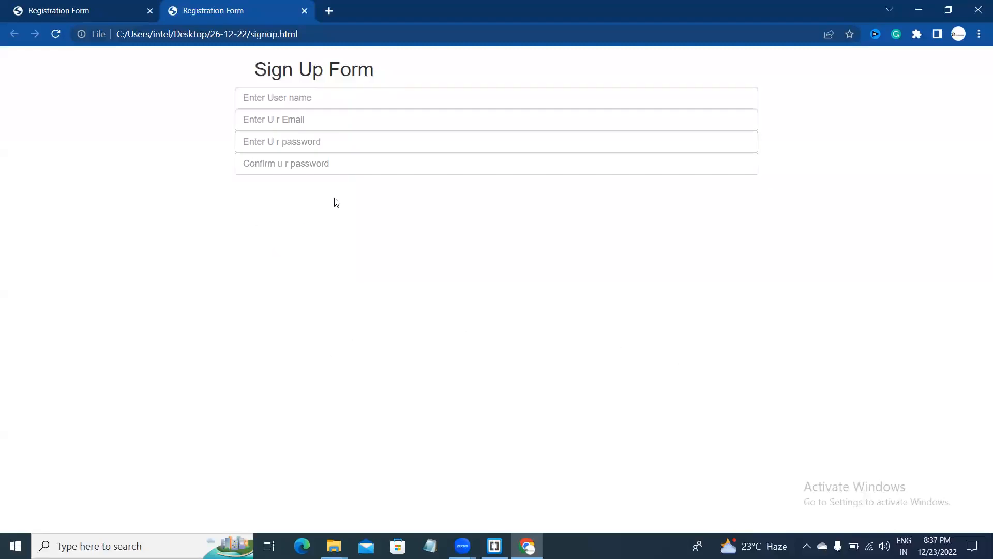
# - Return from the Chrome preview of the four-field form to Brackets
pyautogui.click(493, 546)
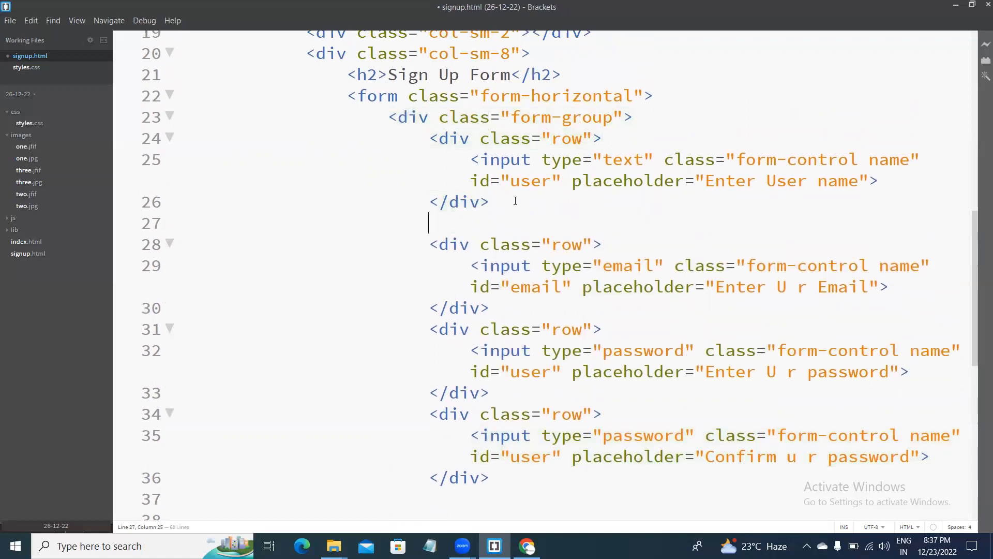
# - Wrap each input row in its own form-group div and add the missing closing </div> tags
pyautogui.write('</div>')
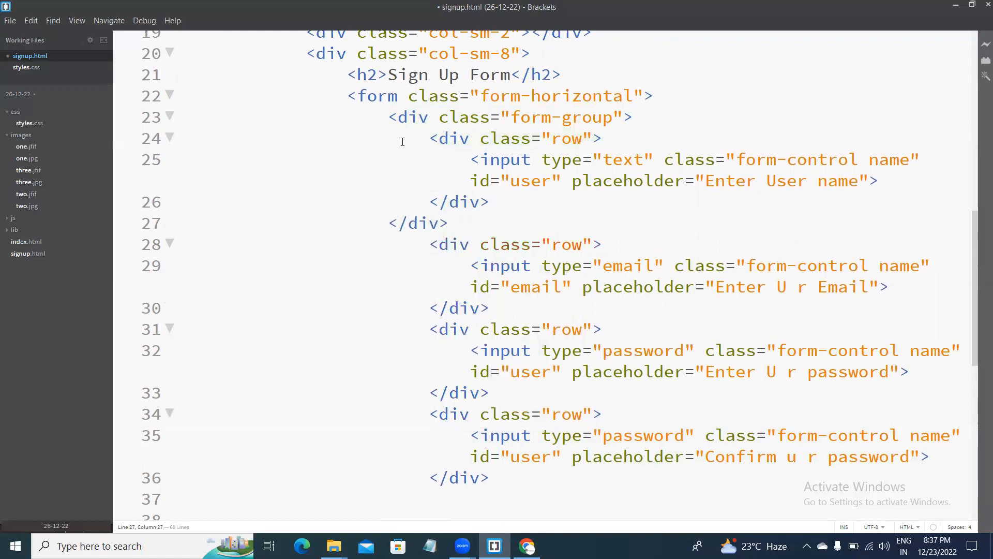
pyautogui.moveTo(388, 117); pyautogui.dragTo(632, 117)
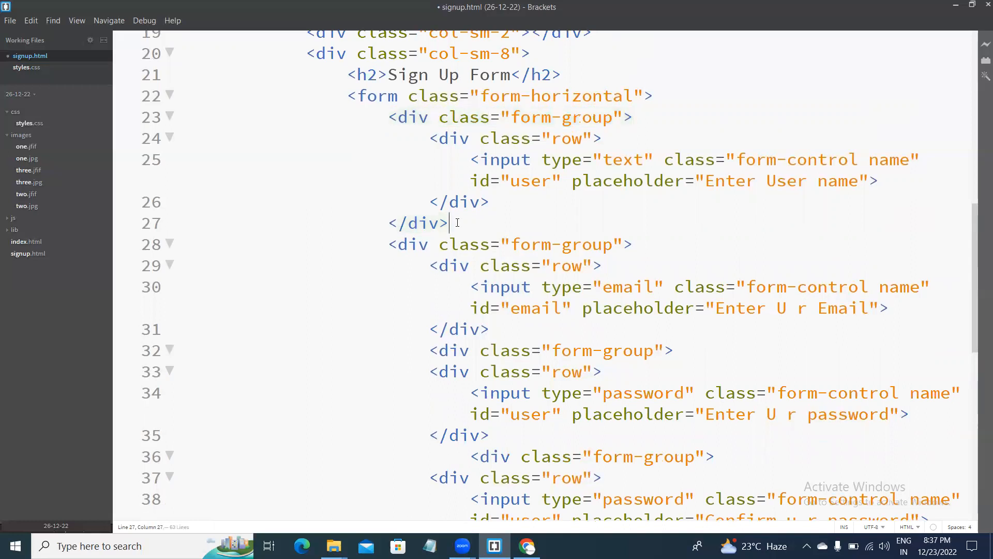
pyautogui.moveTo(447, 223); pyautogui.dragTo(406, 222)
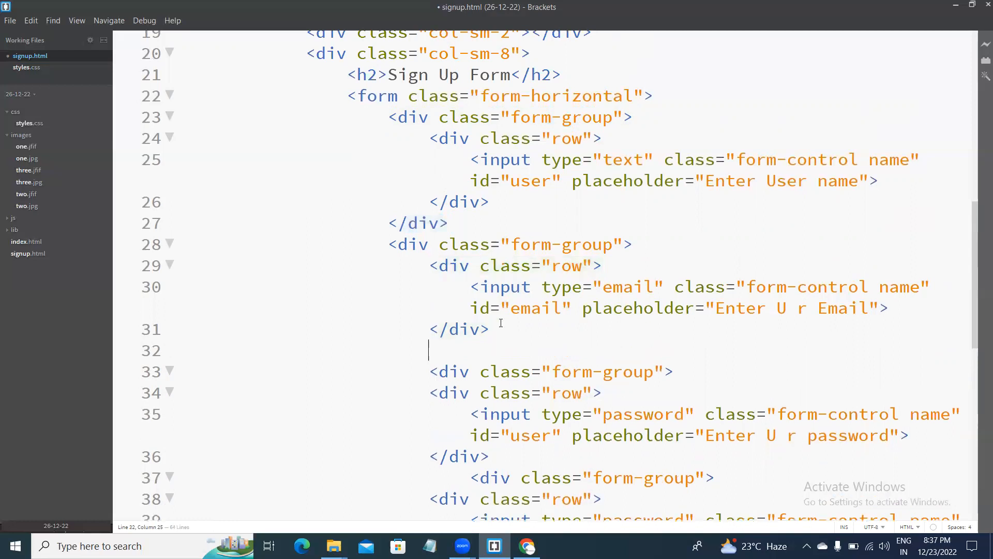
pyautogui.scroll(-3)
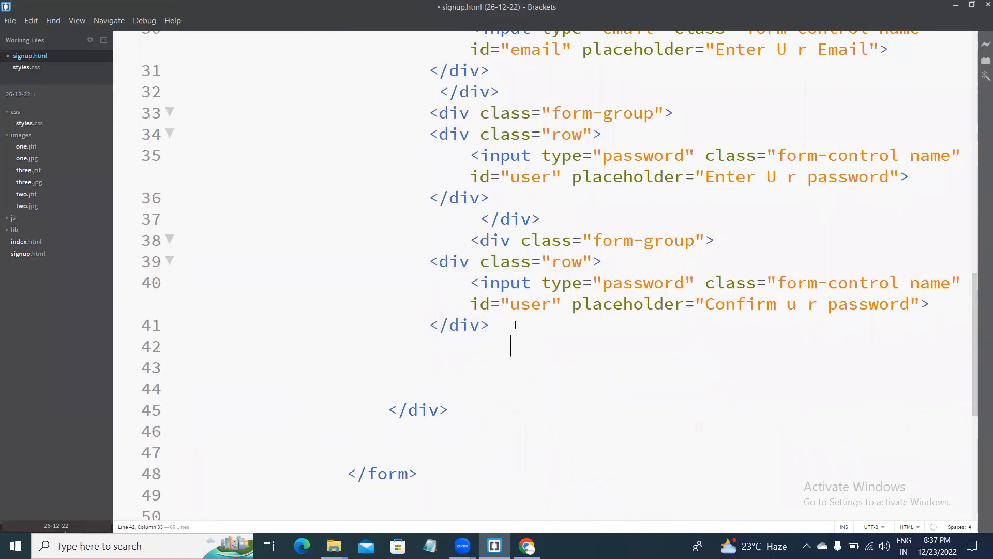
pyautogui.write('</div>')
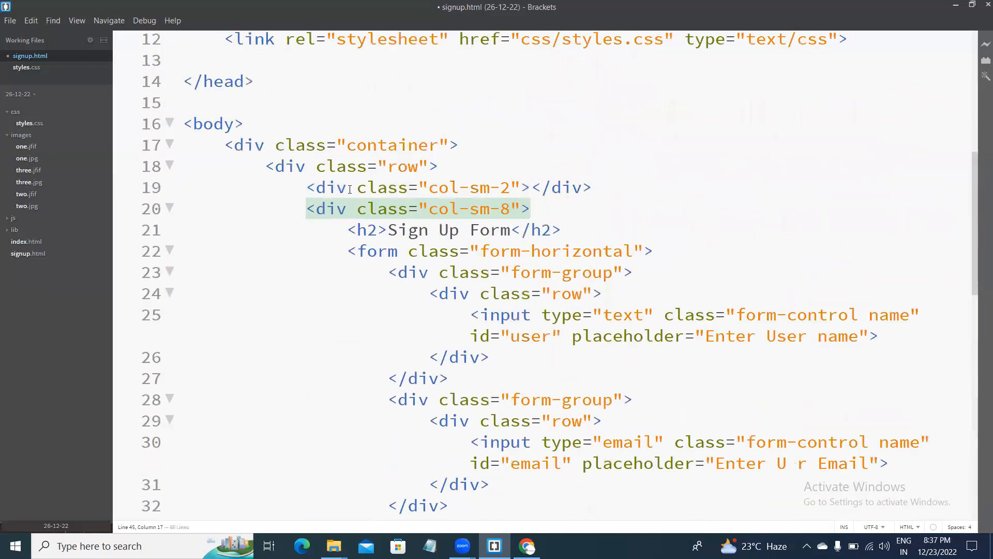
# - Match up the remaining closing divs for the form, columns and container, then save and check
pyautogui.click(285, 166)
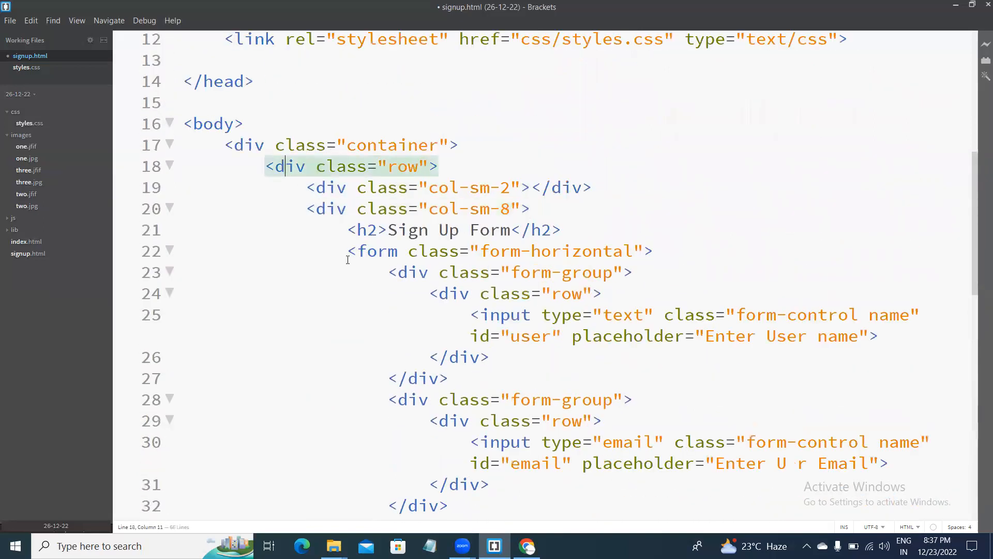
pyautogui.scroll(-3)
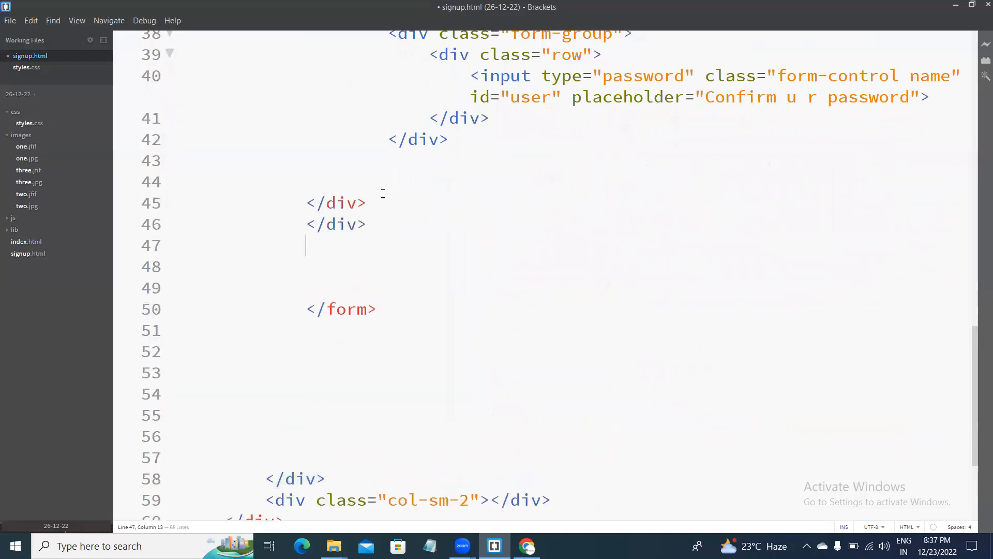
pyautogui.write('</div>')
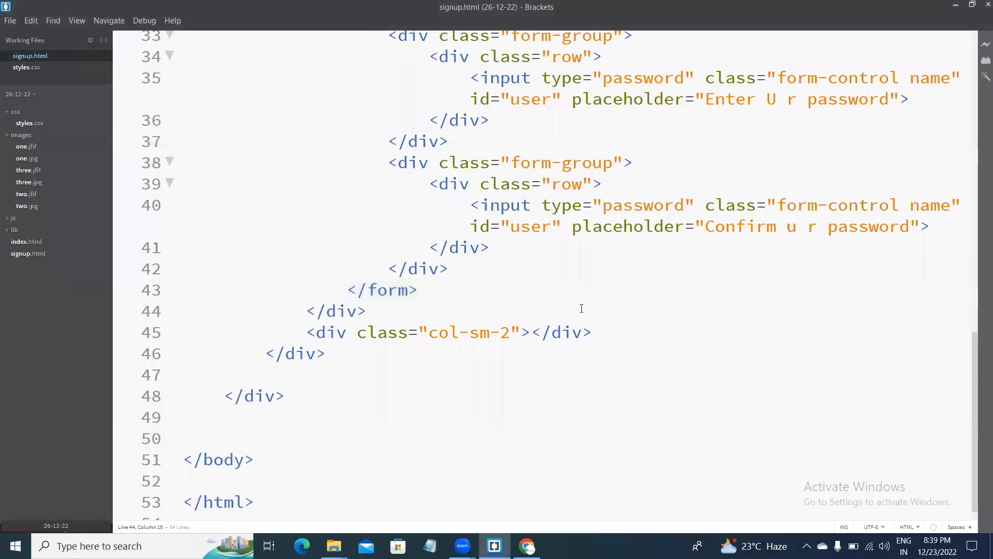
pyautogui.click(527, 546)
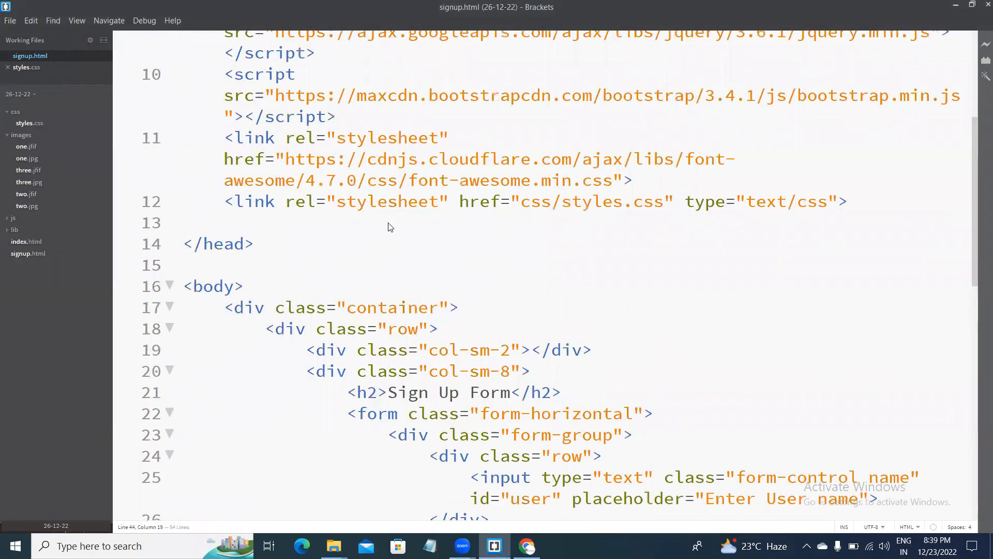
# - In styles.css, add a margin 0px rule and start a .row rule
pyautogui.click(25, 67)
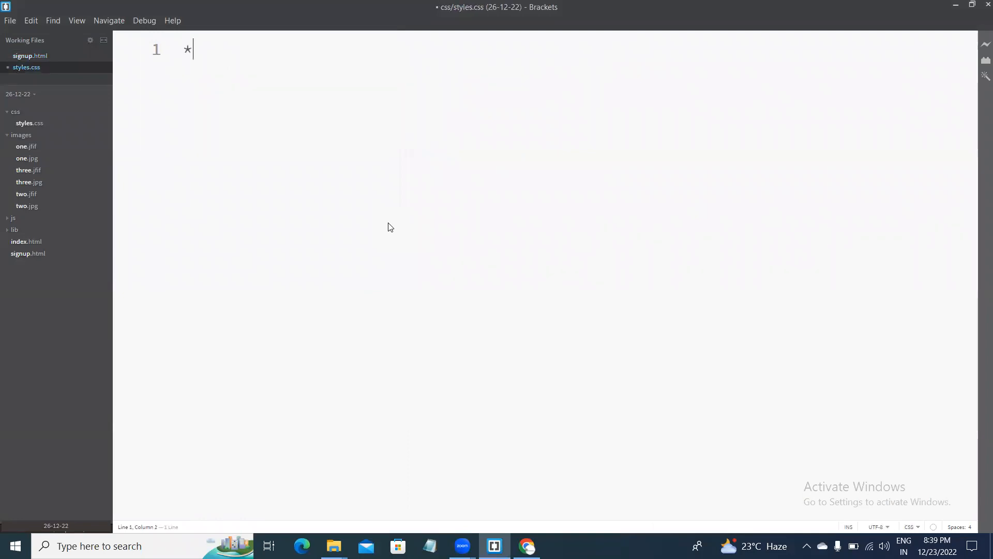
pyautogui.write('{\\nmargin:')
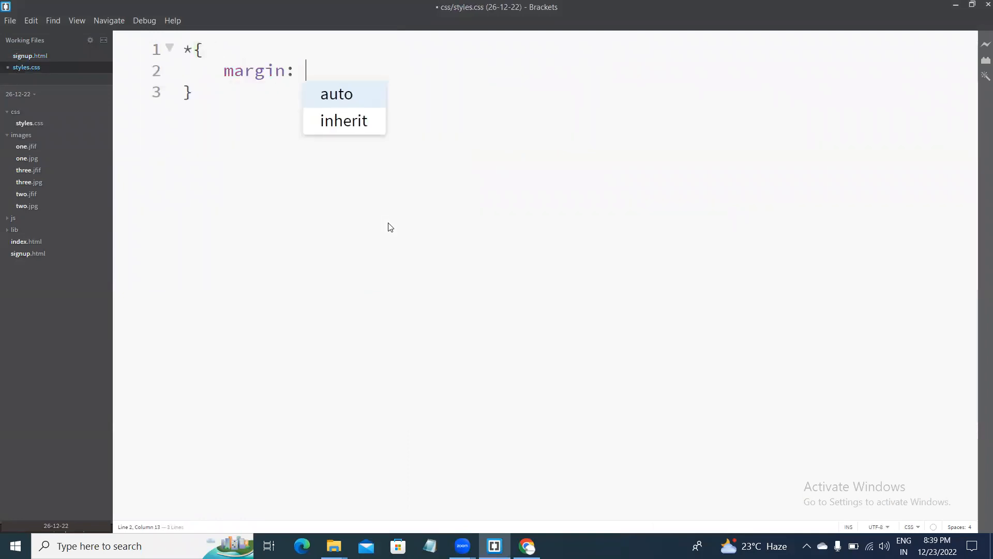
pyautogui.write('0px;')
pyautogui.write('padding:')
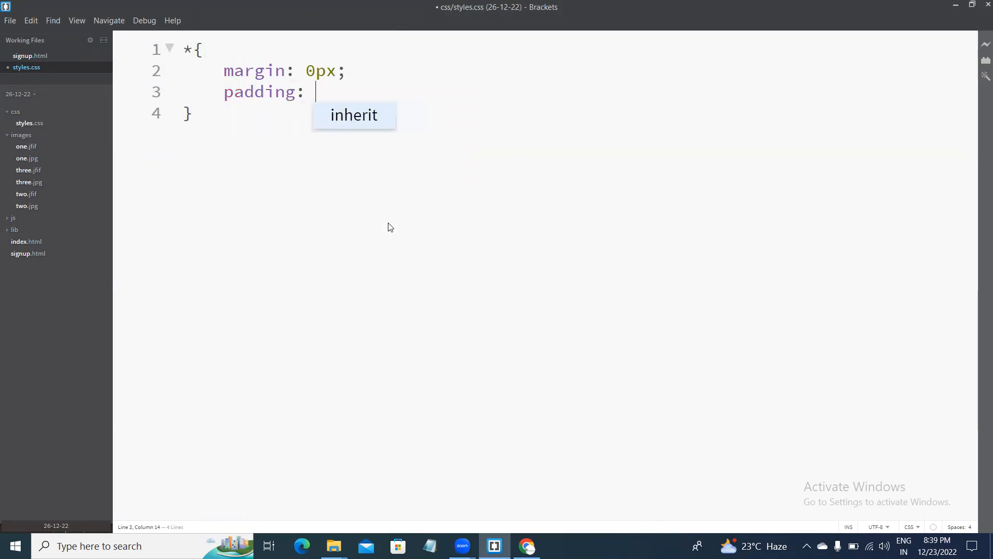
pyautogui.write('0px;')
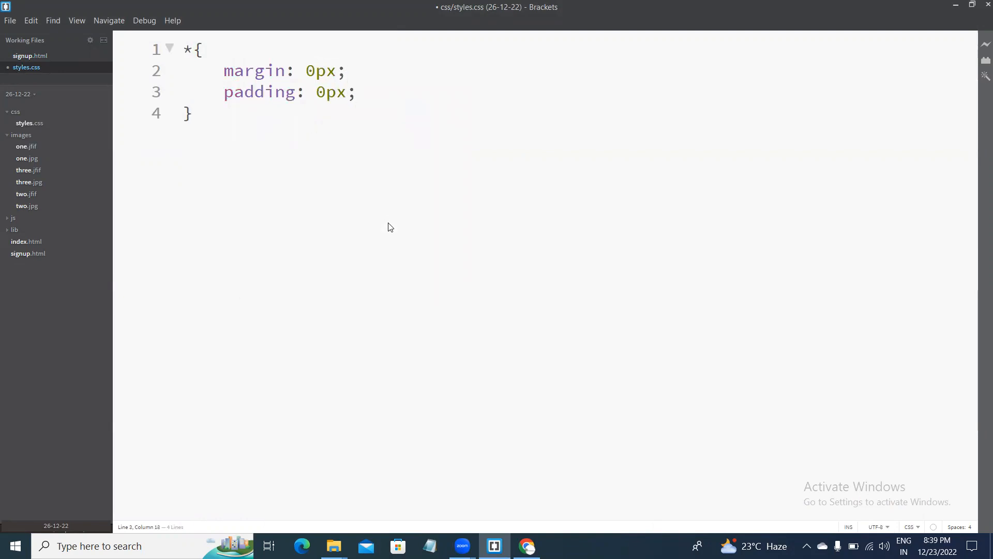
pyautogui.write('.row{')
pyautogui.write('margin: 0px;')
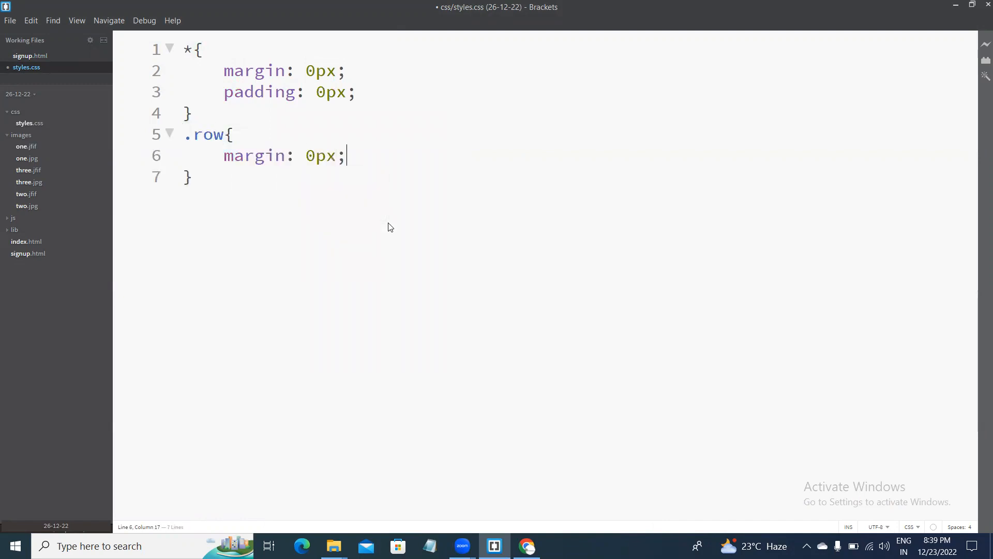
pyautogui.press('enter')
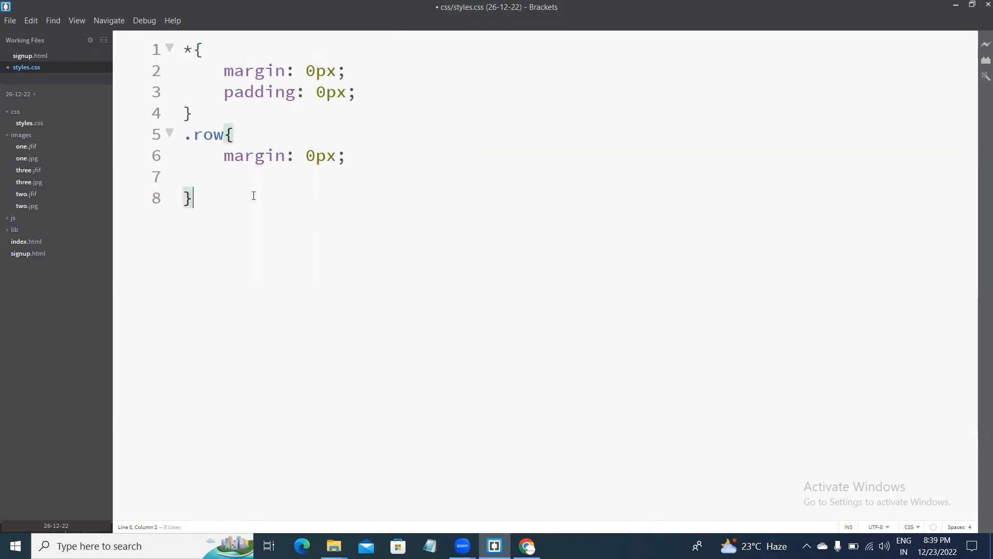
# - Give the body a background image of ../images/three.jpg
pyautogui.write('bo')
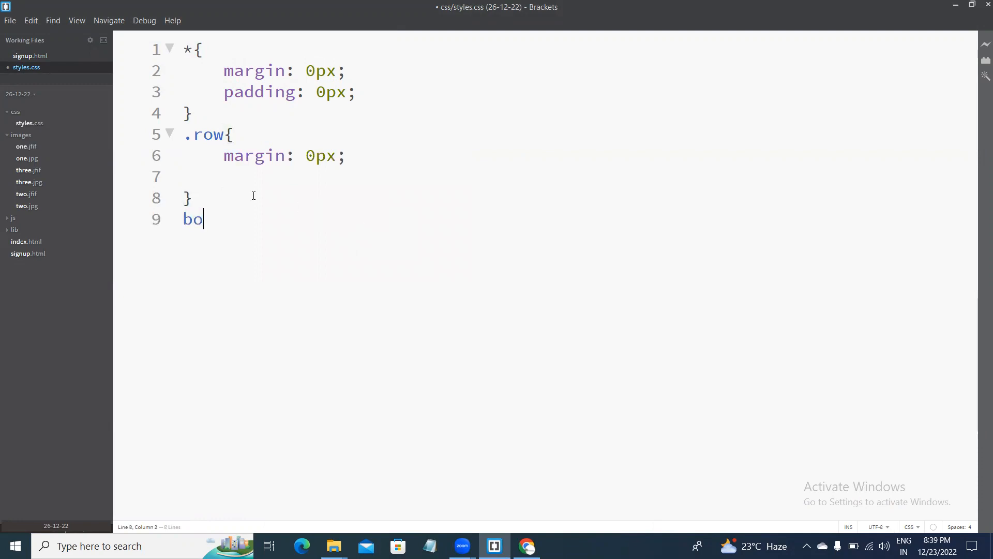
pyautogui.write('dy{')
pyautogui.write('background-image: url(//')
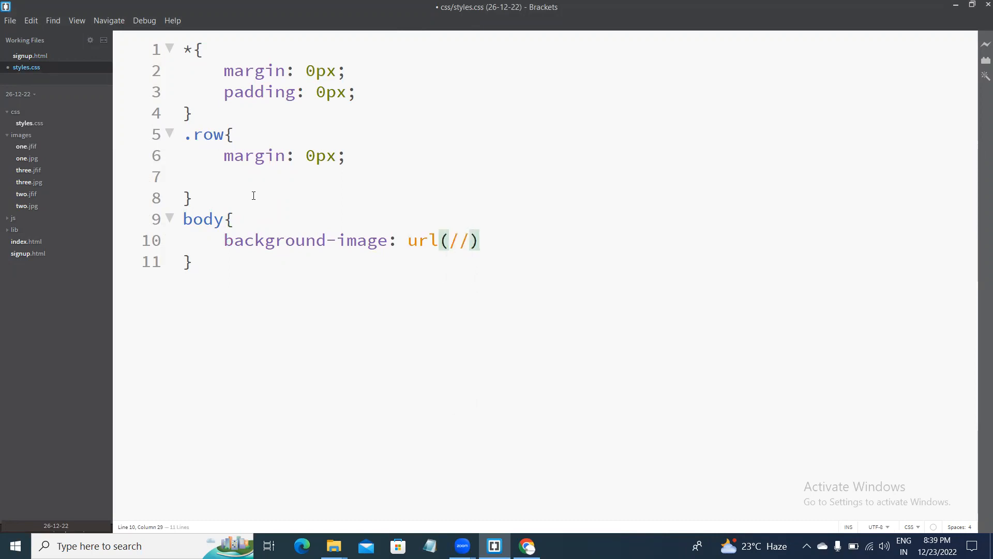
pyautogui.write('..')
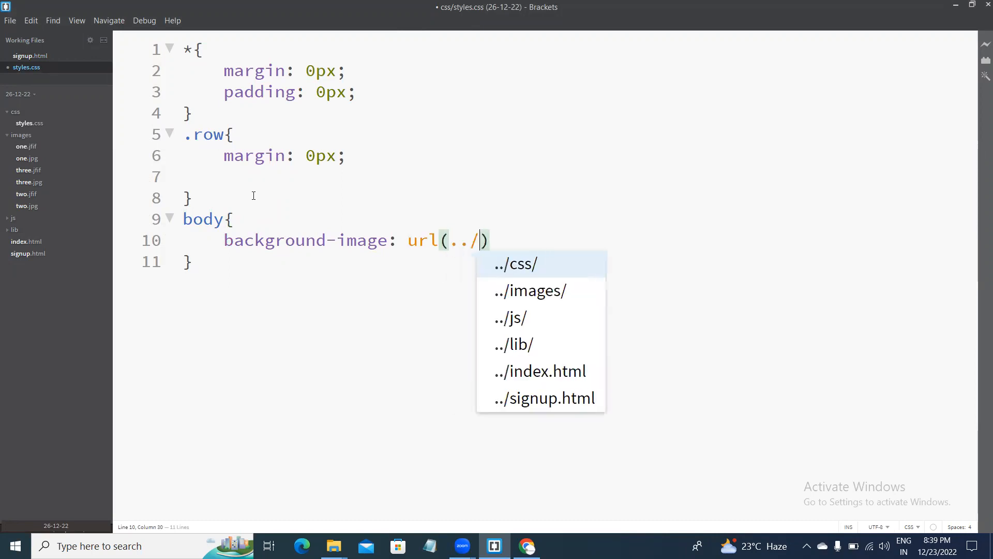
pyautogui.click(531, 290)
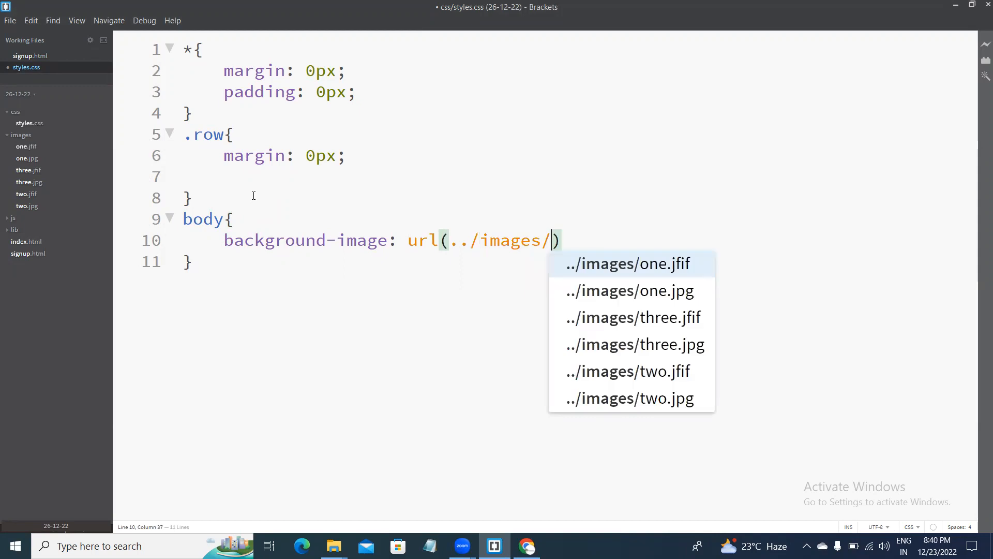
pyautogui.moveTo(334, 545)
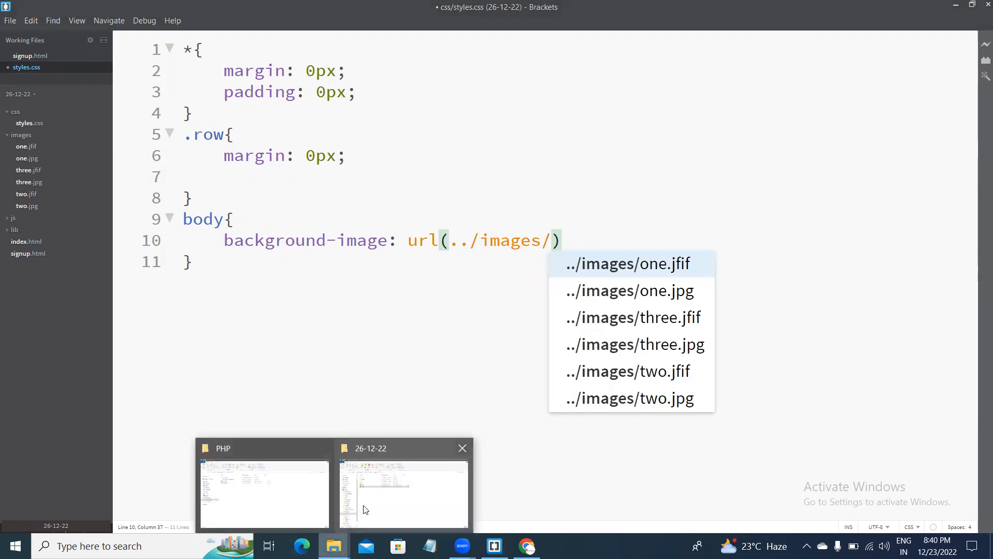
pyautogui.click(634, 343)
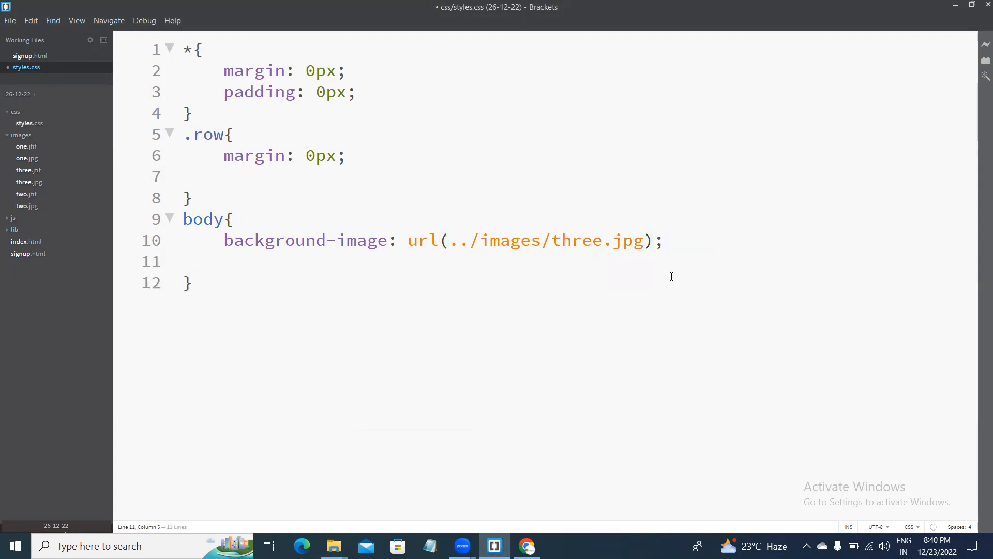
# - Set the body background to no-repeat, positioned top center
pyautogui.write('background-repeat: no-repeat')
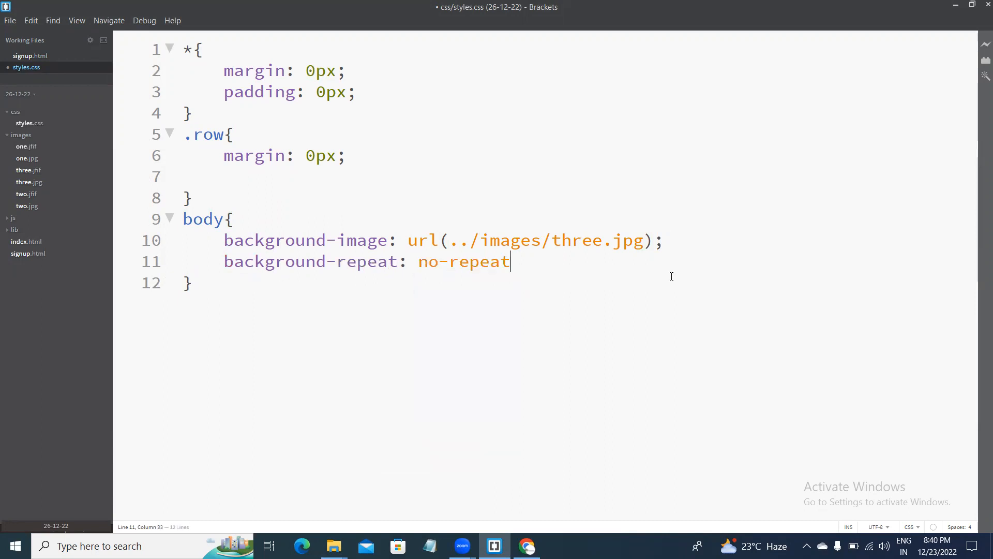
pyautogui.write('background-position:')
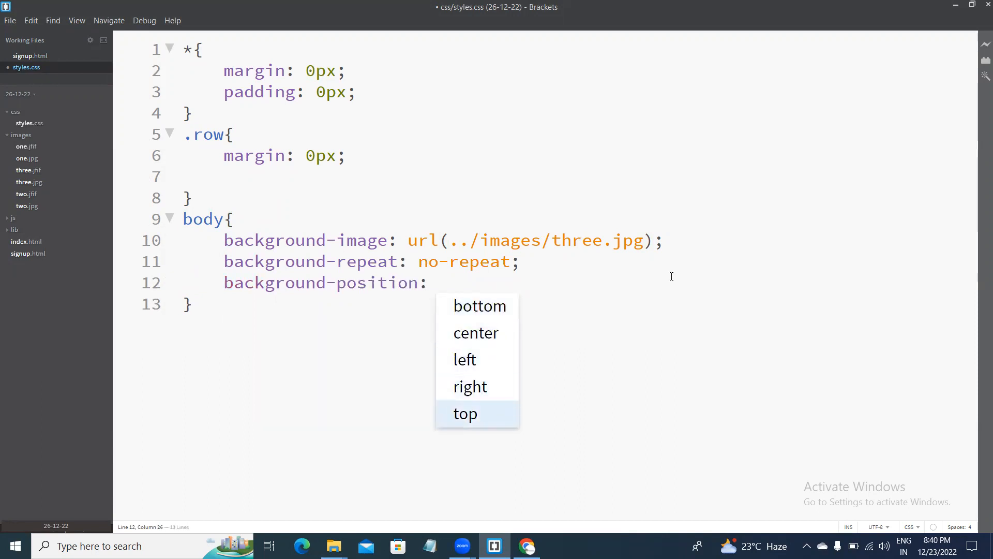
pyautogui.write('top center;')
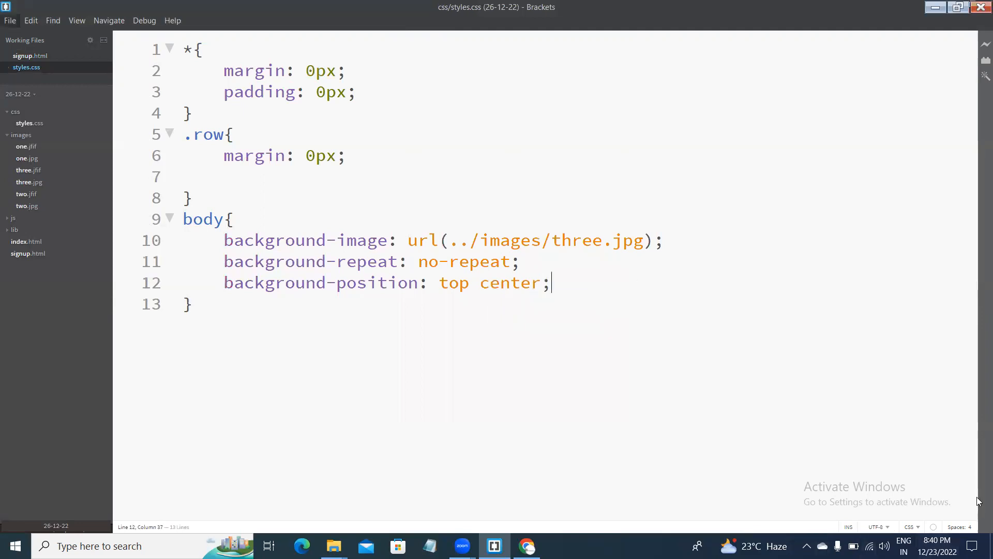
pyautogui.click(9, 20)
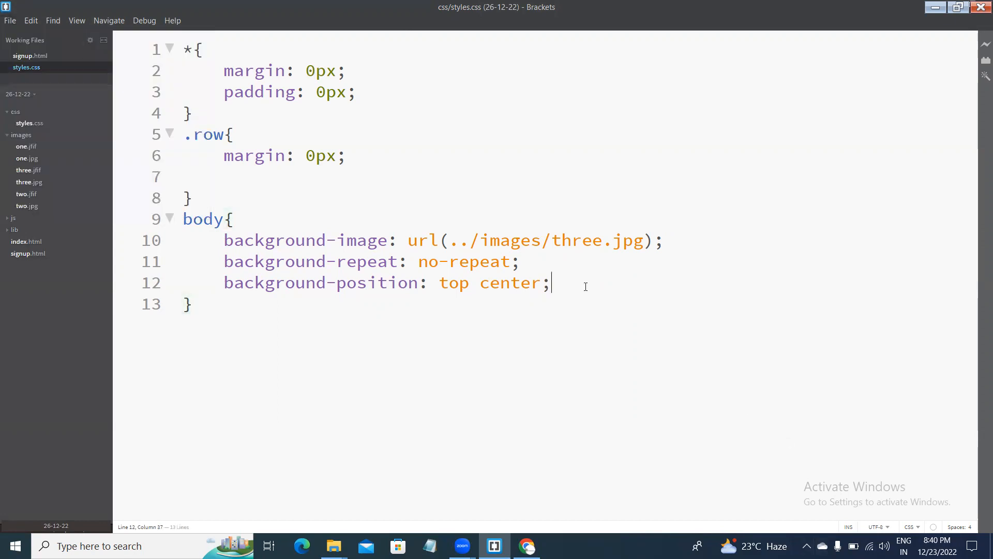
# - Add background-size: 100% 800px, preview the page, and return to the stylesheet
pyautogui.write('back')
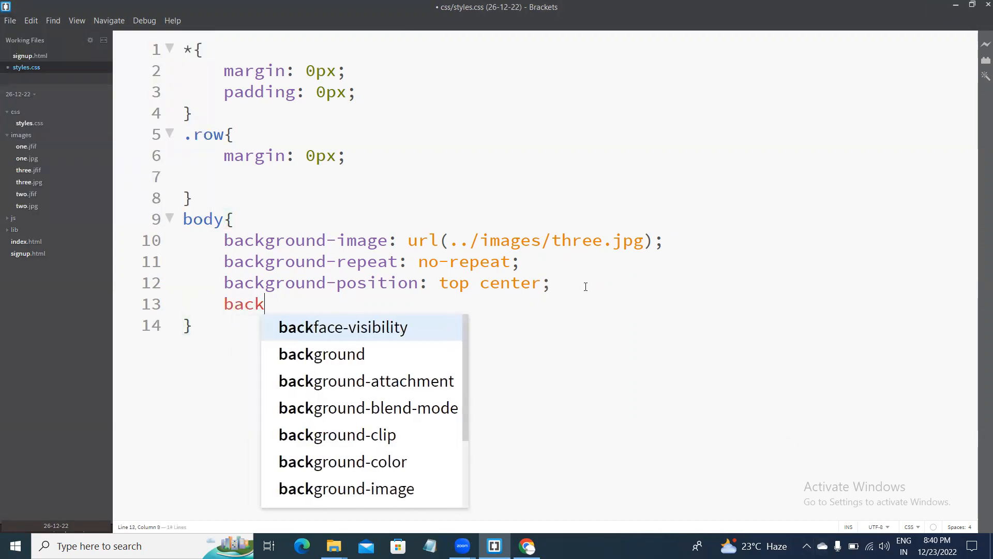
pyautogui.scroll(-3)
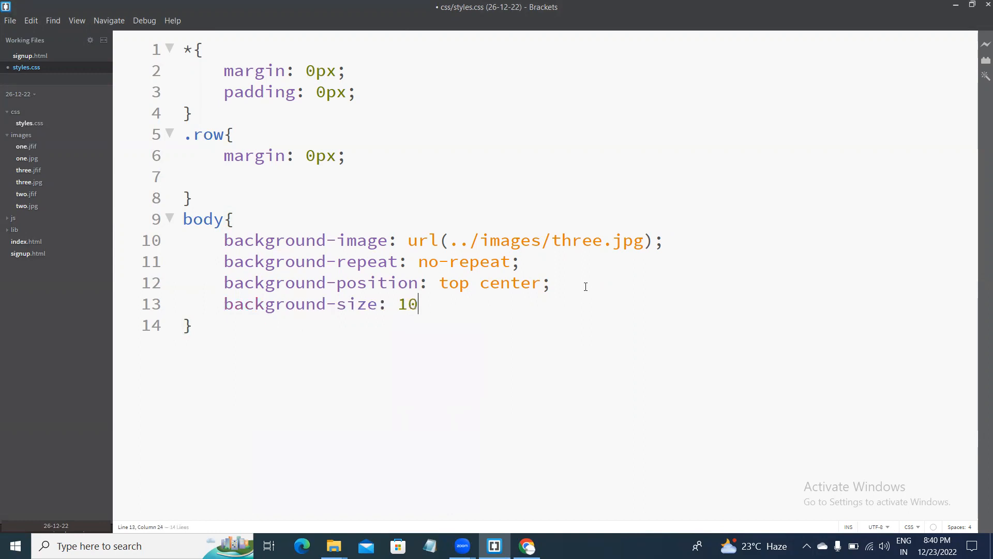
pyautogui.write('0% 8')
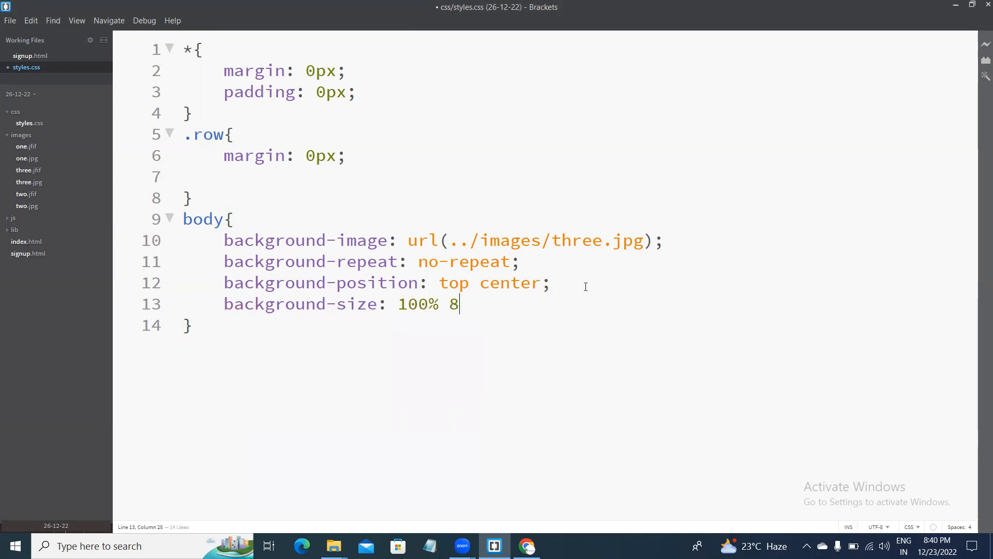
pyautogui.write('00px')
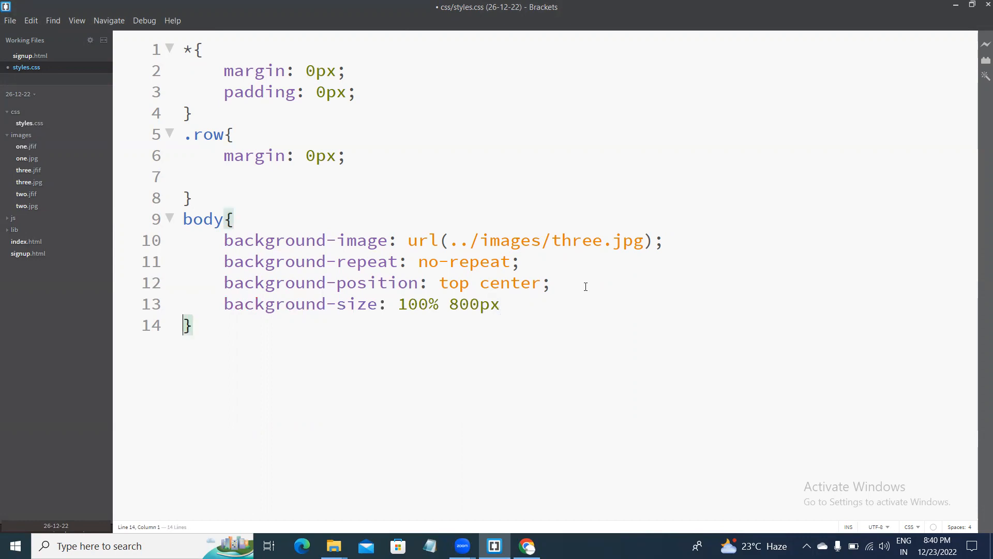
pyautogui.write(';')
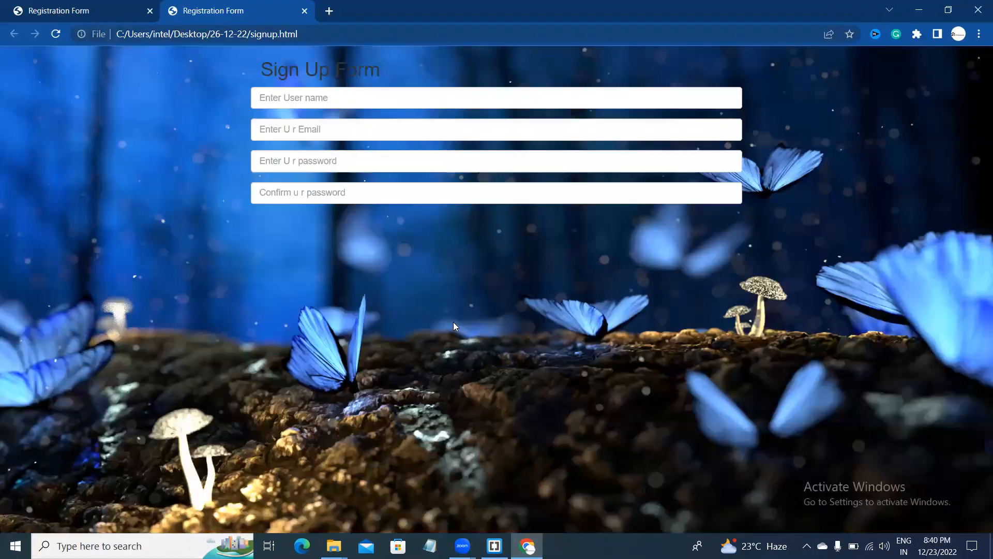
pyautogui.click(495, 545)
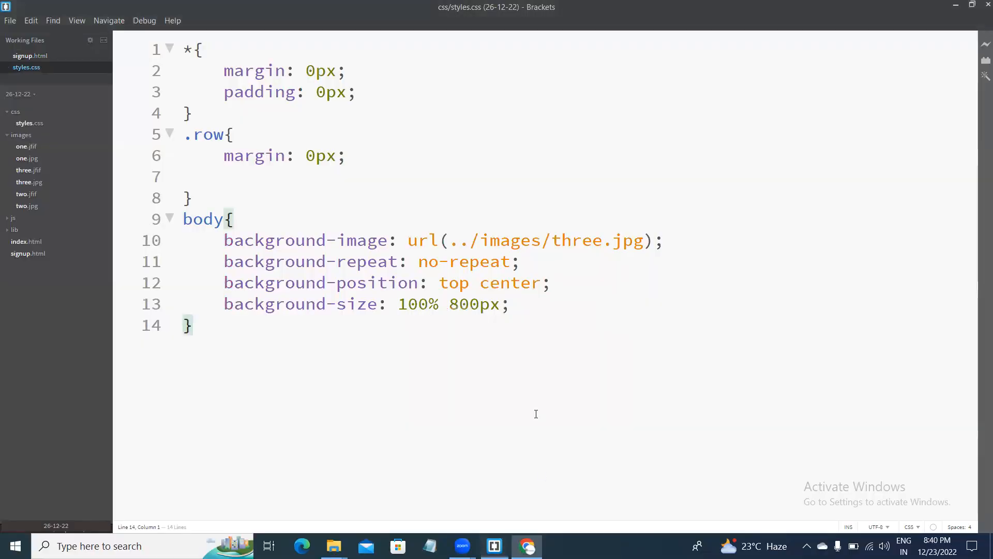
# - In signup.html, add a new form-group div after the last input group
pyautogui.click(30, 56)
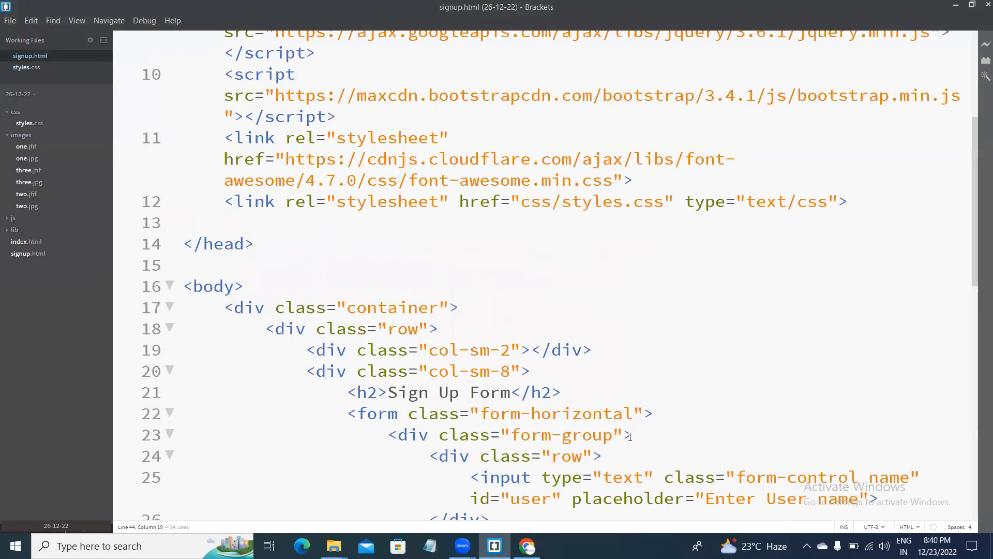
pyautogui.scroll(-3)
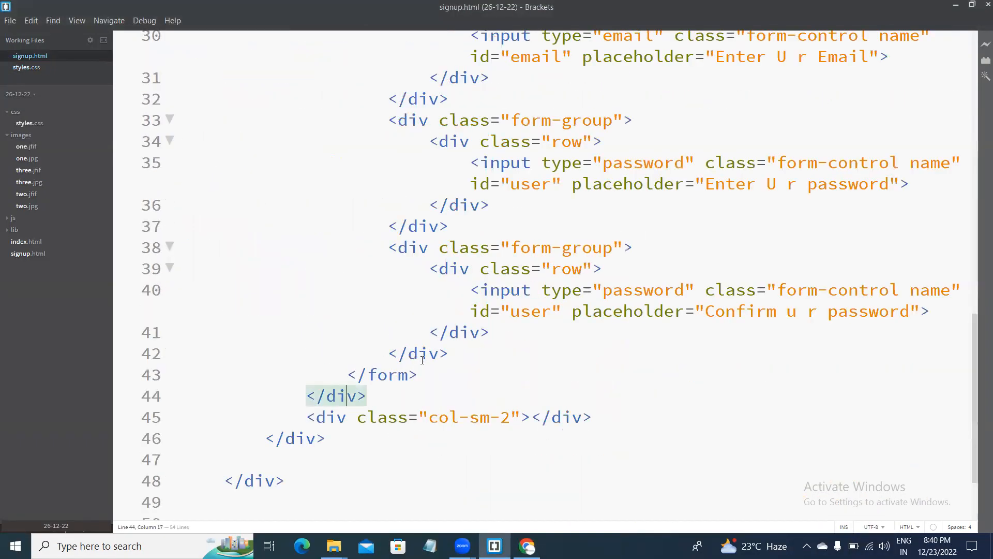
pyautogui.press('Enter')
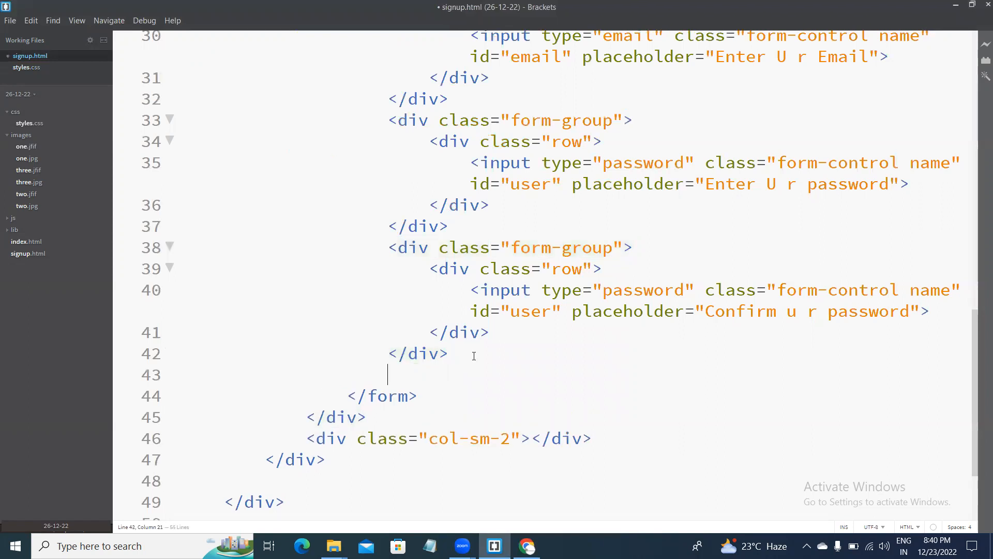
pyautogui.write('<div class="">')
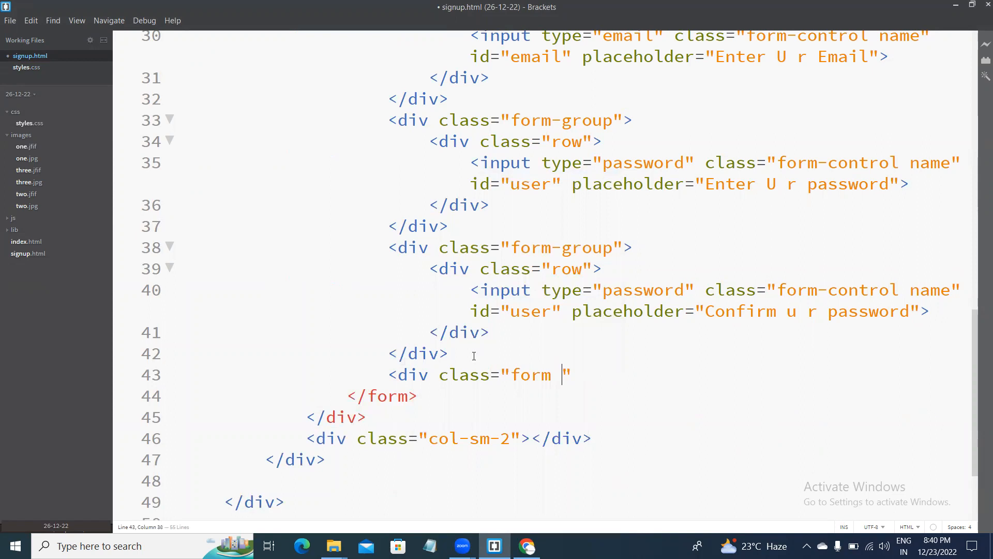
pyautogui.write('-gro')
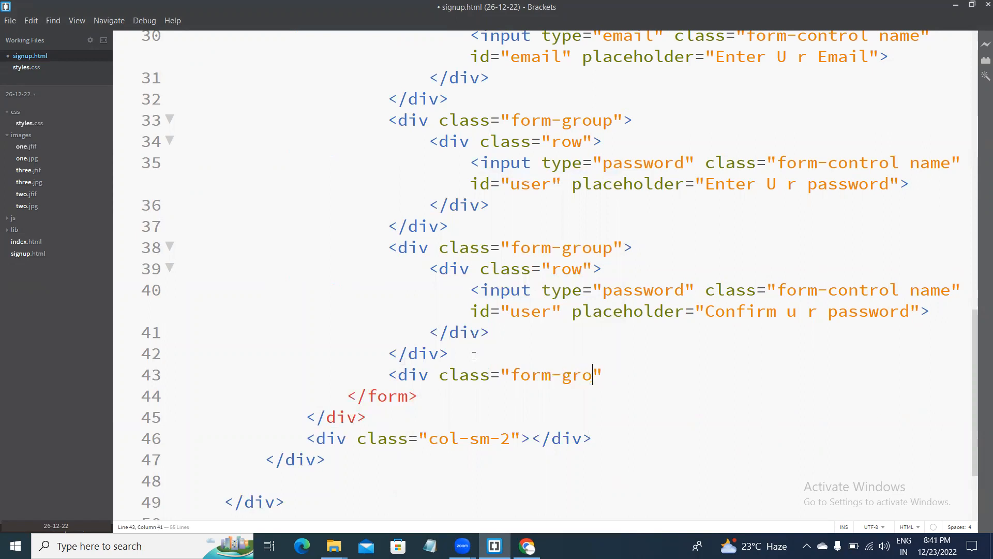
pyautogui.write('up"></div>')
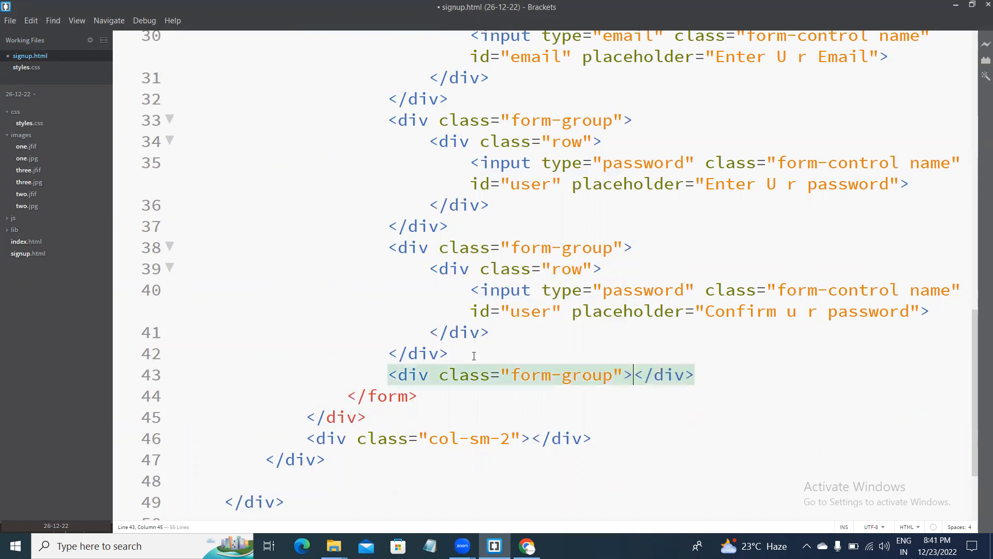
pyautogui.press('enter')
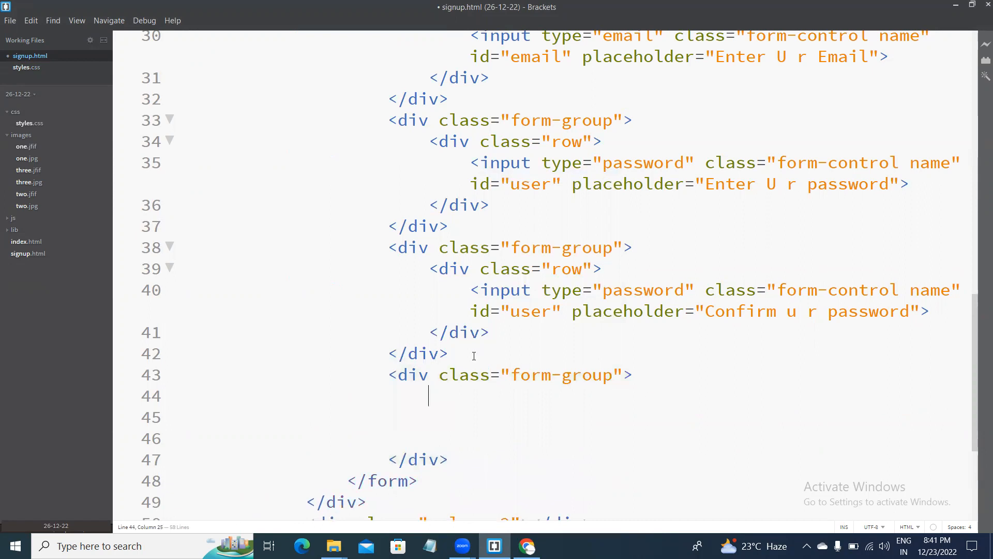
# - Inside it, add a column div with class col-sm-offset-5
pyautogui.write('<di')
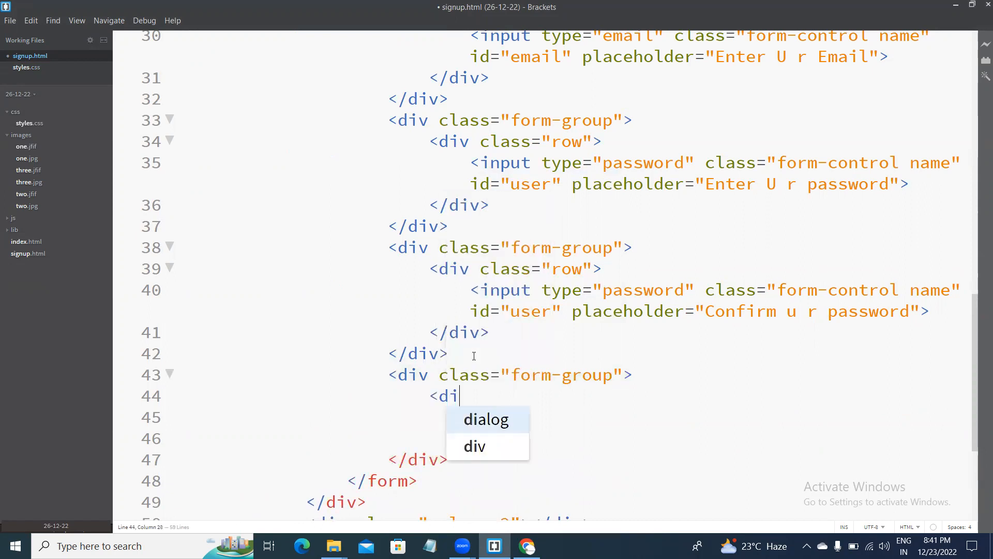
pyautogui.write('v class="c')
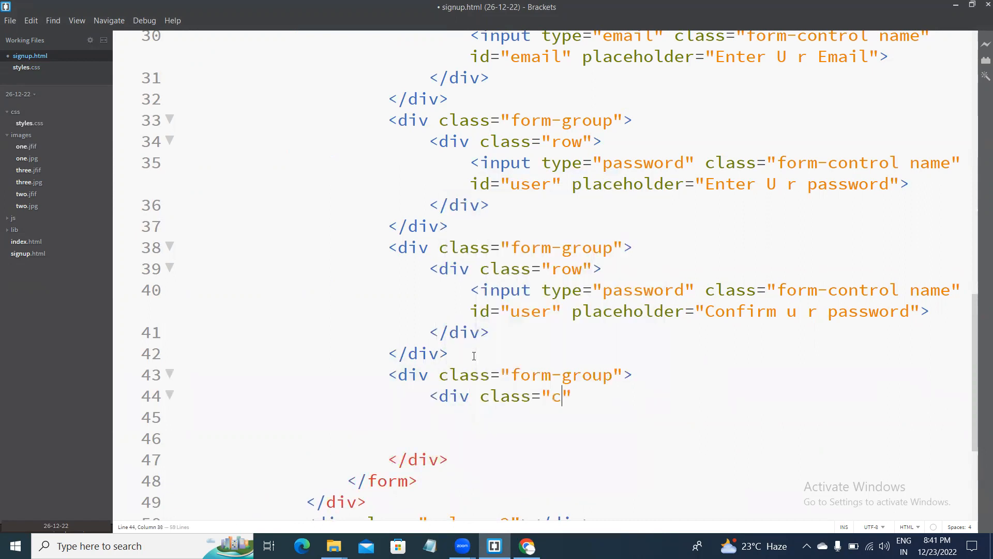
pyautogui.write('ol-sm-')
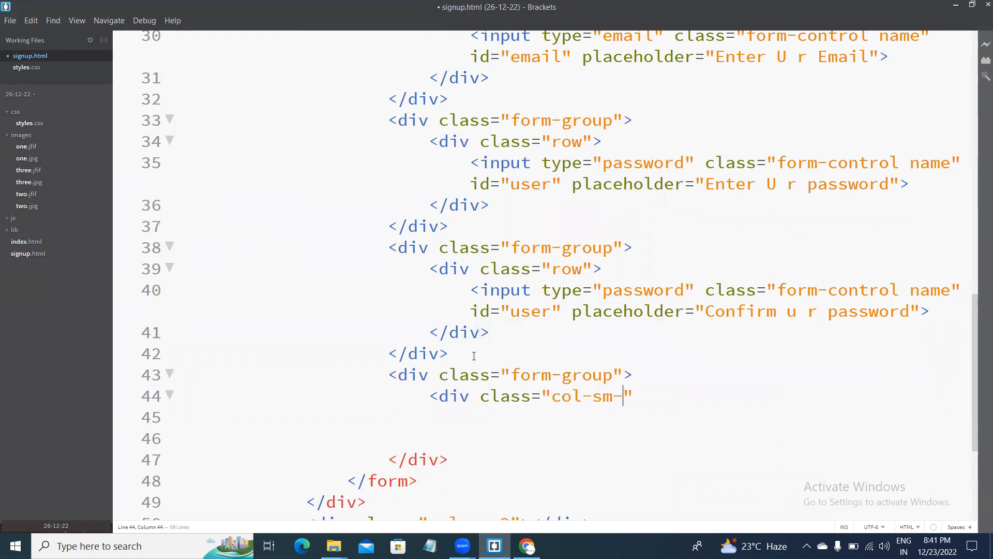
pyautogui.write('offse')
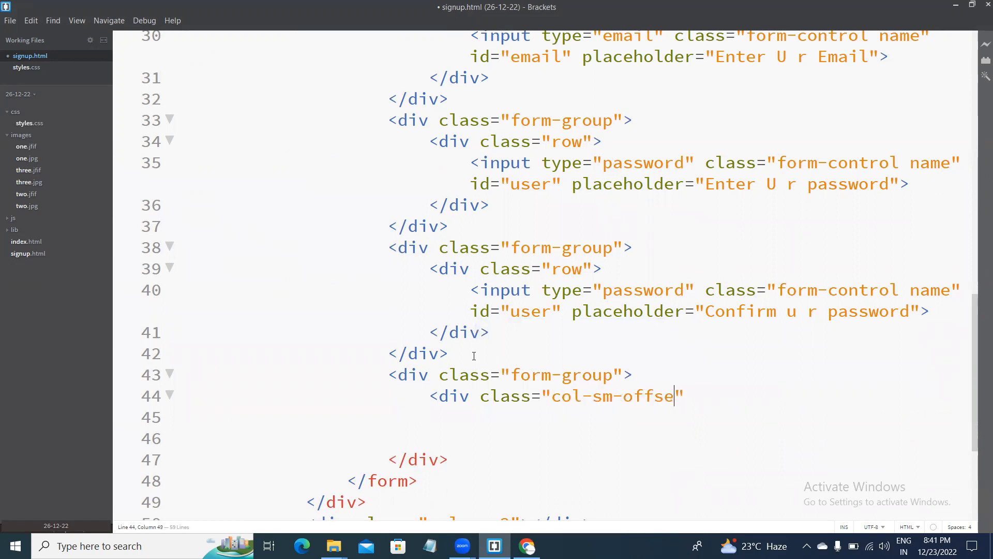
pyautogui.write('t-5')
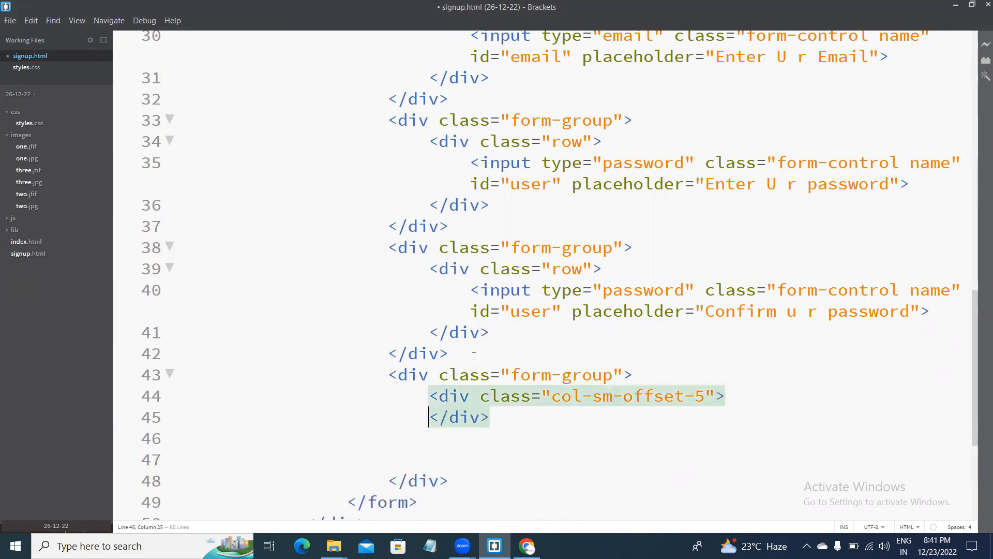
pyautogui.press('enter')
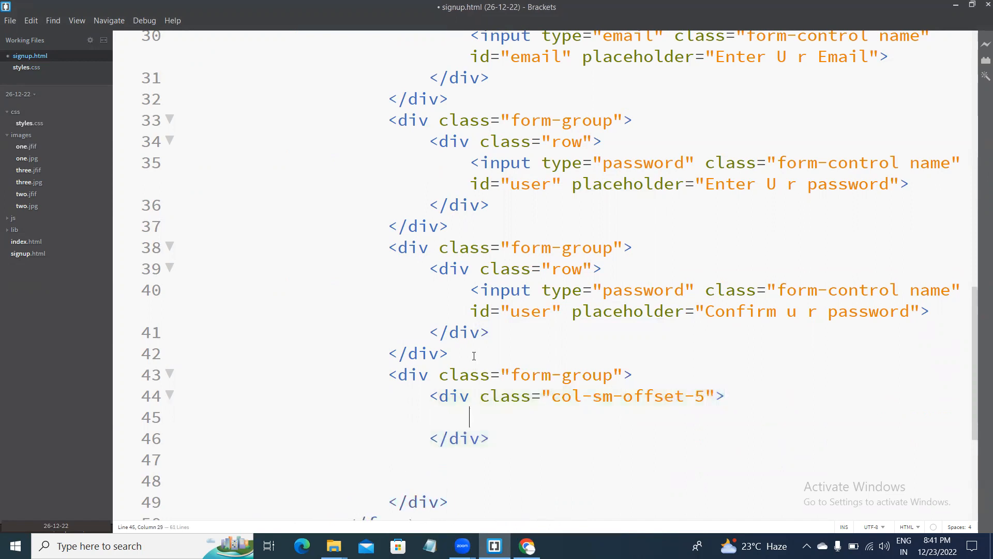
# - Add a button with type submit, value submit and class btn btn-default
pyautogui.write('<bu')
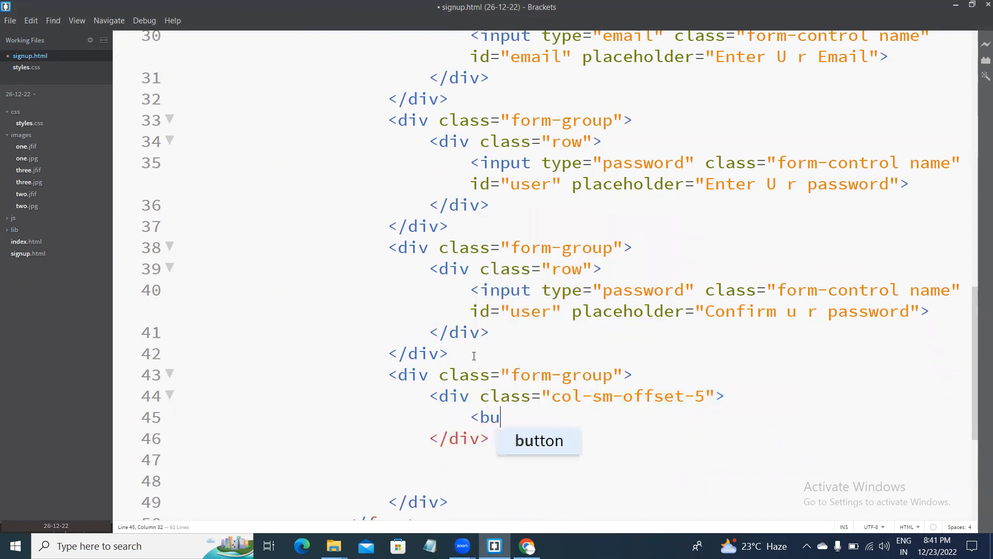
pyautogui.write('tton type="')
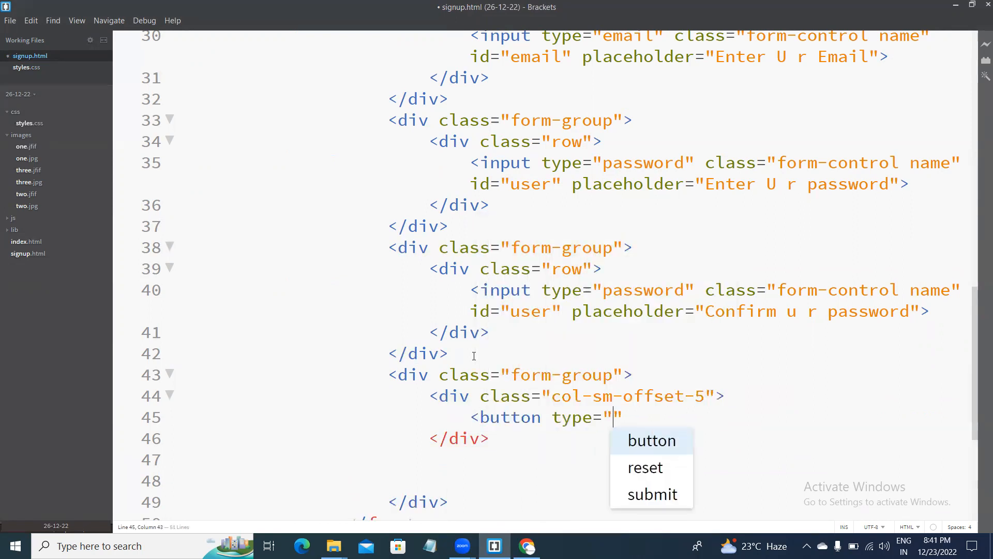
pyautogui.click(652, 494)
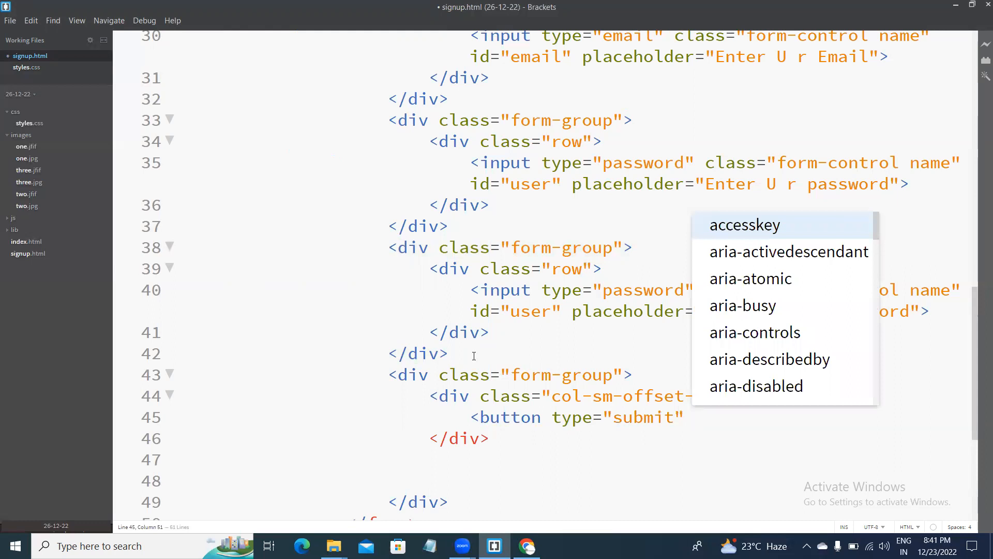
pyautogui.write('value="s"')
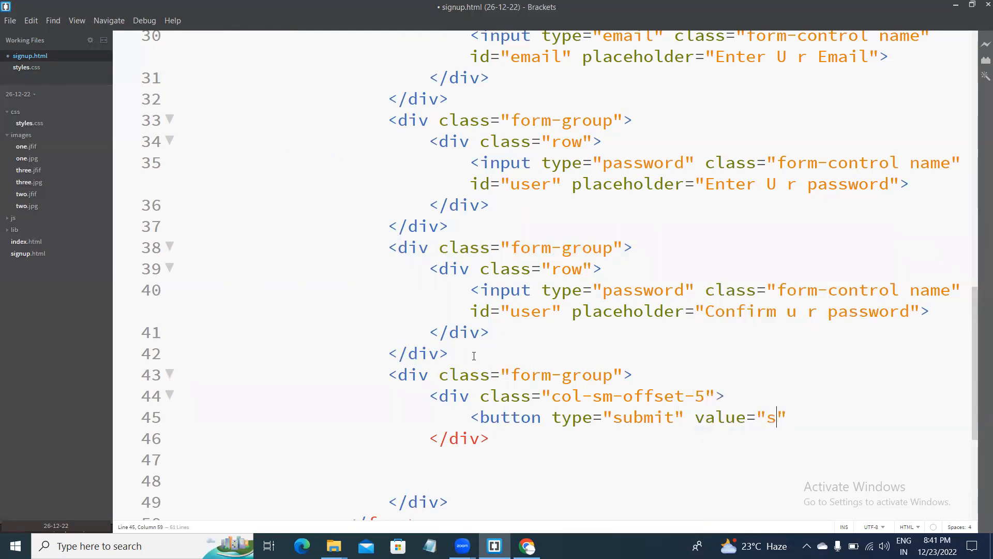
pyautogui.write('ubmit')
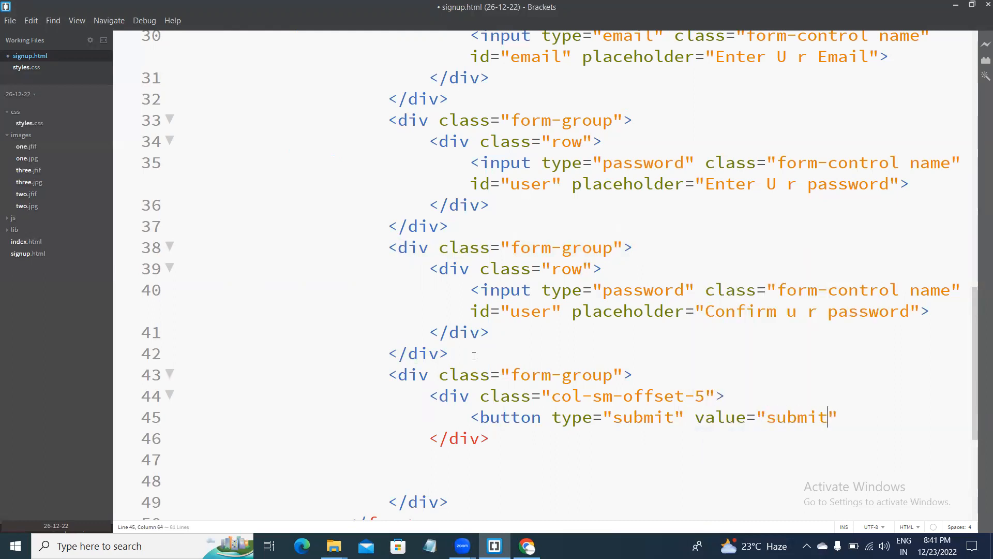
pyautogui.write('class="btn')
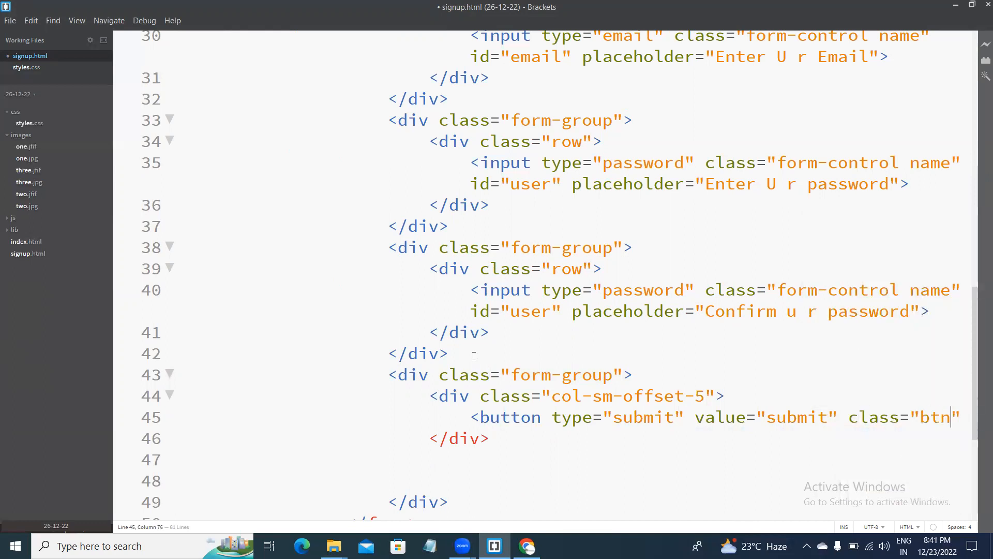
pyautogui.write('btn')
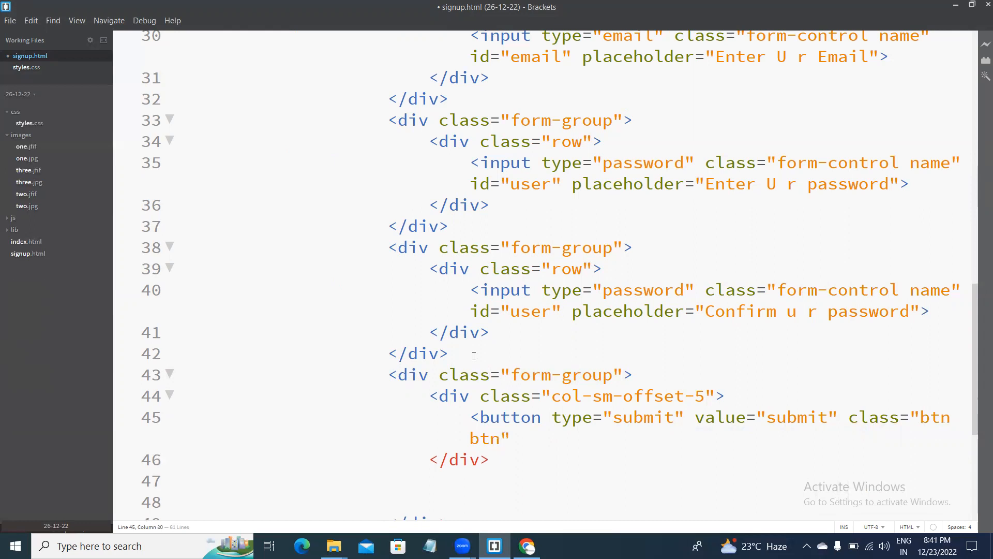
pyautogui.write('-')
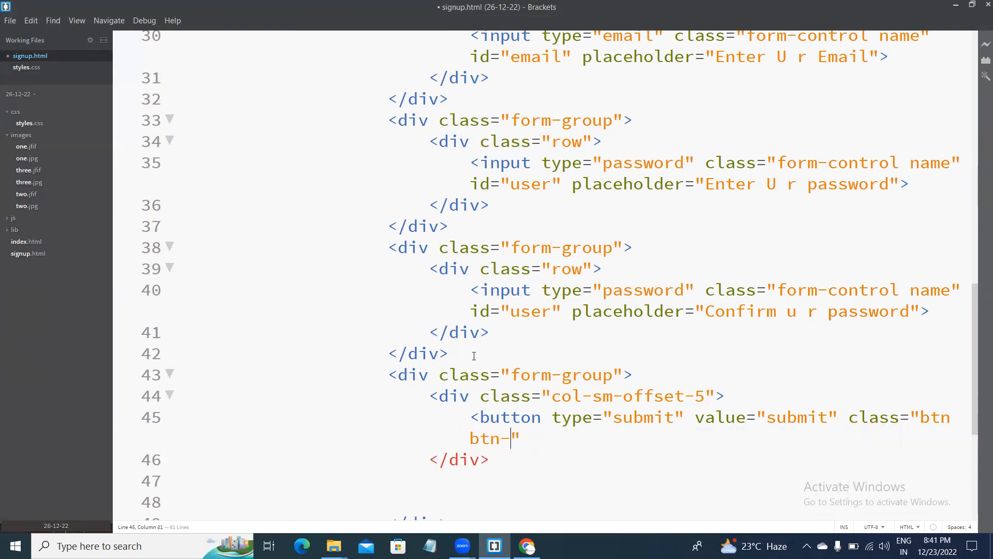
pyautogui.write('default btn-lg')
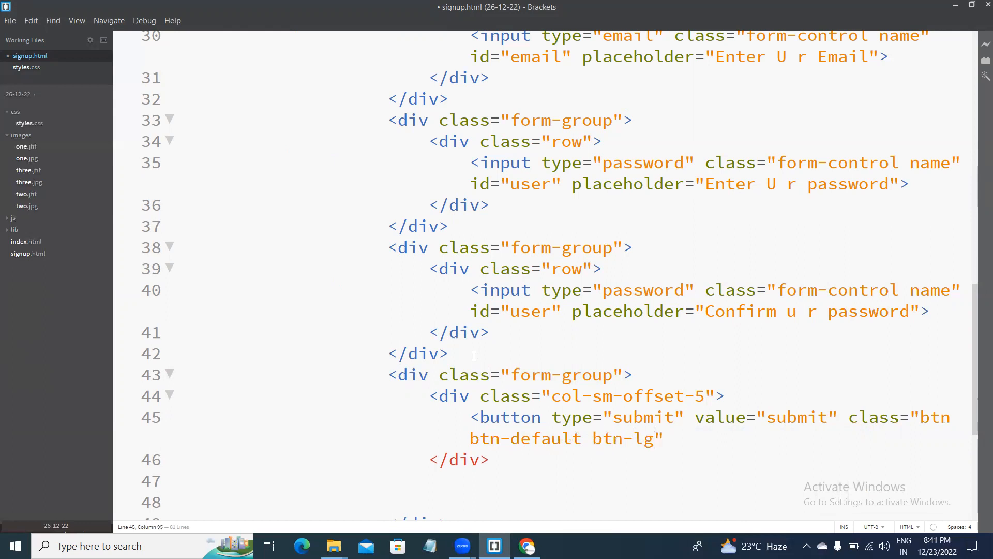
# - Make the button large and give it the label Submit
pyautogui.write('but')
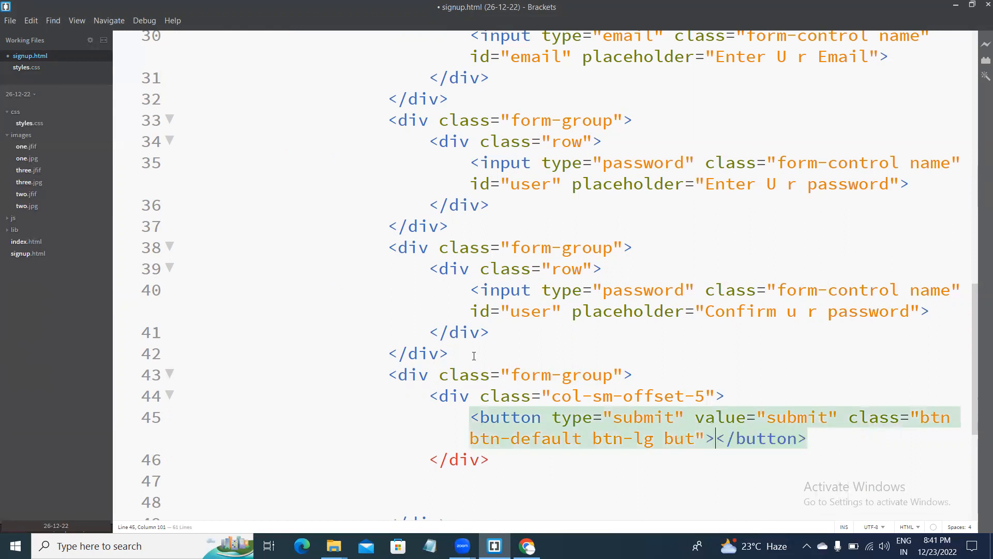
pyautogui.write('Su')
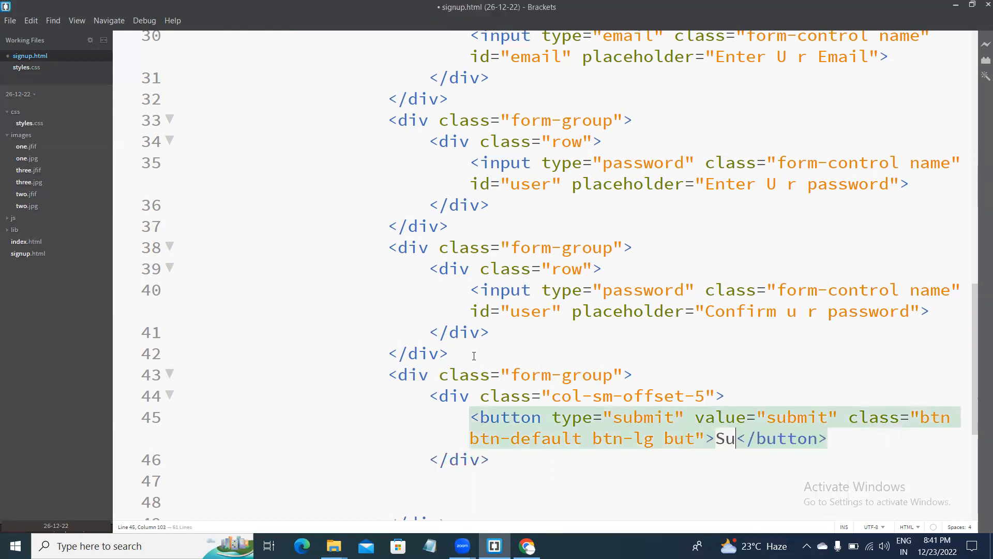
pyautogui.write('bmit')
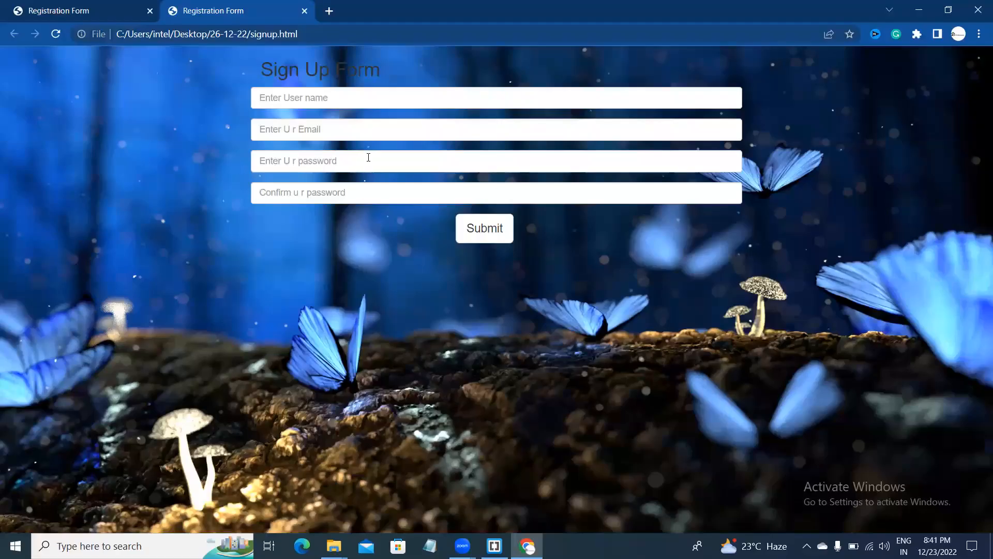
pyautogui.click(493, 546)
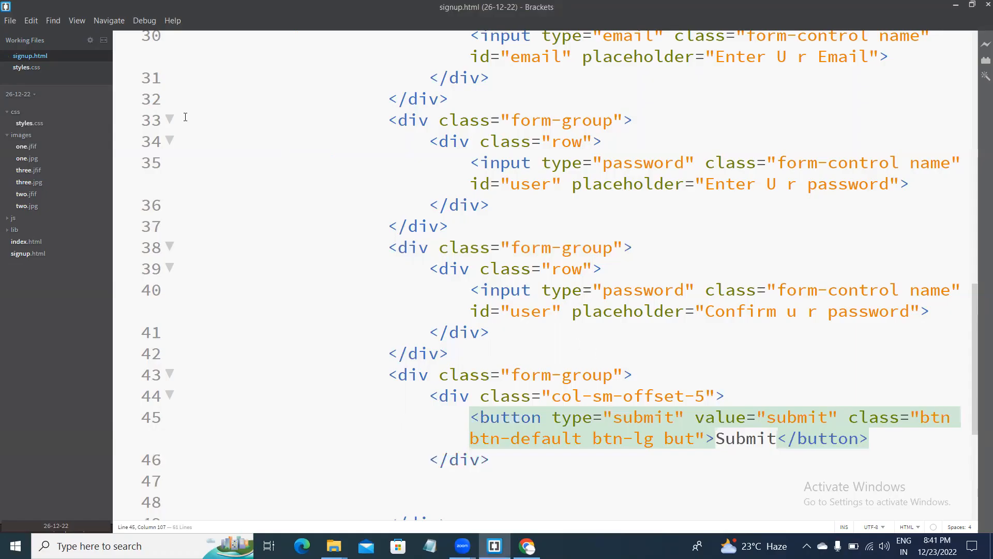
pyautogui.click(527, 545)
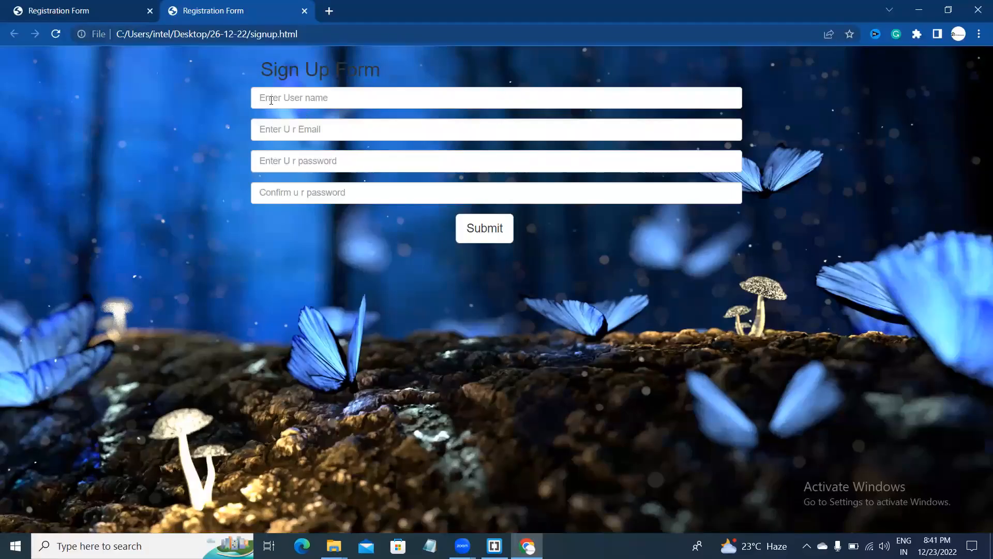
pyautogui.click(496, 98)
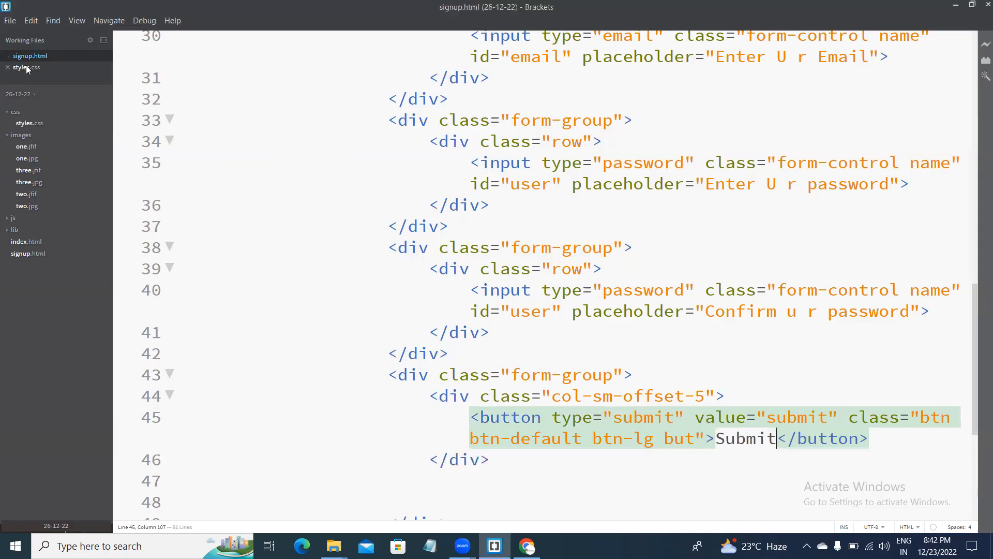
# - Start a .name rule in styles.css giving the inputs a transparent background and no border
pyautogui.click(26, 67)
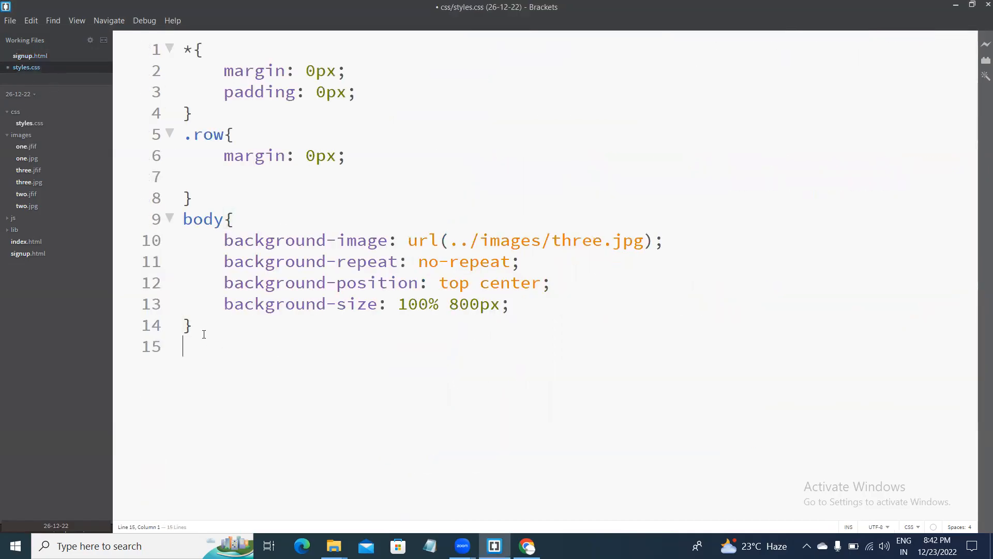
pyautogui.write('.nam')
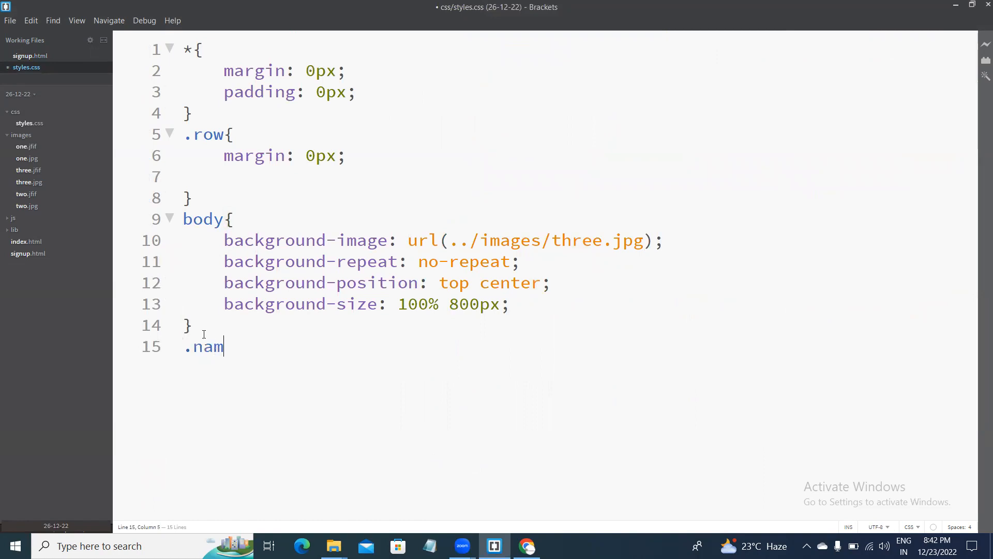
pyautogui.write('e{')
pyautogui.write('background-color:')
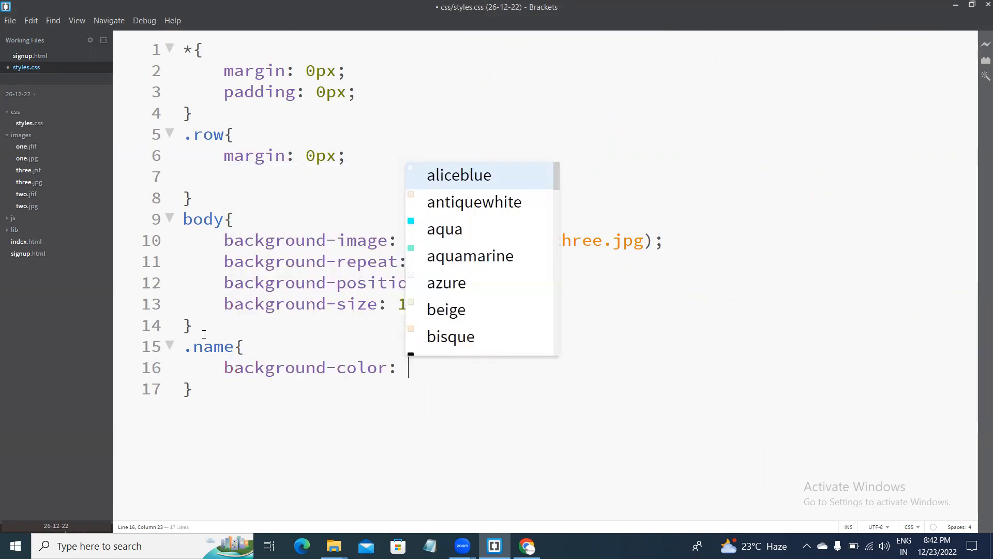
pyautogui.write('transparent')
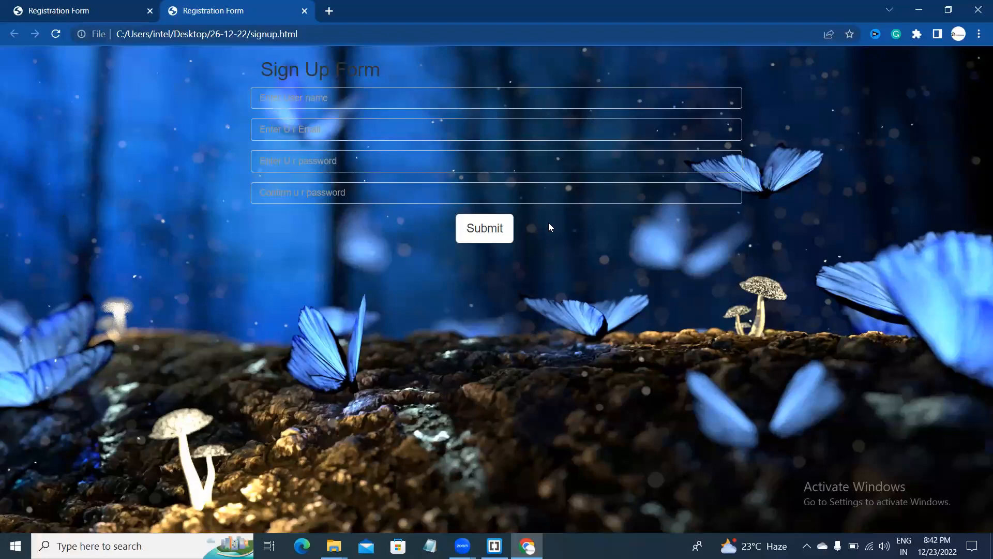
pyautogui.click(494, 546)
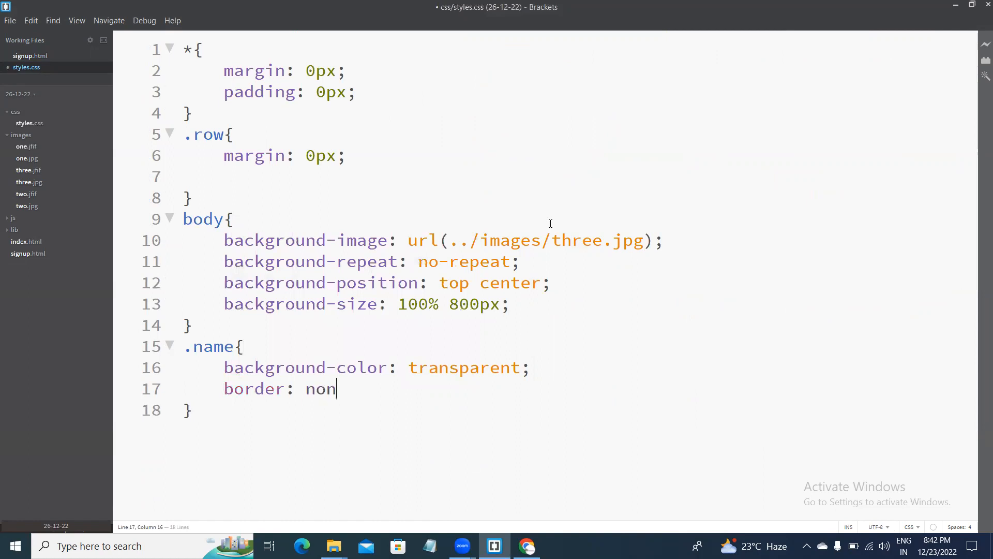
pyautogui.write('e;')
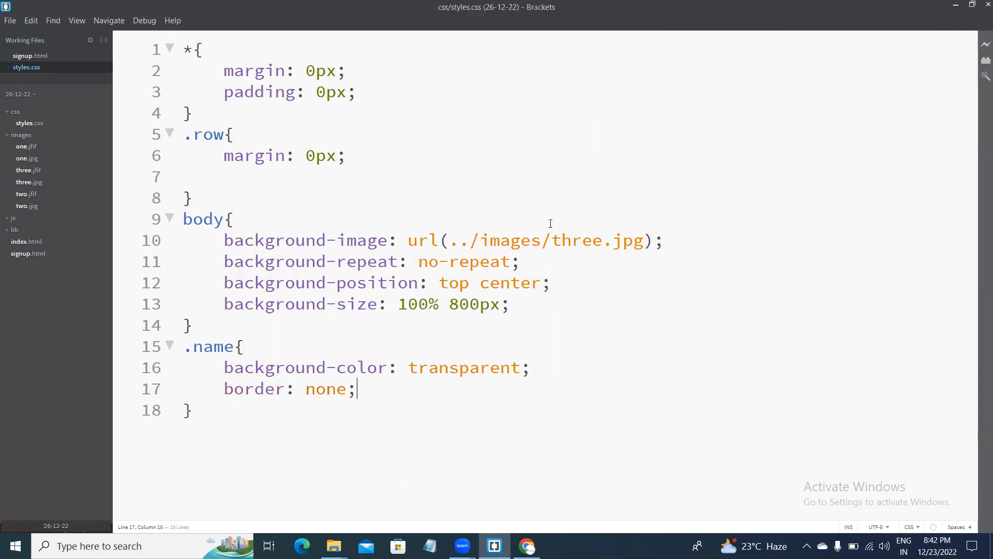
pyautogui.click(527, 546)
pyautogui.write('bo')
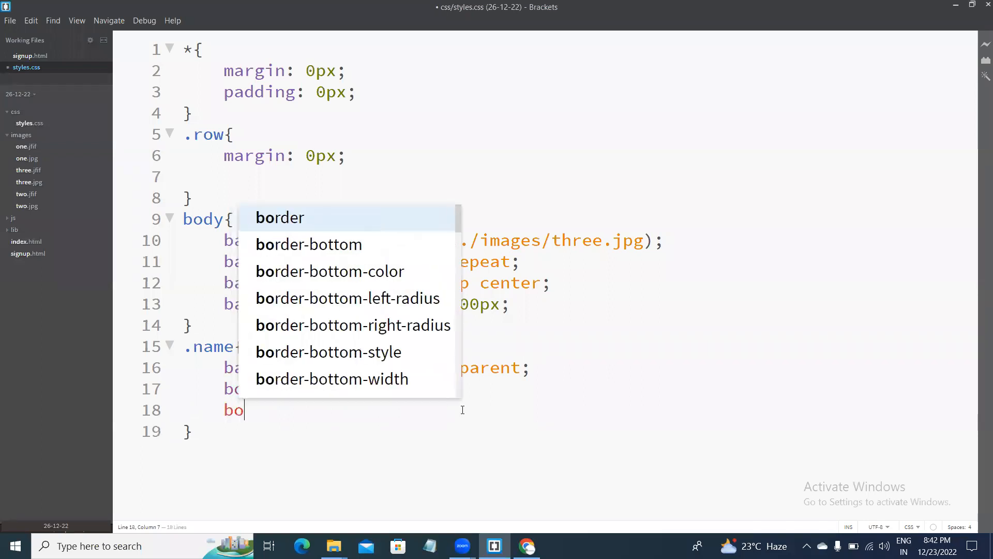
# - Add a 3px solid gray bottom border and 0px border-radius to the .name rule
pyautogui.click(309, 244)
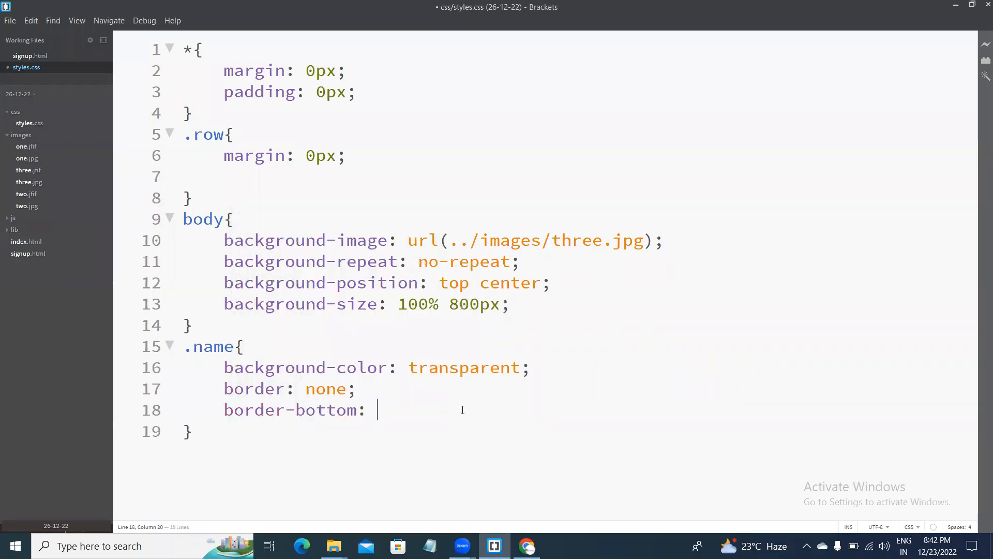
pyautogui.write('3p')
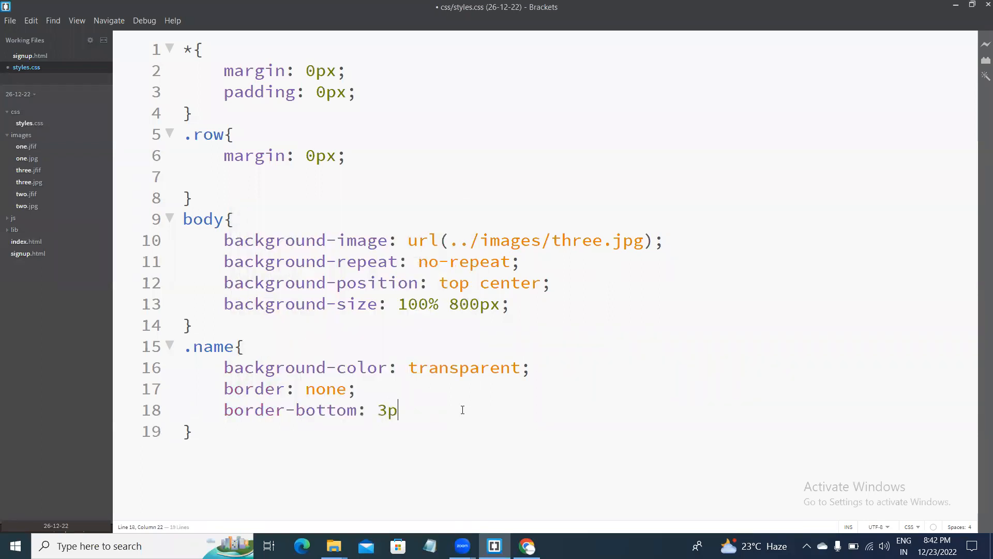
pyautogui.write('x solid')
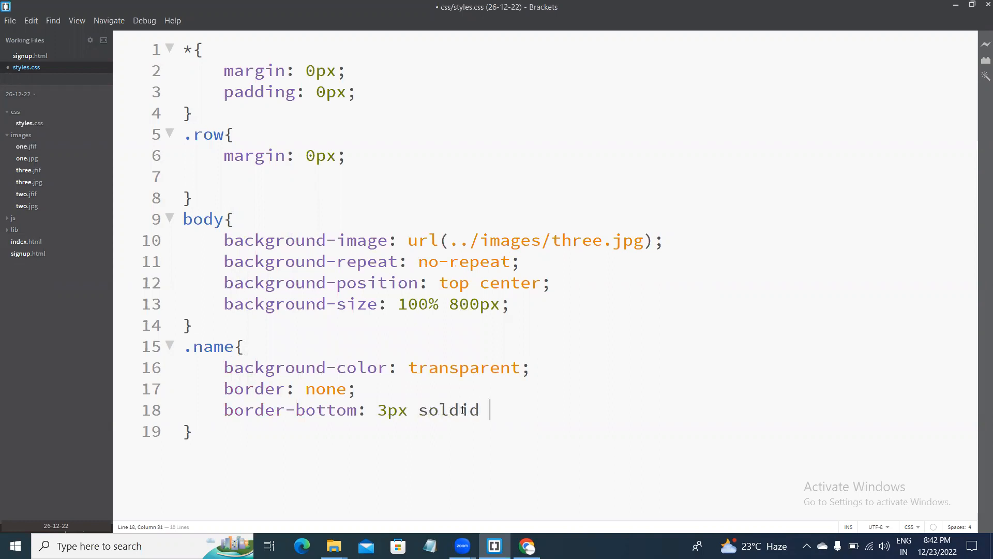
pyautogui.write('gra')
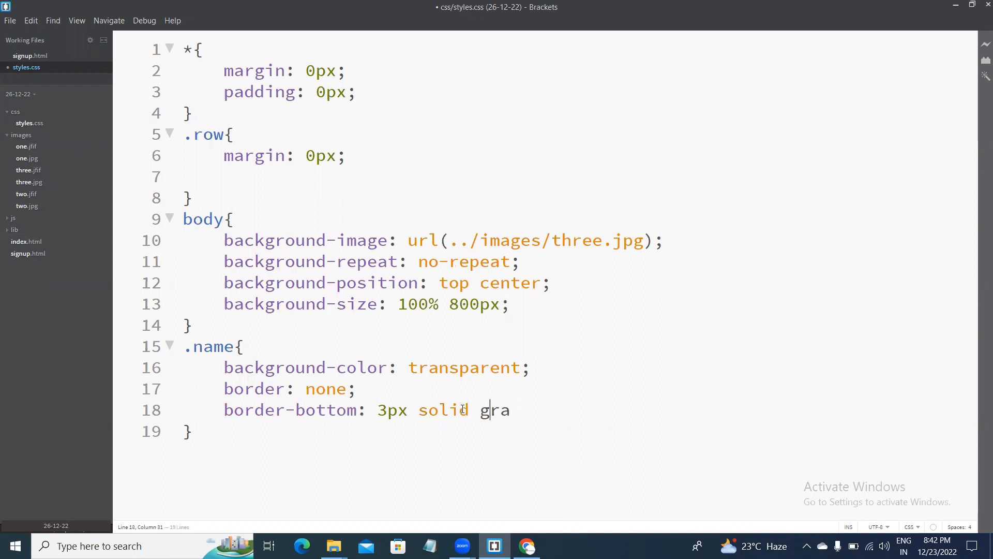
pyautogui.write('y;')
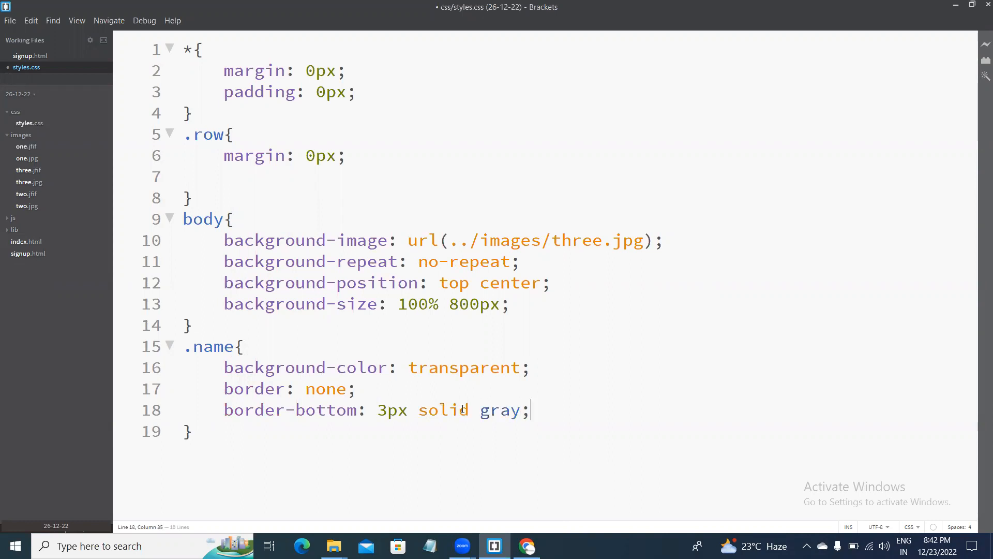
pyautogui.write('border-radius: 0')
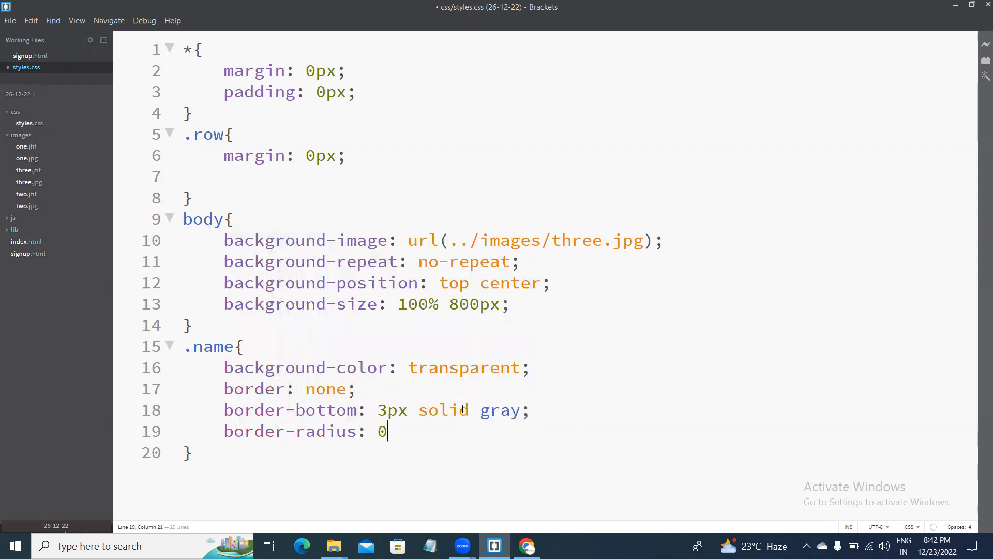
pyautogui.write('px;')
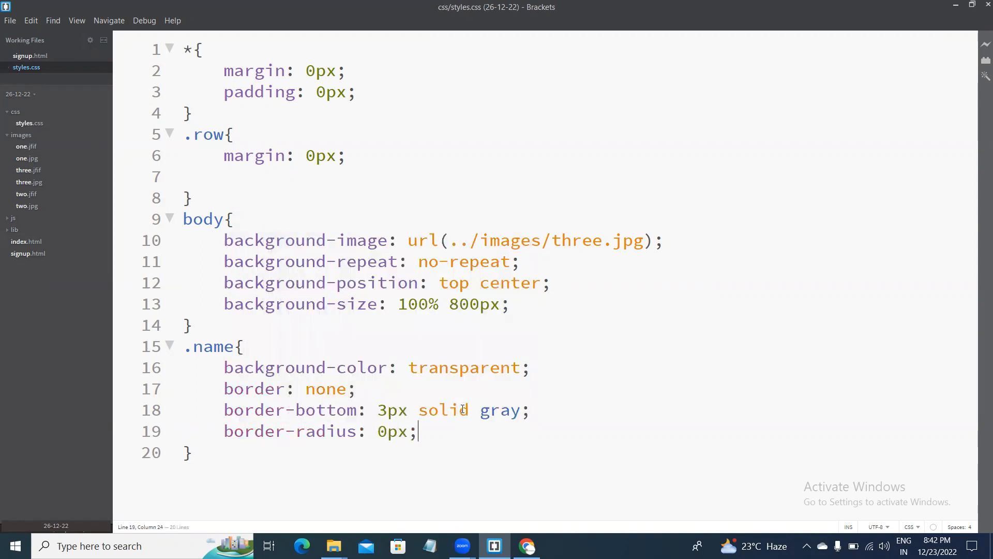
pyautogui.click(526, 546)
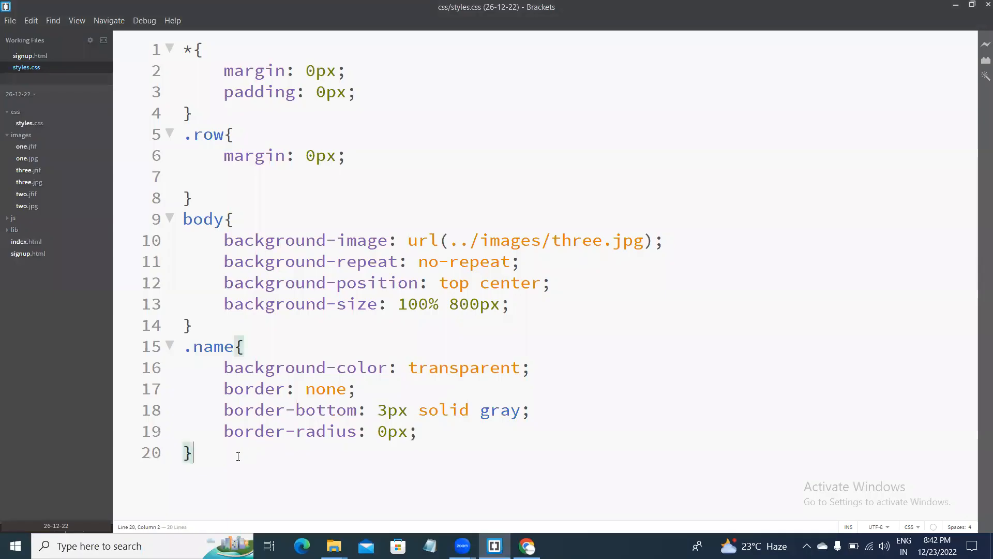
# - Add a ::placeholder rule setting the placeholder colour to white !important
pyautogui.click(526, 545)
pyautogui.write('::')
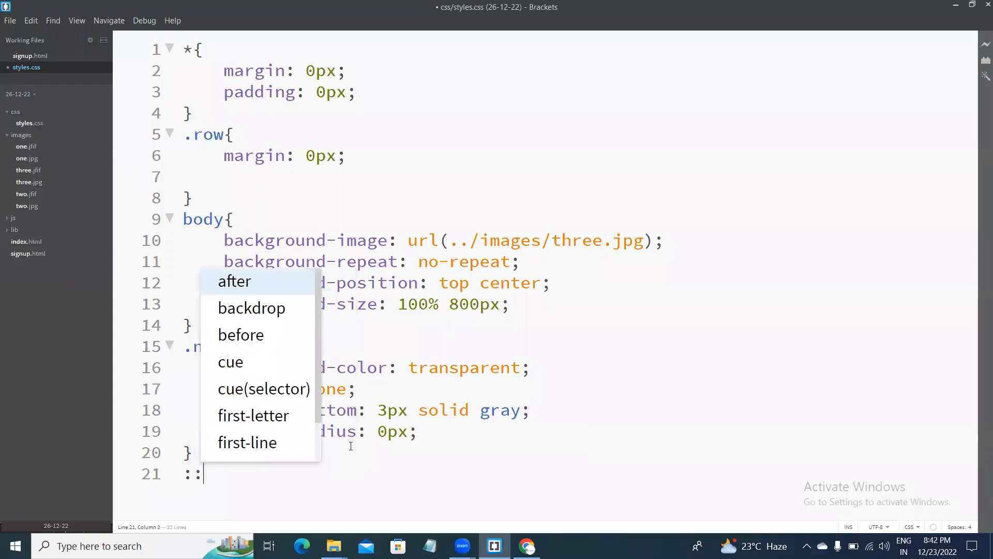
pyautogui.write('placeholder')
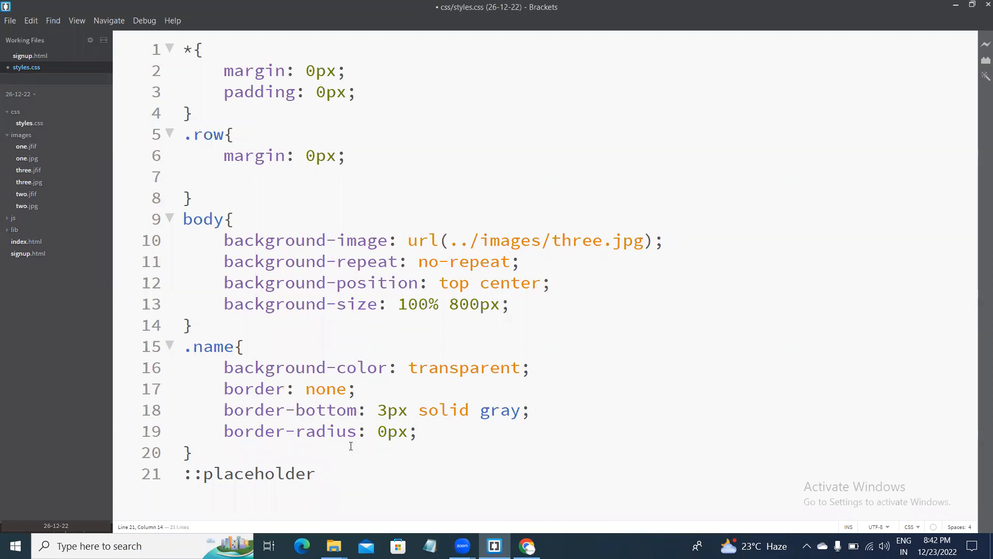
pyautogui.write('color: whi')
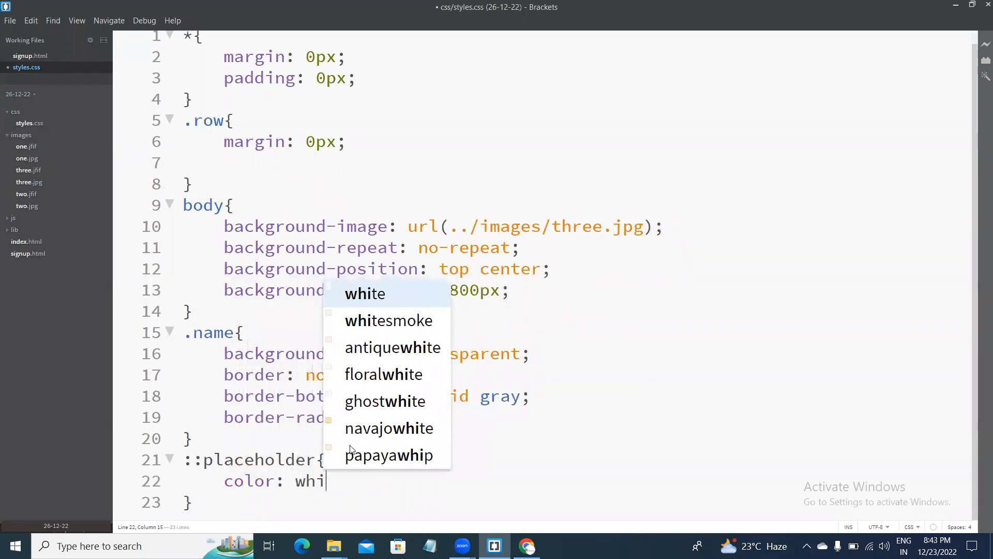
pyautogui.write('te !imp')
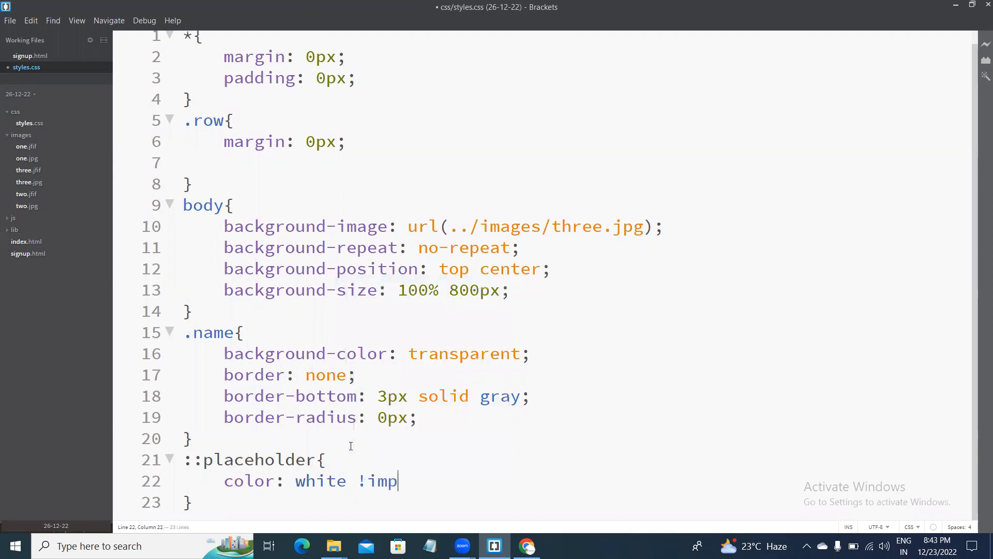
pyautogui.write('ortant;')
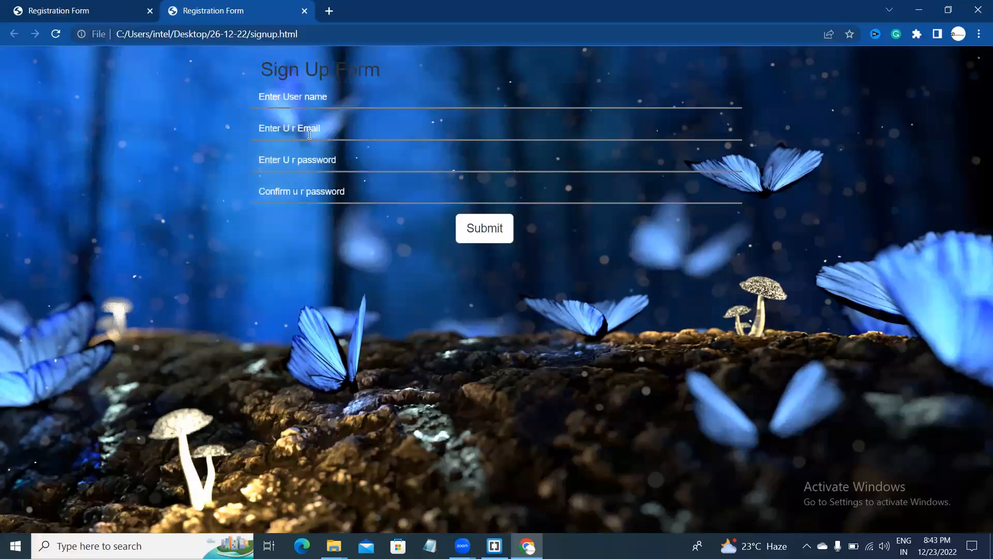
pyautogui.moveTo(239, 190)
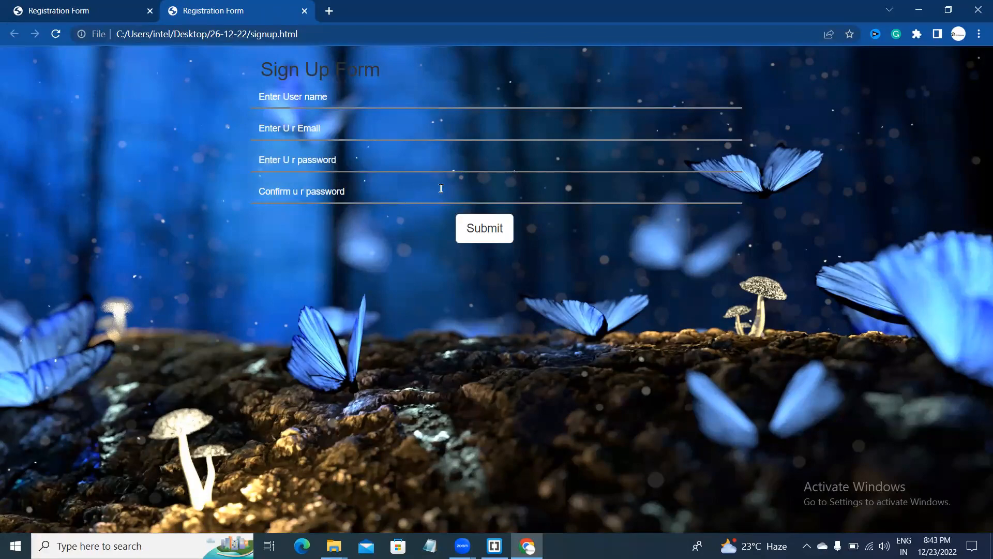
# - Change the .name underline to white and add an h2 rule with color white
pyautogui.click(494, 546)
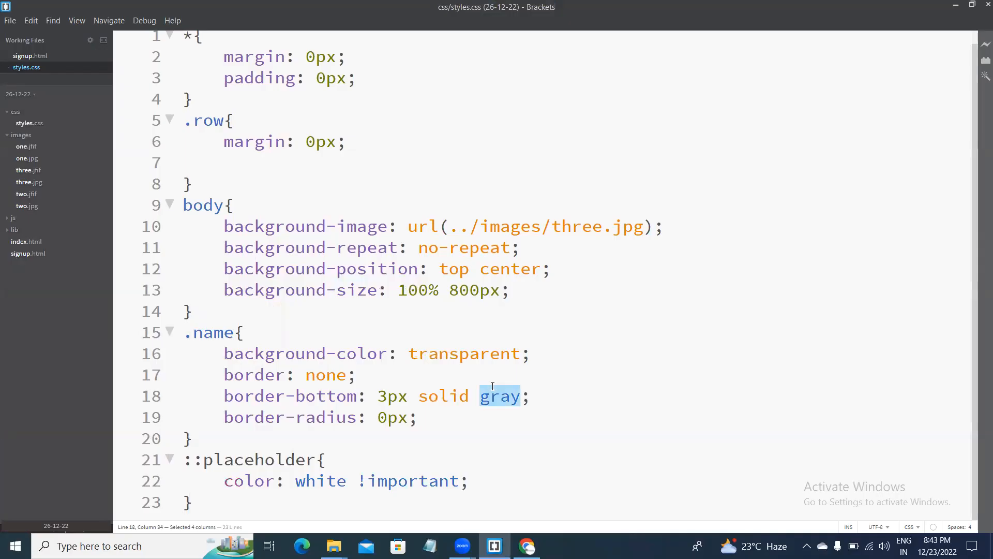
pyautogui.write('whi')
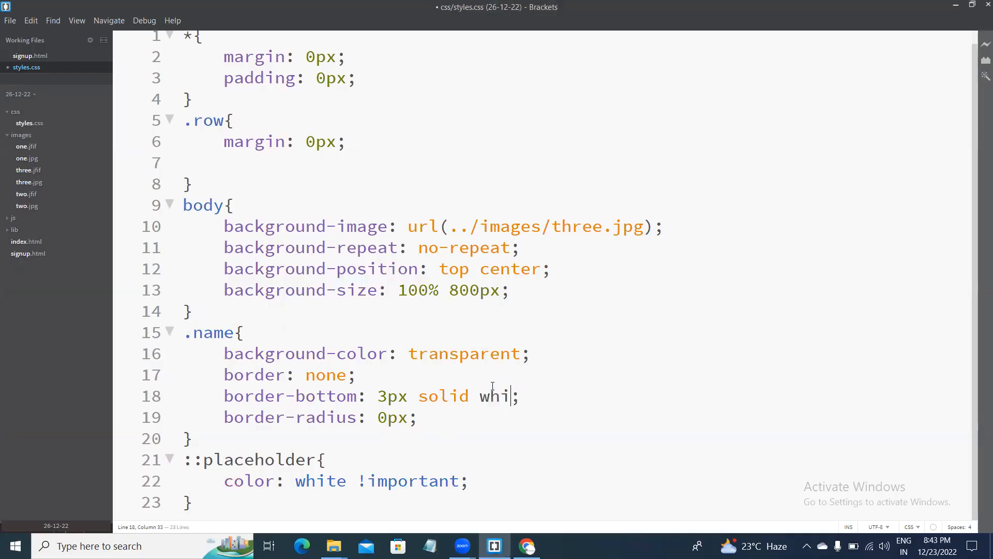
pyautogui.write('te')
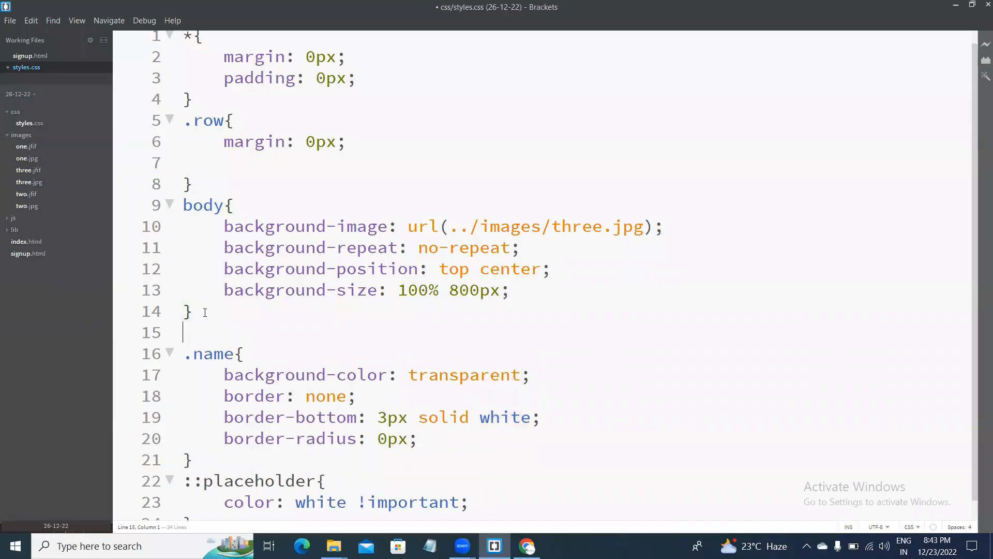
pyautogui.write('h2{')
pyautogui.write('colo')
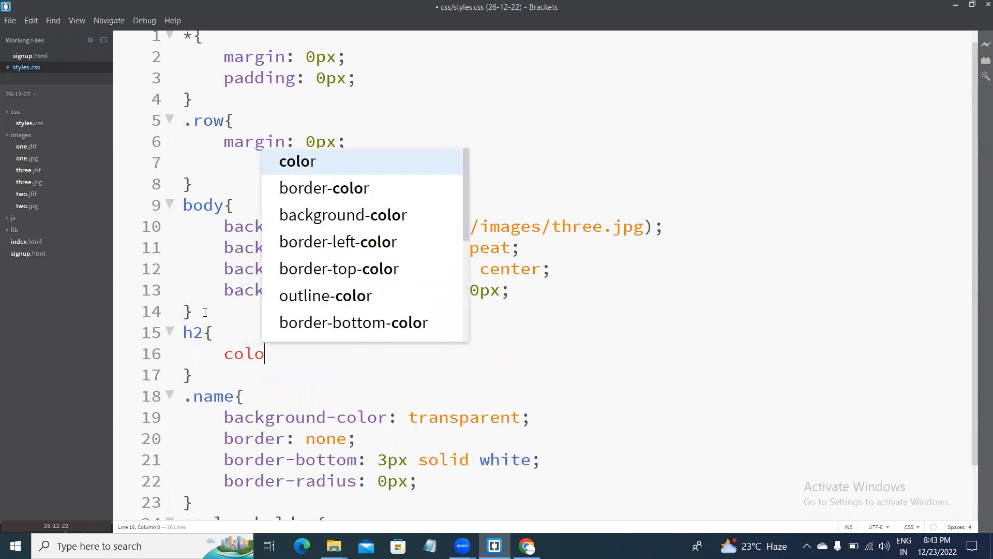
pyautogui.write('r: whi')
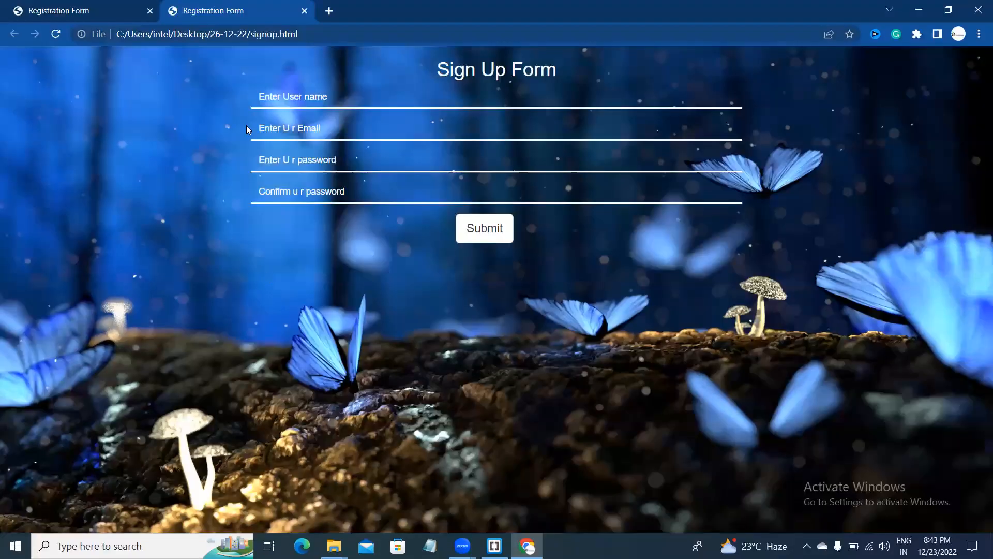
# - Inspect the form in Chrome DevTools and give it a translucent dark blue background-color
pyautogui.click(494, 546)
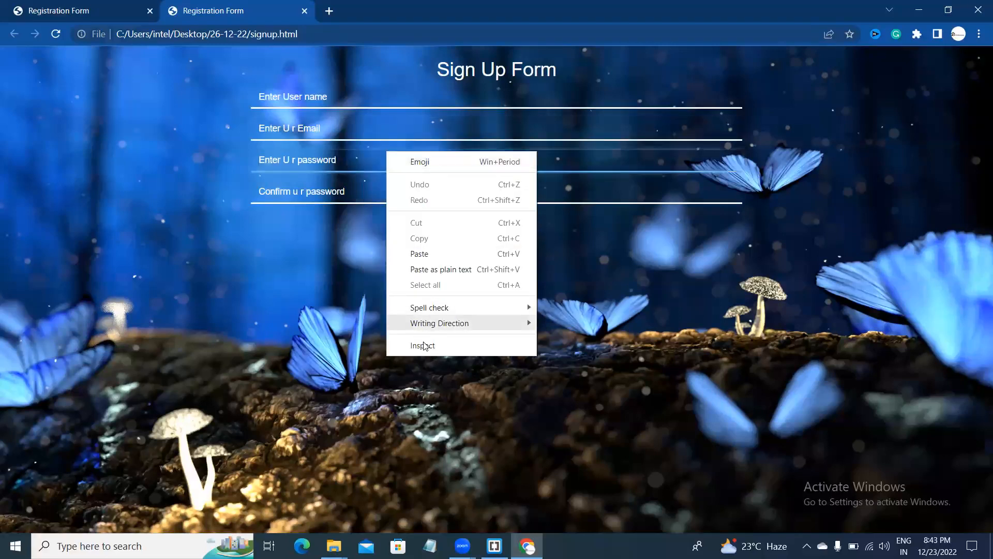
pyautogui.click(422, 345)
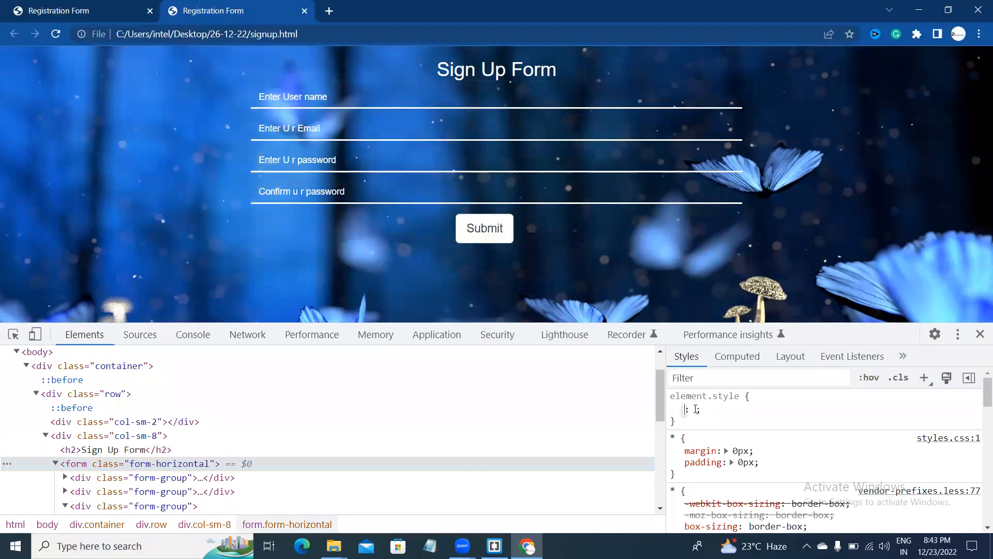
pyautogui.write('background-color')
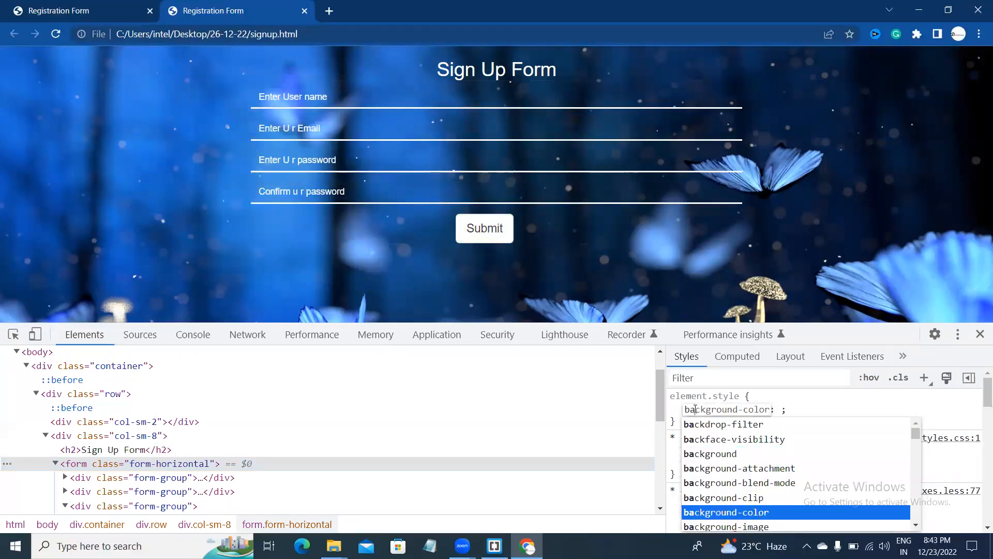
pyautogui.write('aliceblue')
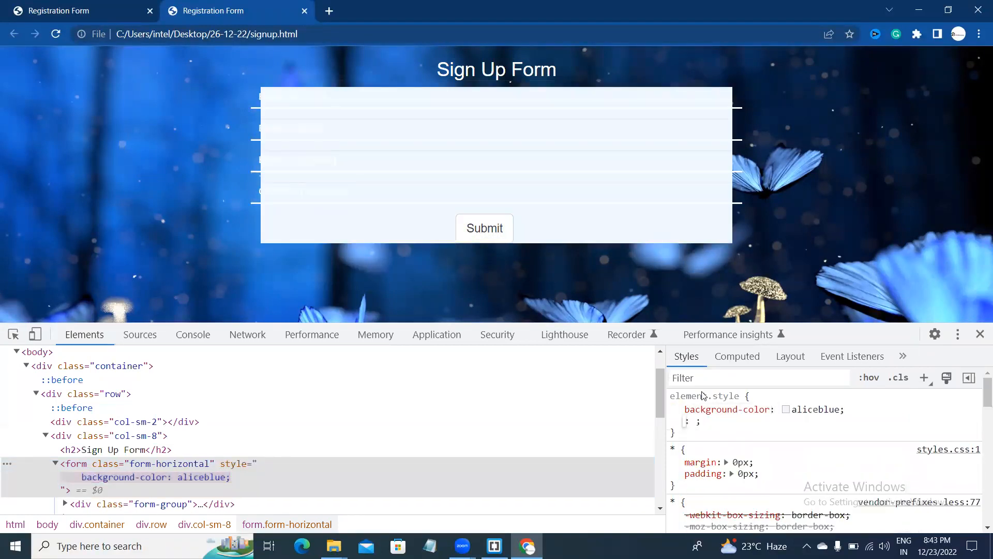
pyautogui.click(787, 410)
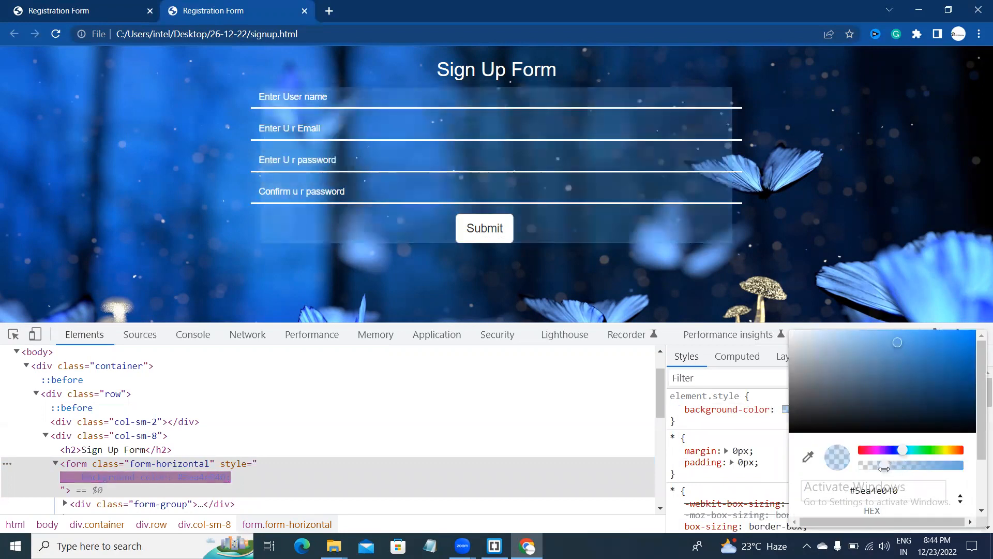
pyautogui.moveTo(896, 464); pyautogui.dragTo(919, 465)
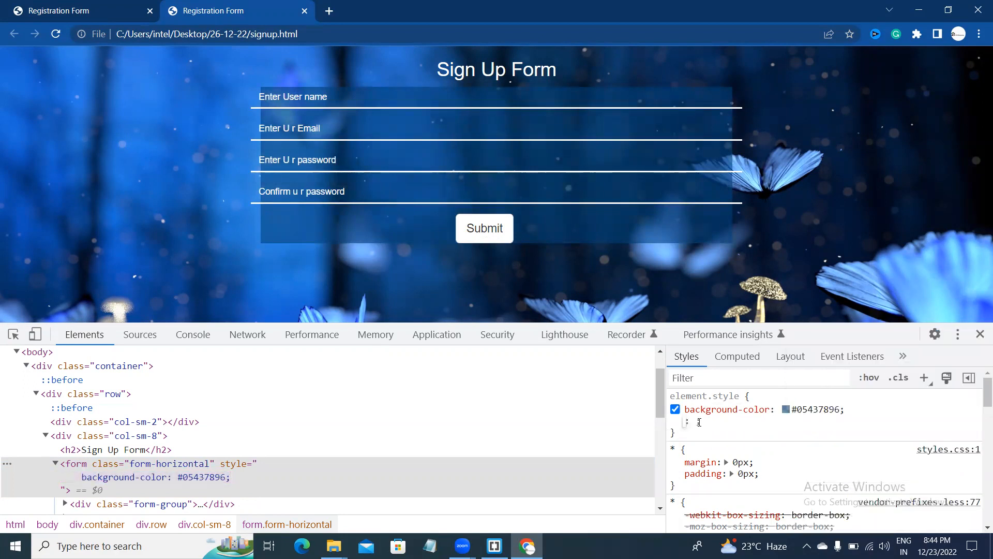
# - Trial 50px padding and a 10px border-radius on the form in DevTools
pyautogui.write('padding: 25')
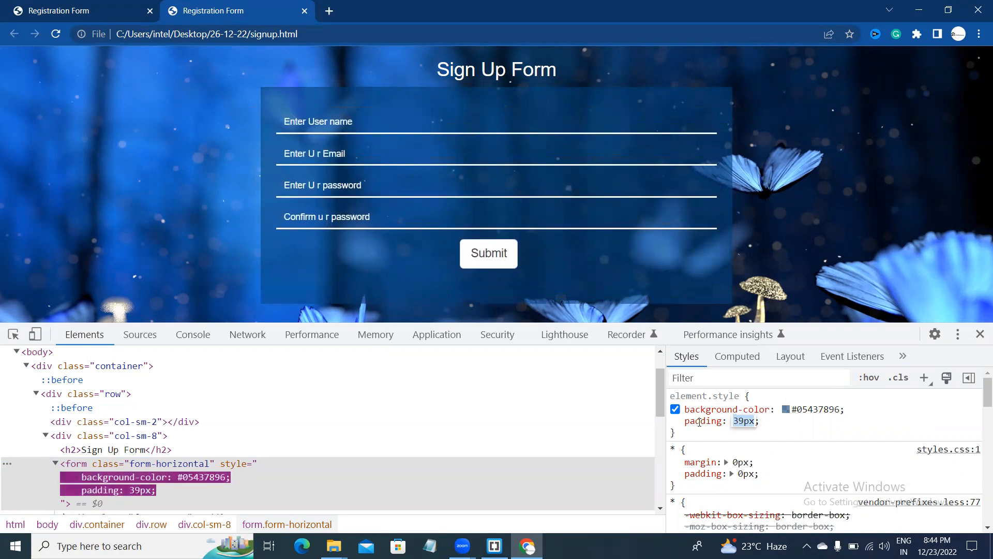
pyautogui.write('5')
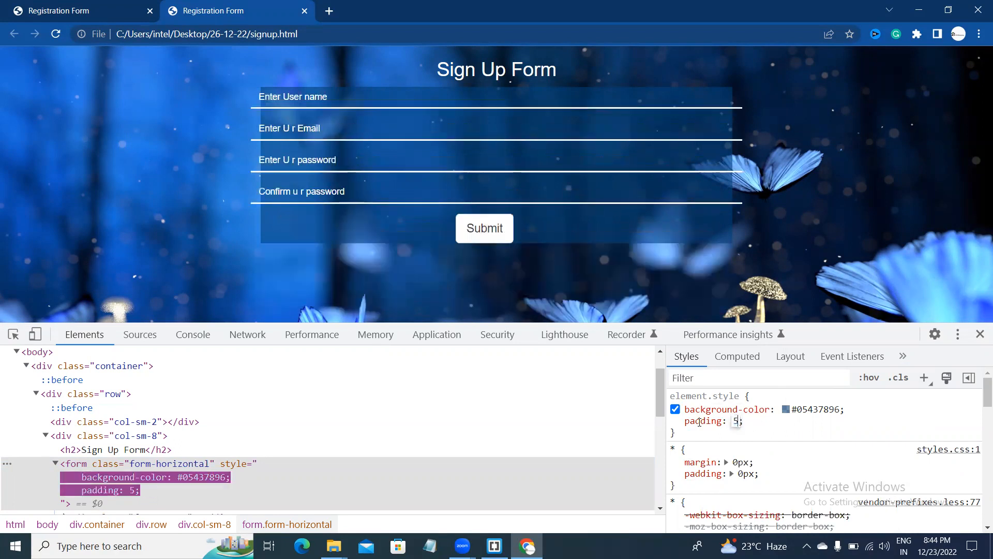
pyautogui.write('50px')
pyautogui.write('border-r')
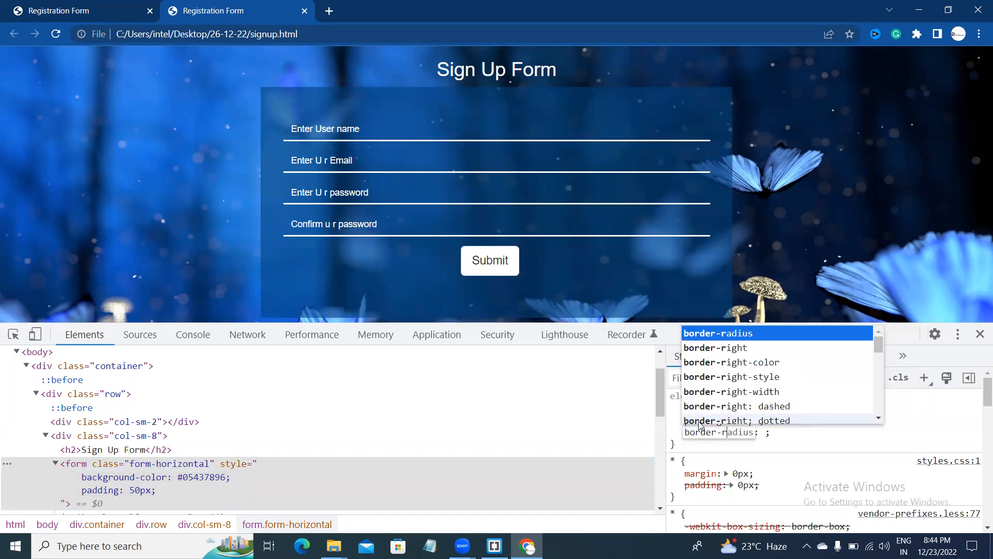
pyautogui.write('10px')
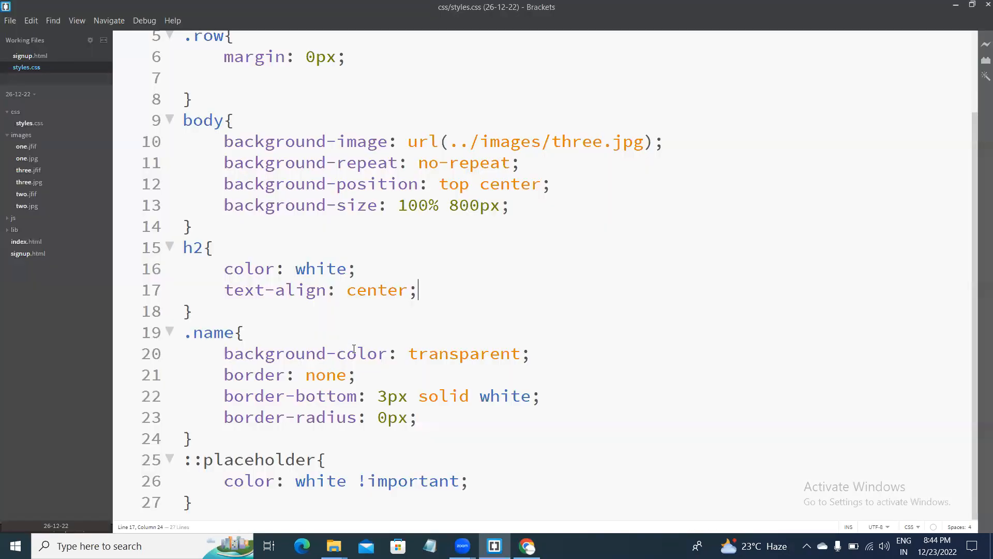
# - Add a form rule in styles.css with background-color #05437896
pyautogui.write('f')
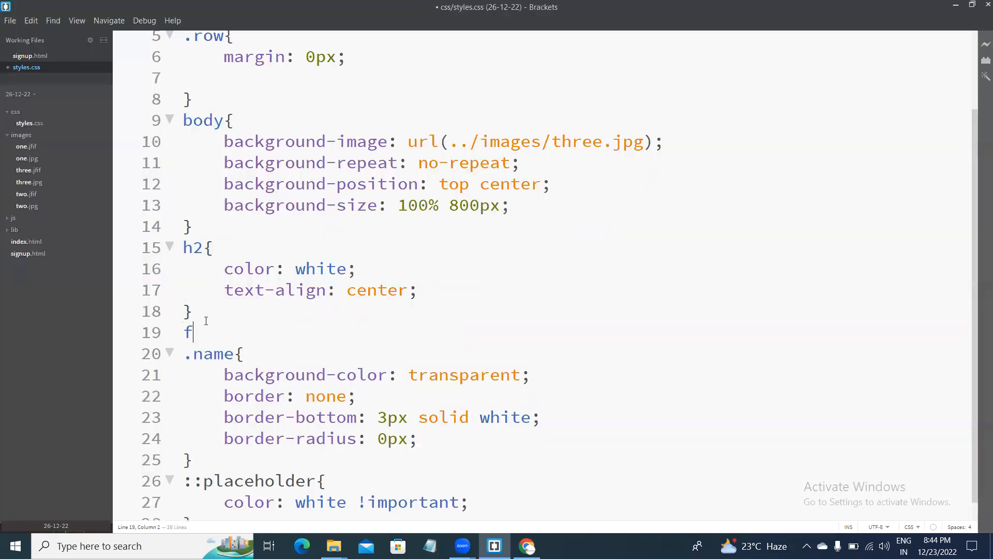
pyautogui.write('o')
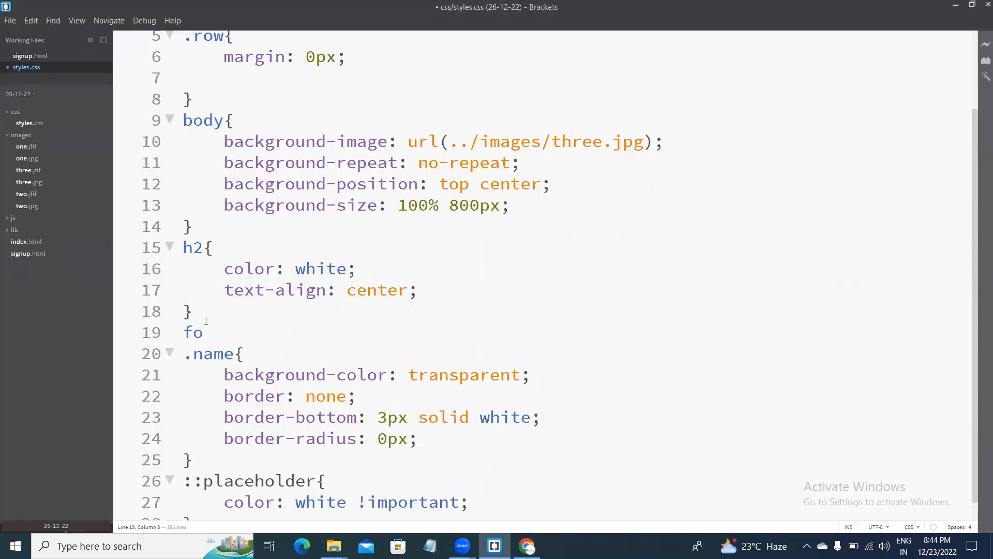
pyautogui.write('rm')
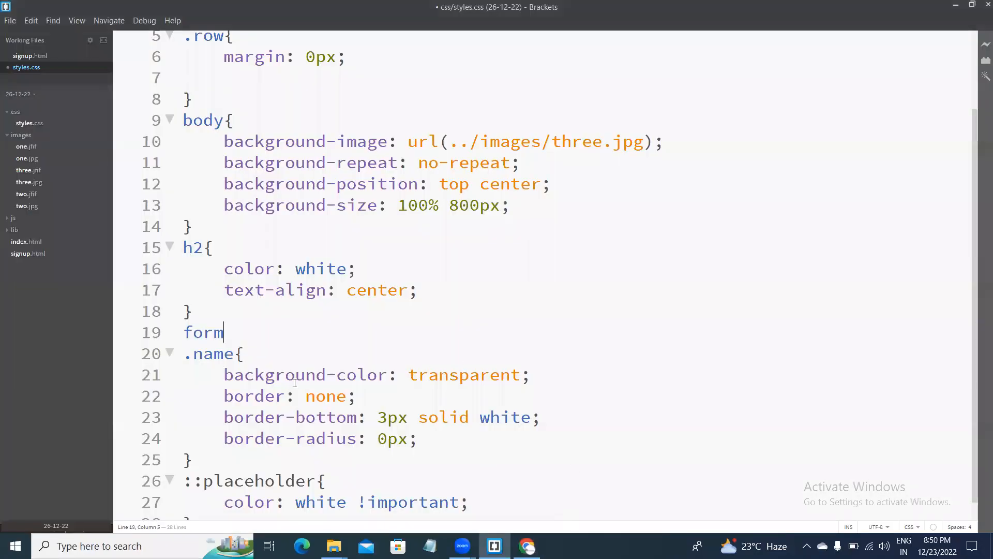
pyautogui.write('{')
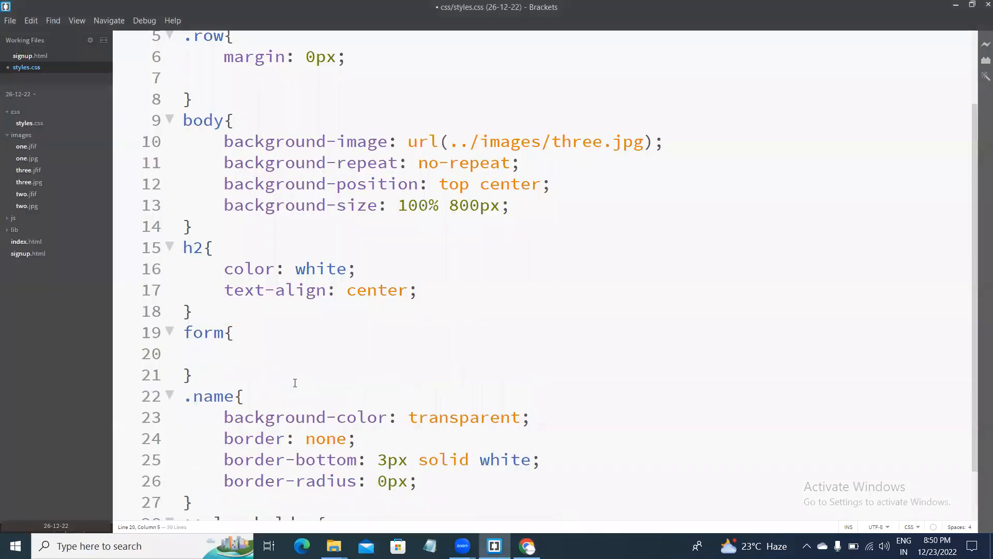
pyautogui.write('background-color: #05437896;')
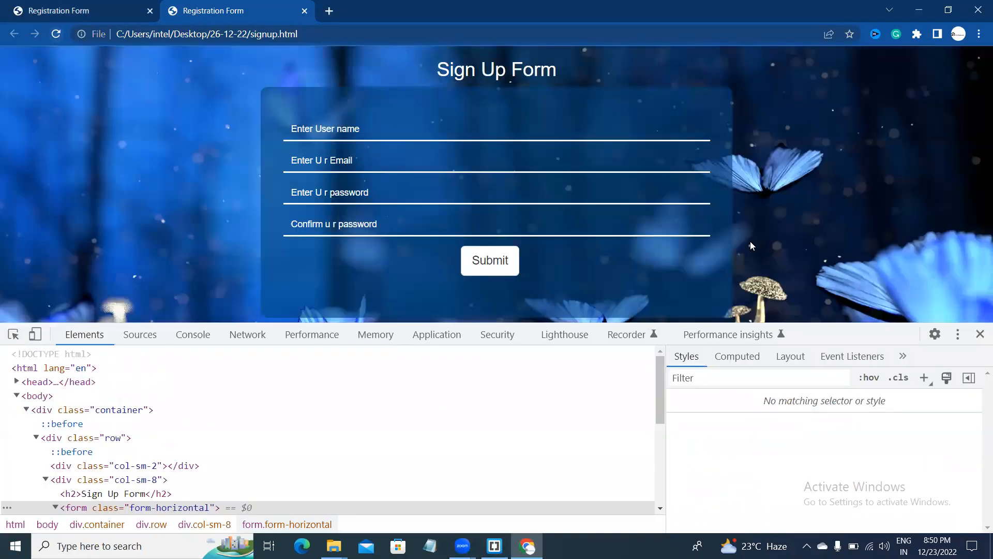
pyautogui.click(493, 545)
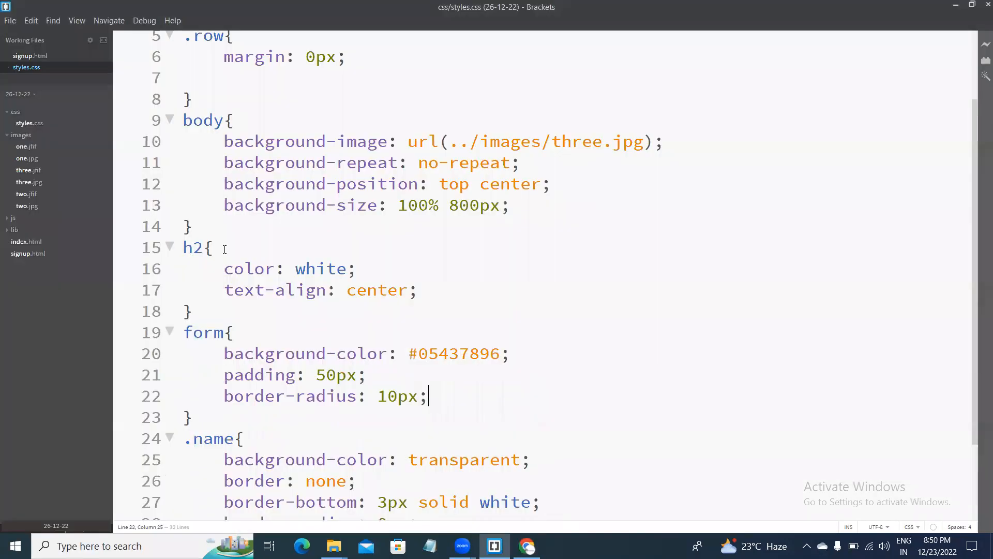
# - Move the <h2>Sign Up Form</h2> heading inside the form in signup.html
pyautogui.click(30, 56)
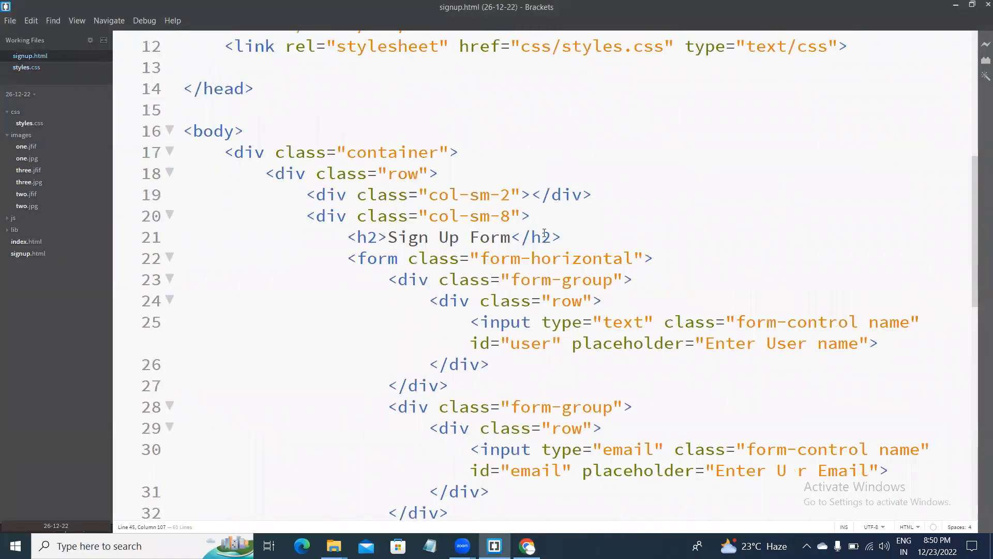
pyautogui.press('Delete')
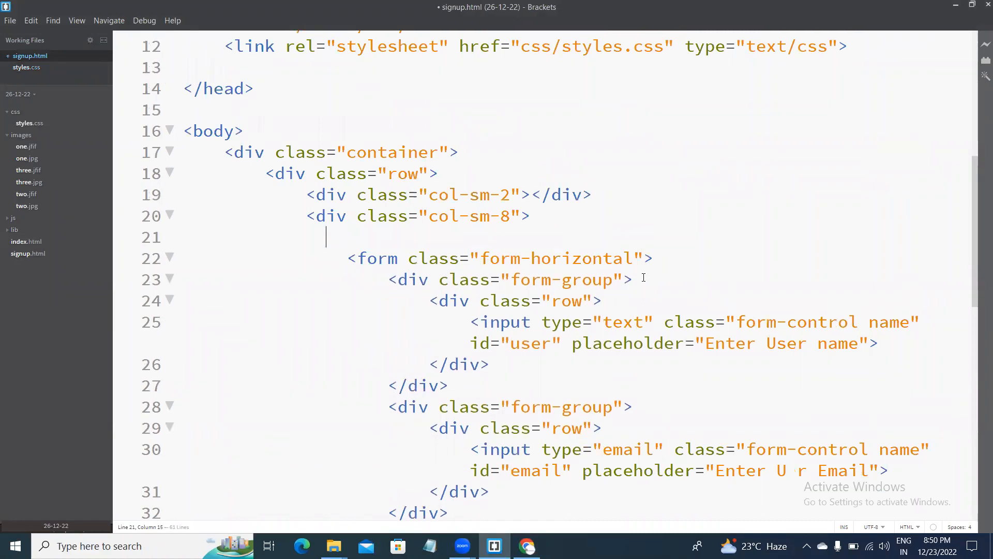
pyautogui.write('<h2>Sign Up Form</h2>')
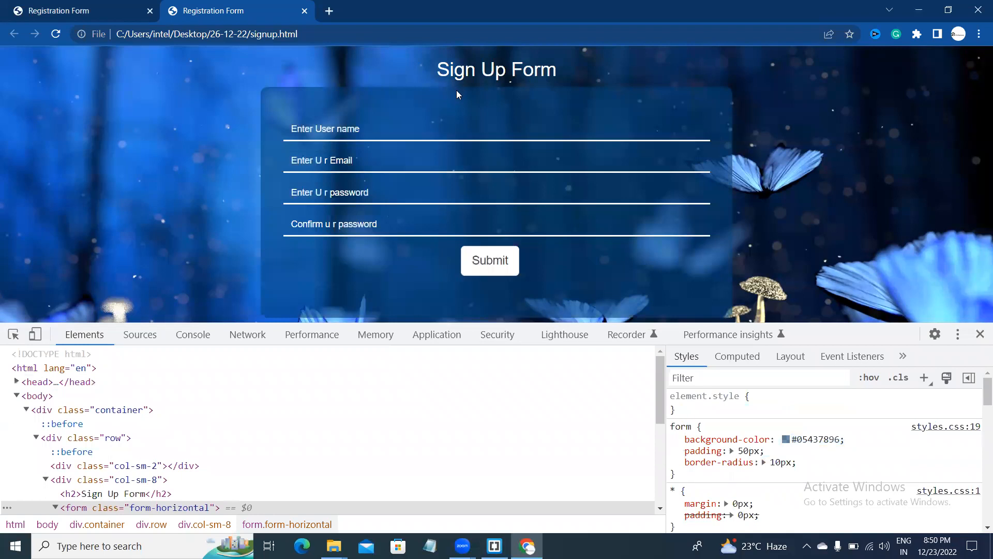
pyautogui.click(980, 334)
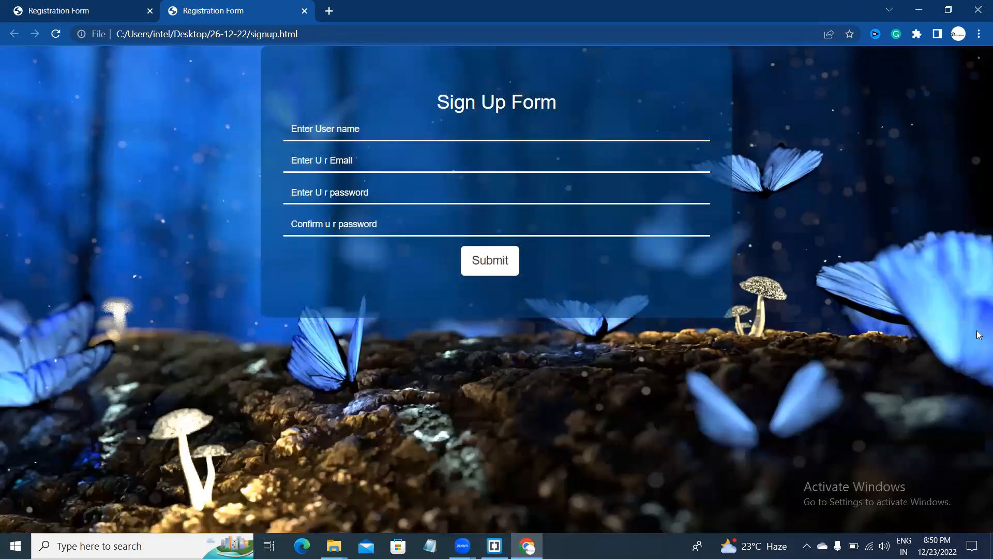
pyautogui.moveTo(466, 321)
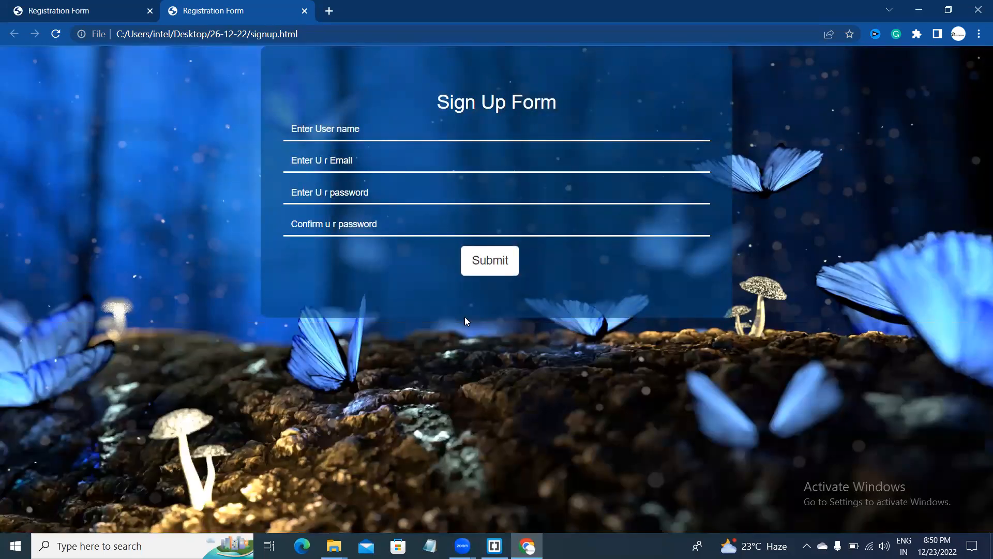
pyautogui.click(494, 546)
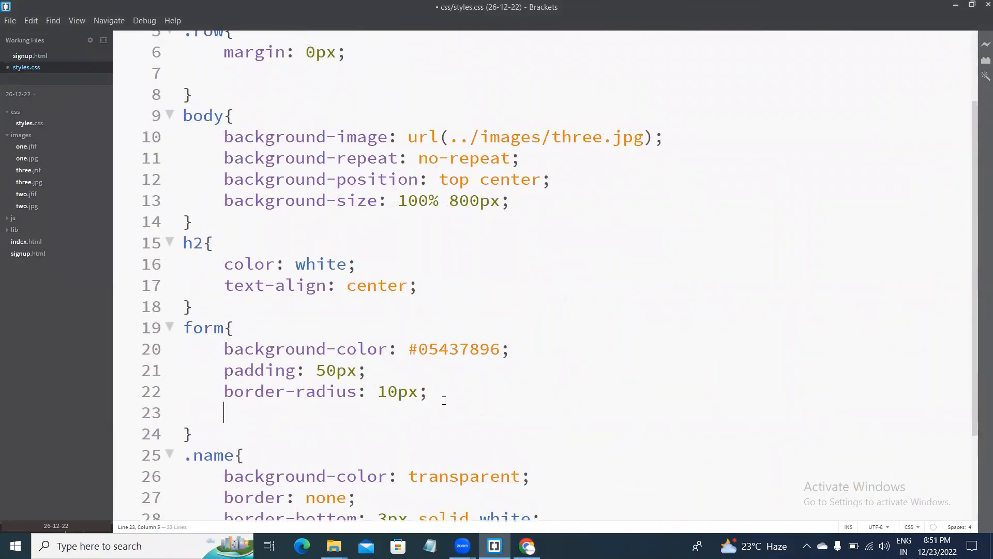
# - Give the form position relative with top 100px and preview the shifted panel
pyautogui.write('position:')
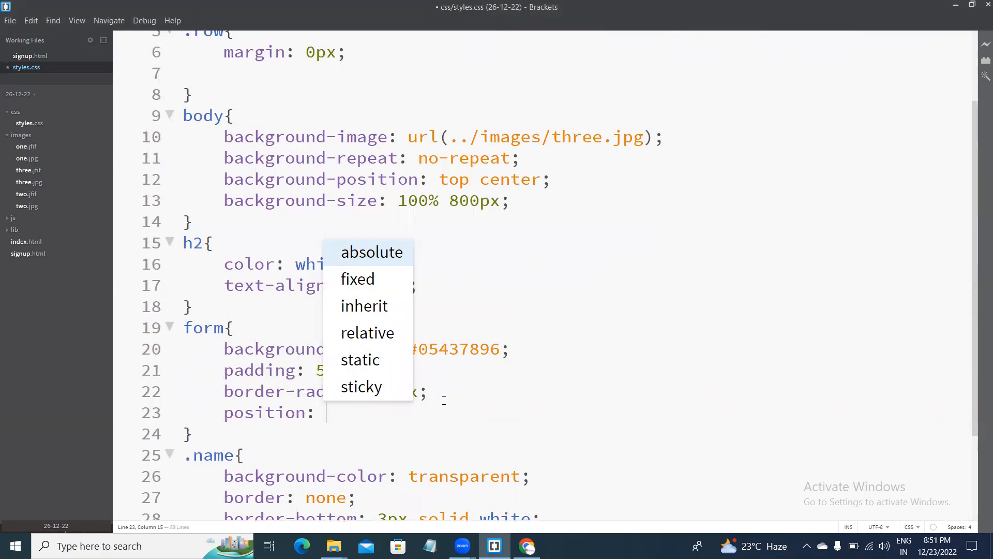
pyautogui.click(368, 332)
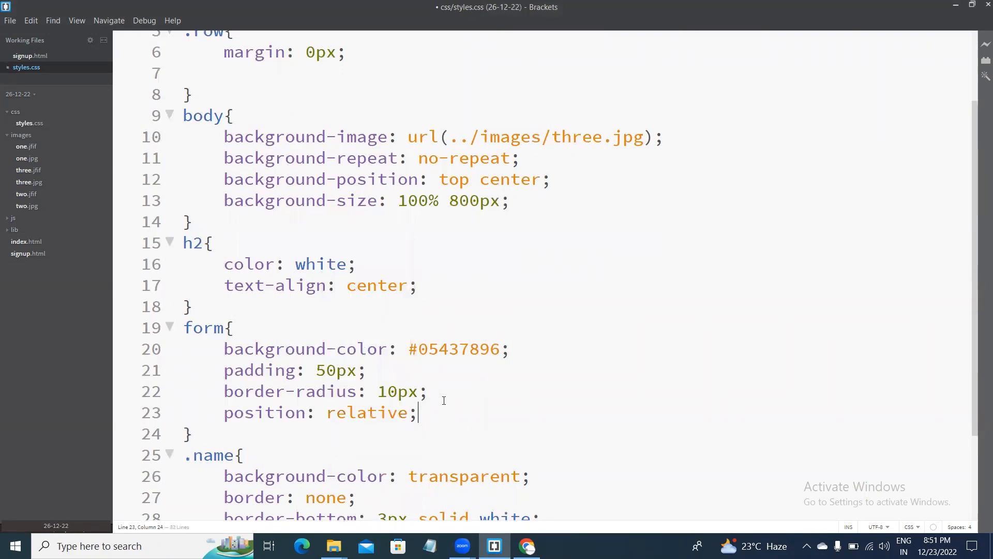
pyautogui.write('top:')
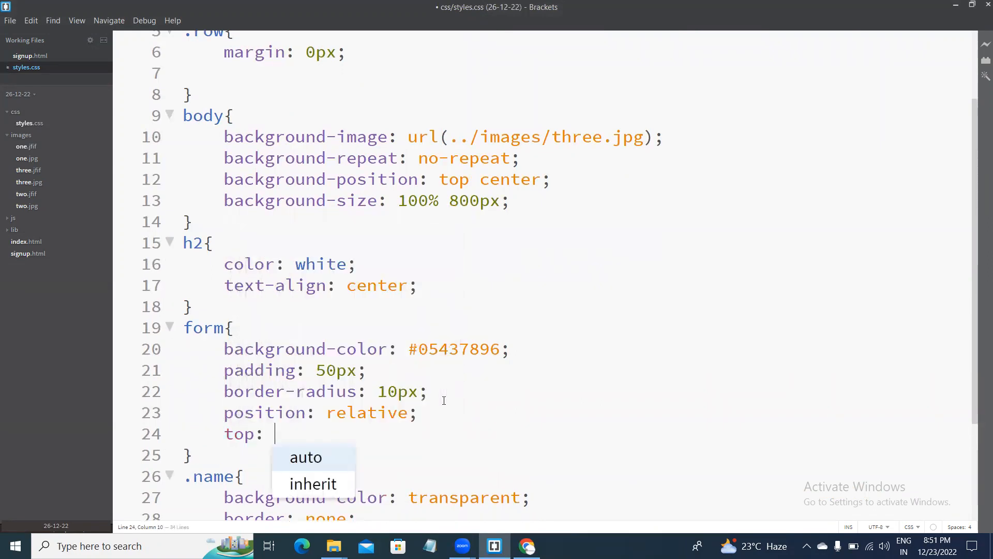
pyautogui.write('12')
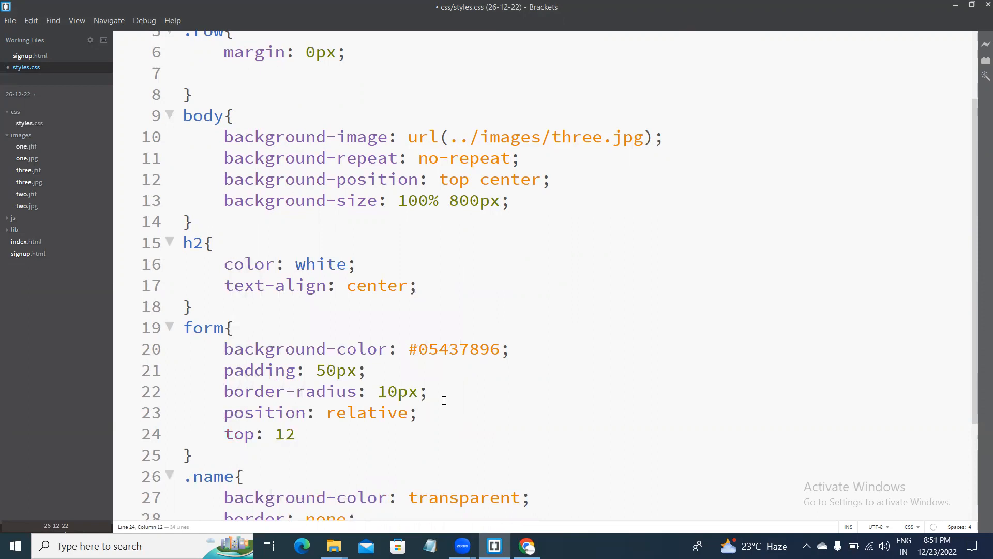
pyautogui.write('00px;')
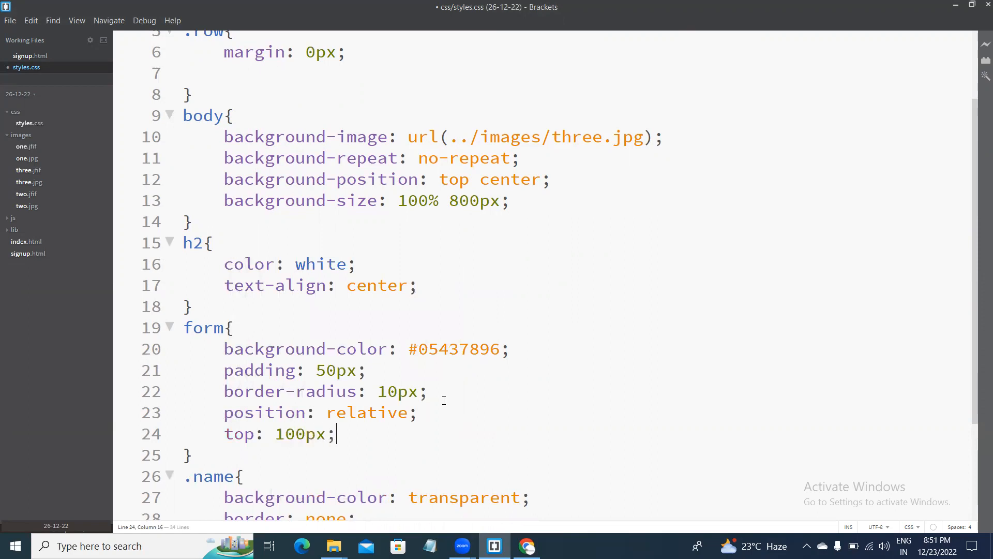
pyautogui.click(527, 545)
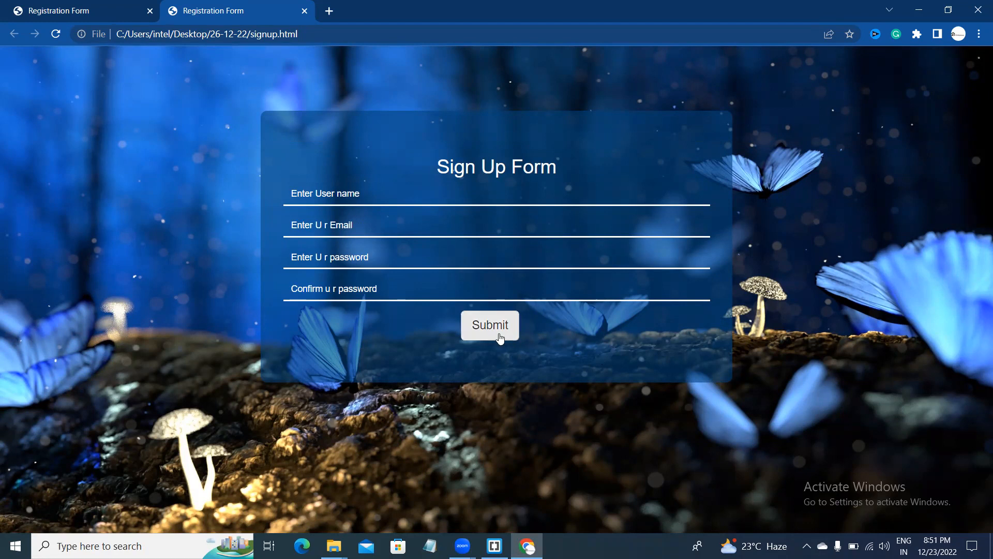
pyautogui.moveTo(879, 270)
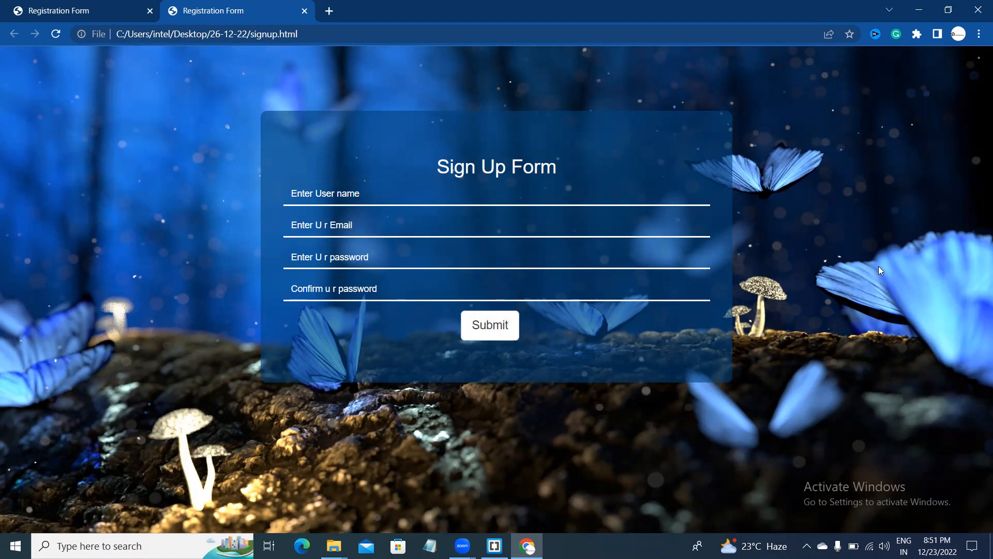